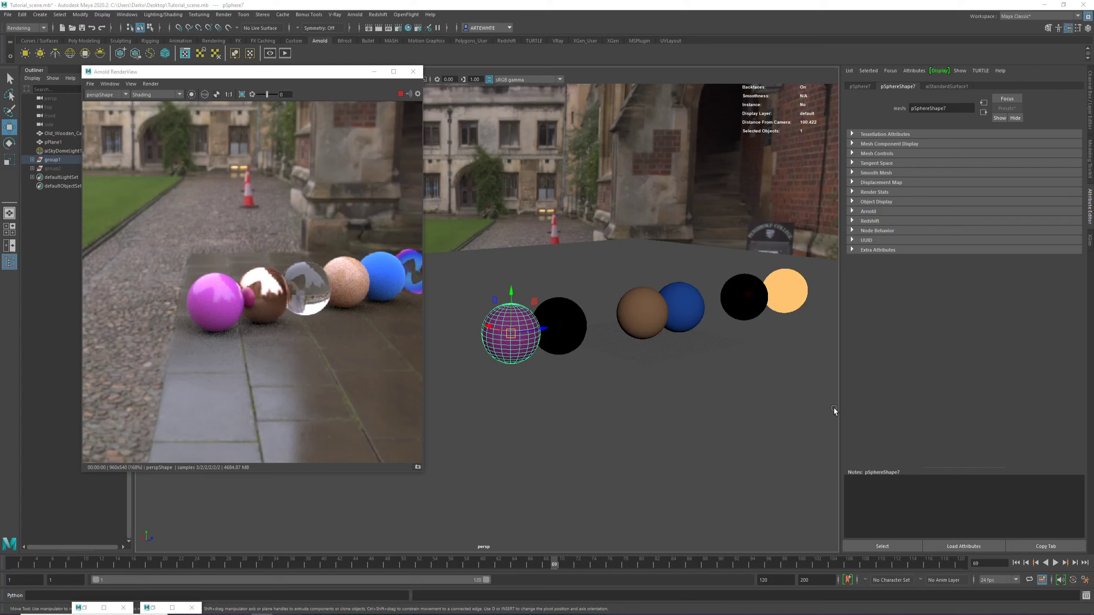
mouse_move(846, 382)
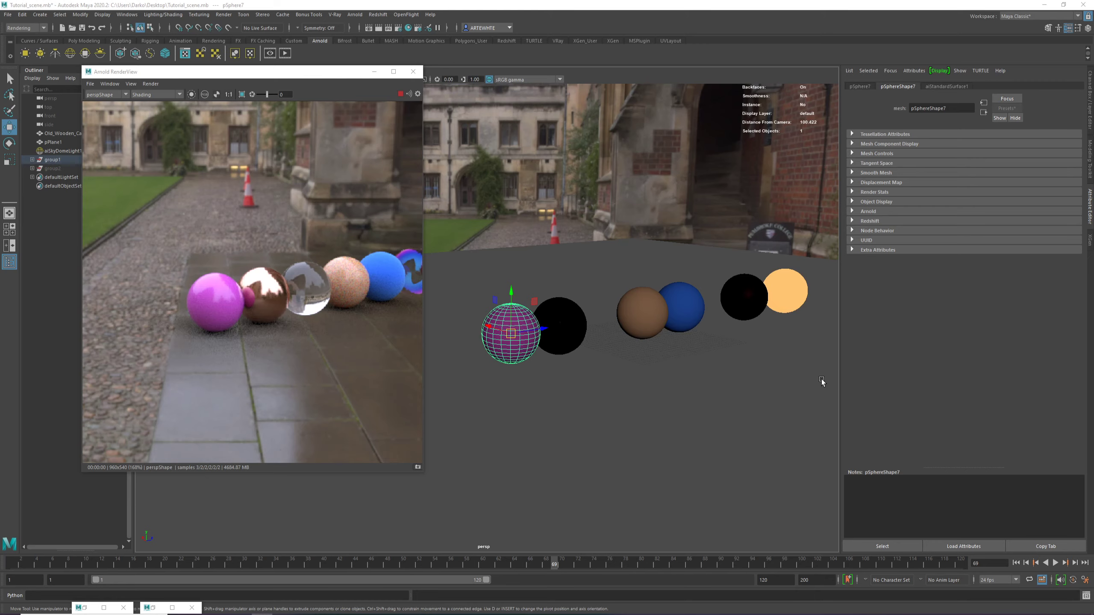
mouse_move(363, 320)
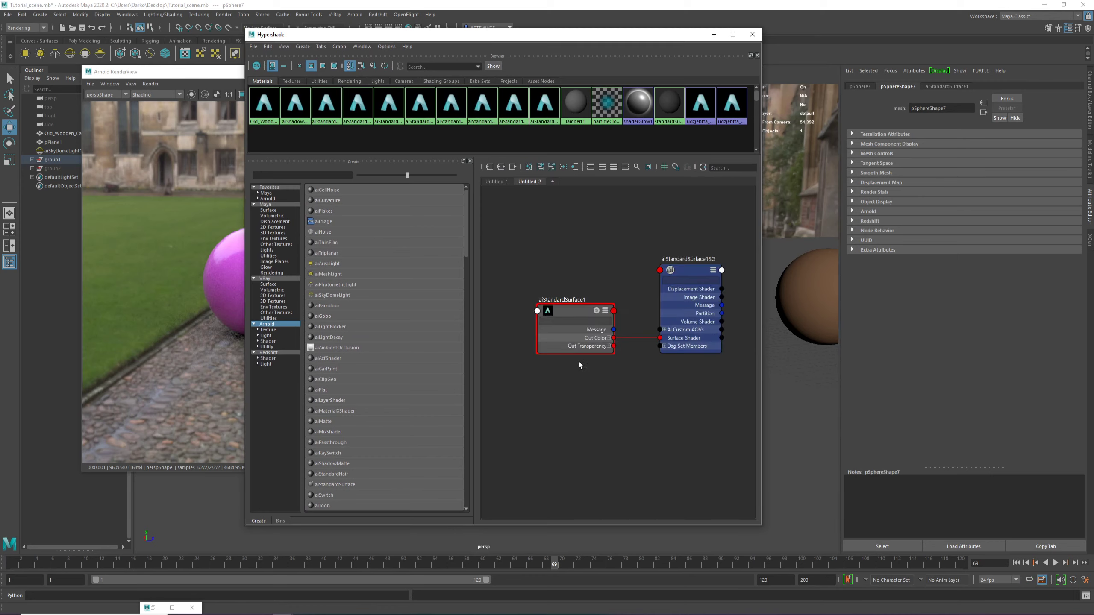
Inspect aiStandardSurface1's attributes and expand the node to list all its inputs
left_click(575, 328)
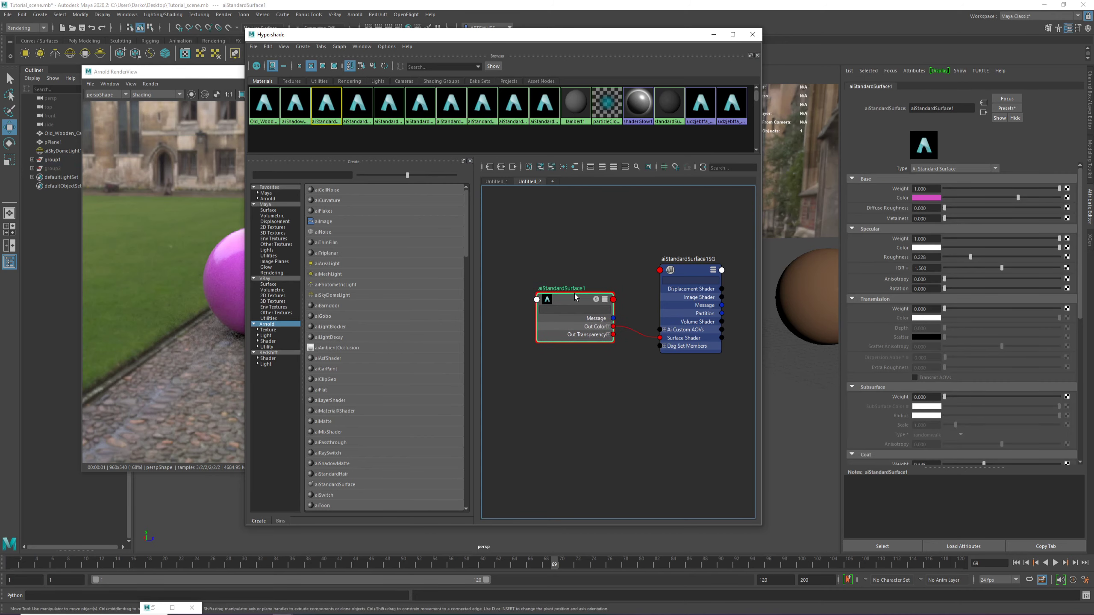
left_click(595, 298)
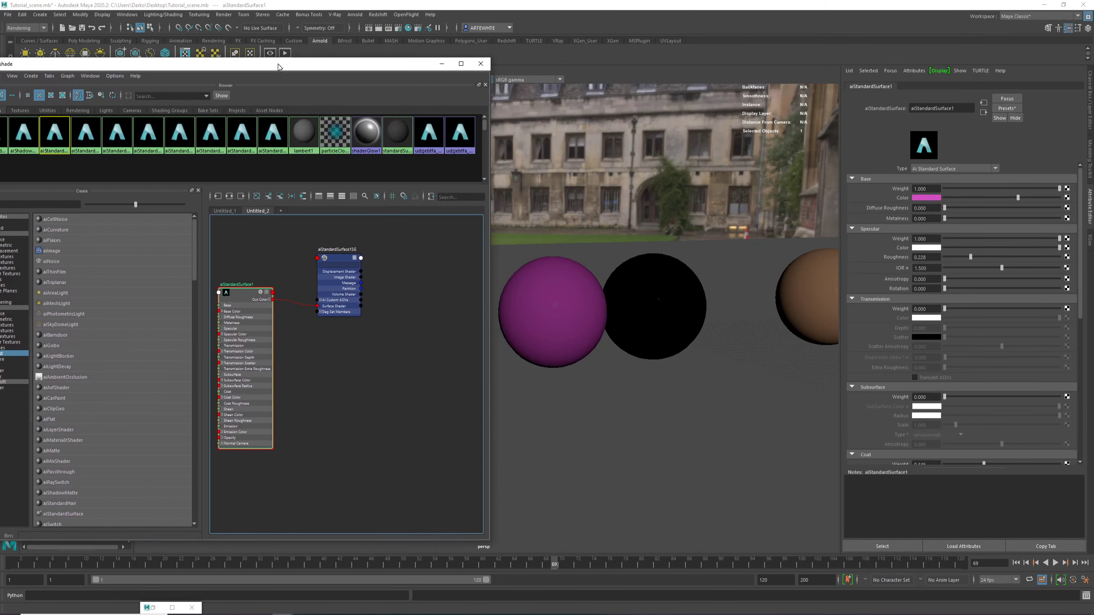
left_click(552, 311)
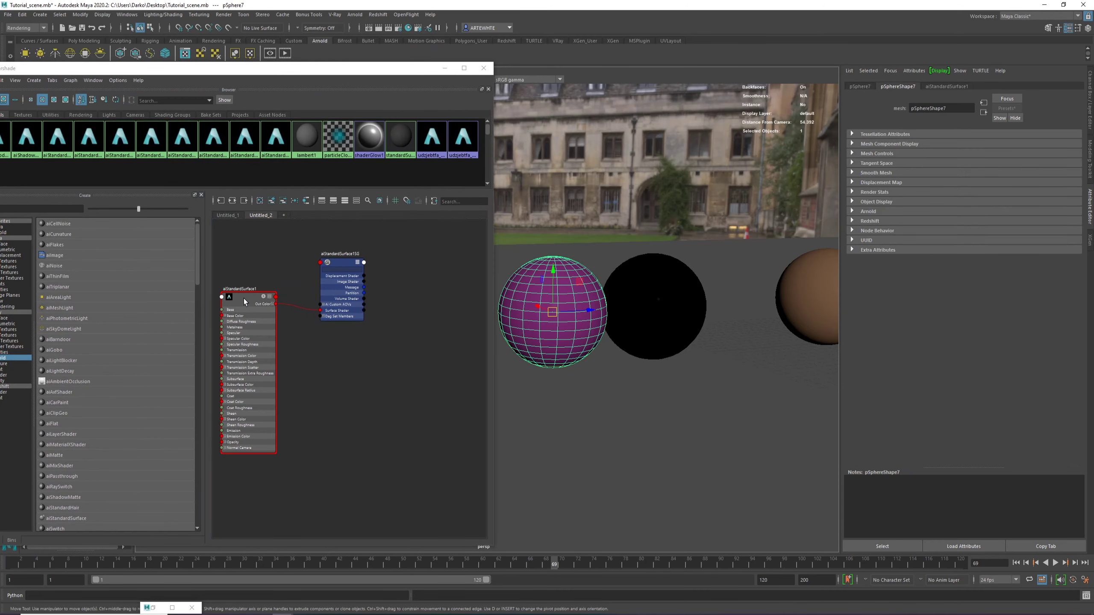
Graph the pink sphere's material in Hypershade and select its shading group node
left_click(248, 307)
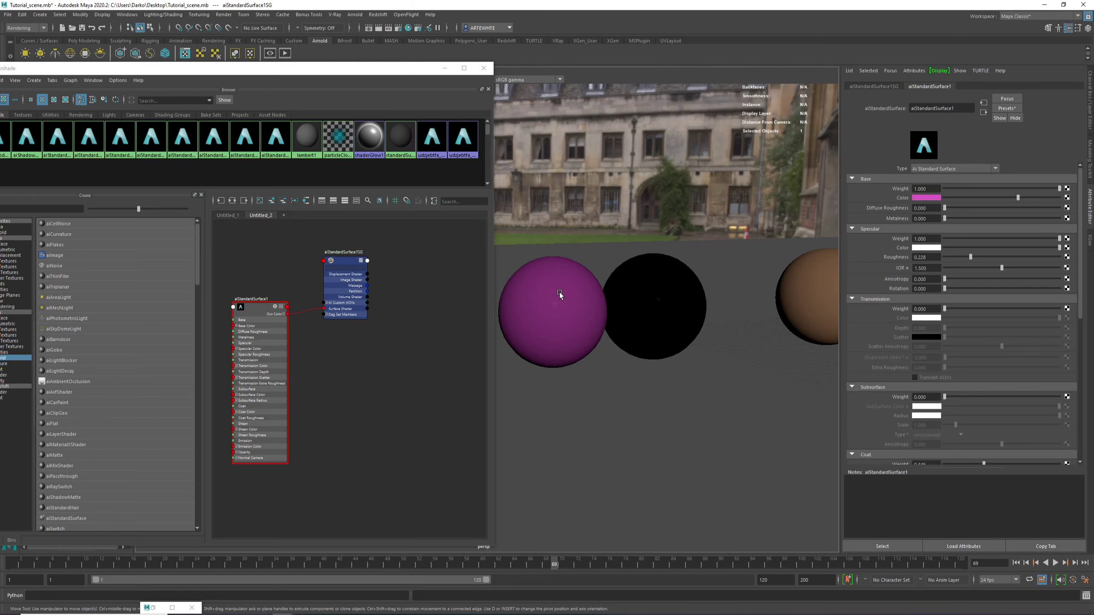
left_click(347, 251)
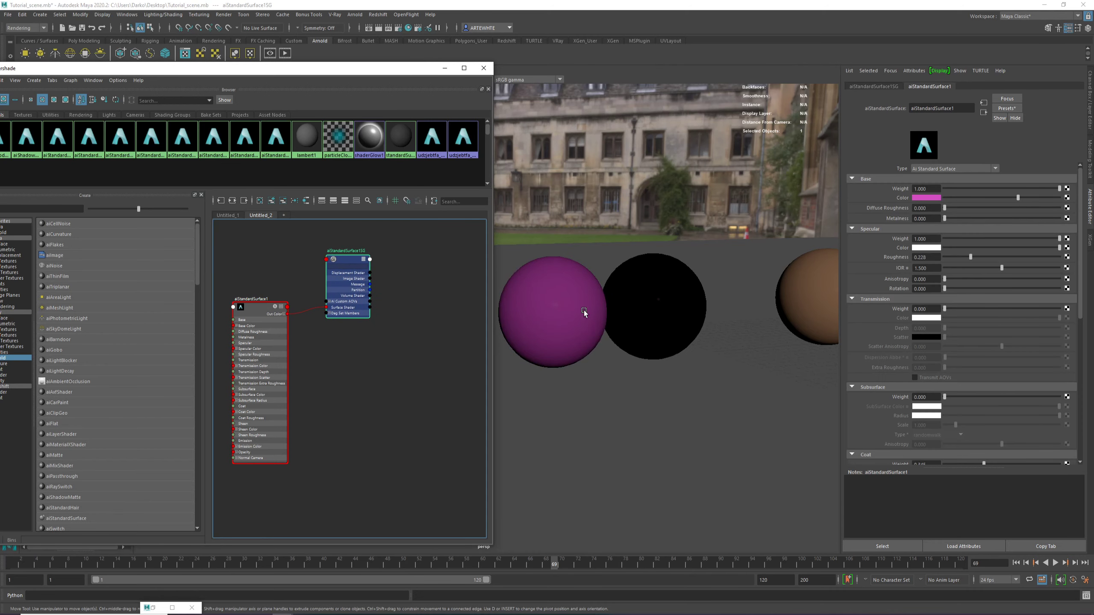
mouse_move(278, 322)
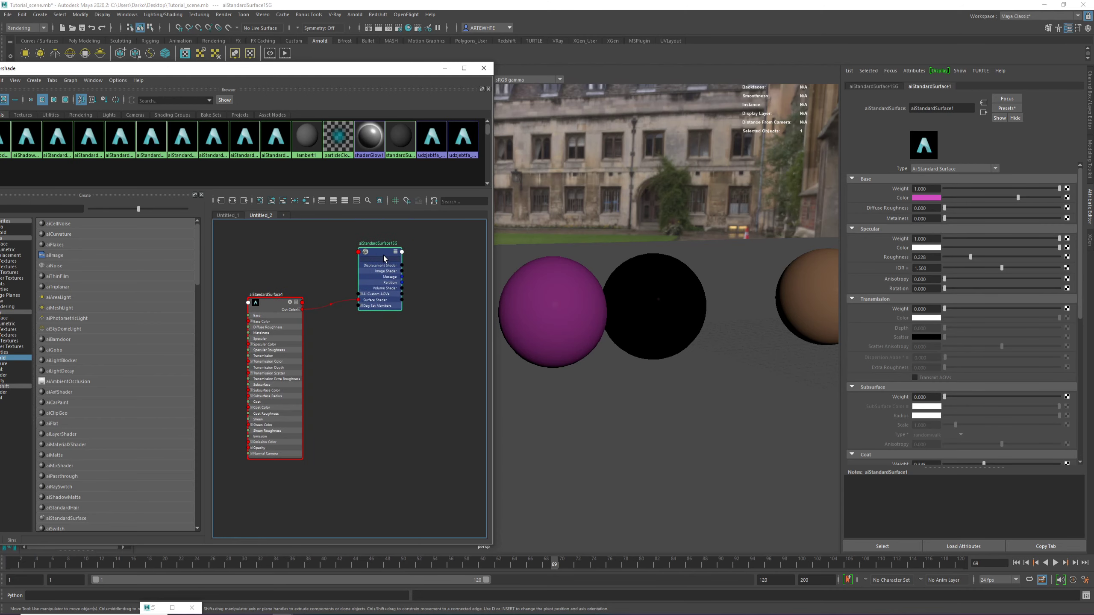
left_click(652, 307)
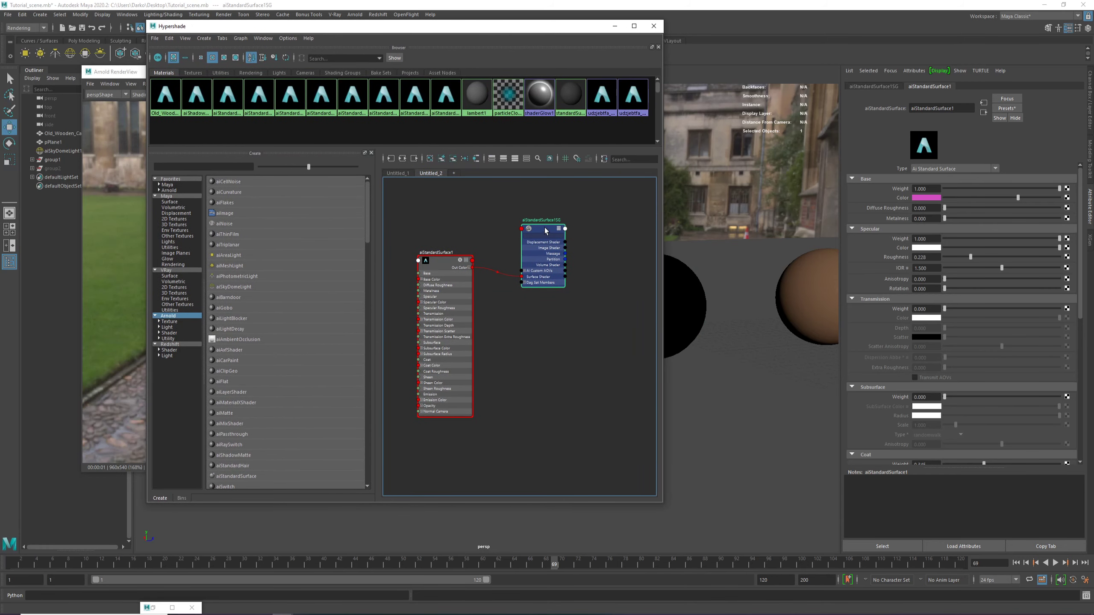
Create a new aiStandardSurface from the Arnold shader list and arrange it in the graph
left_click_drag(543, 241, 586, 233)
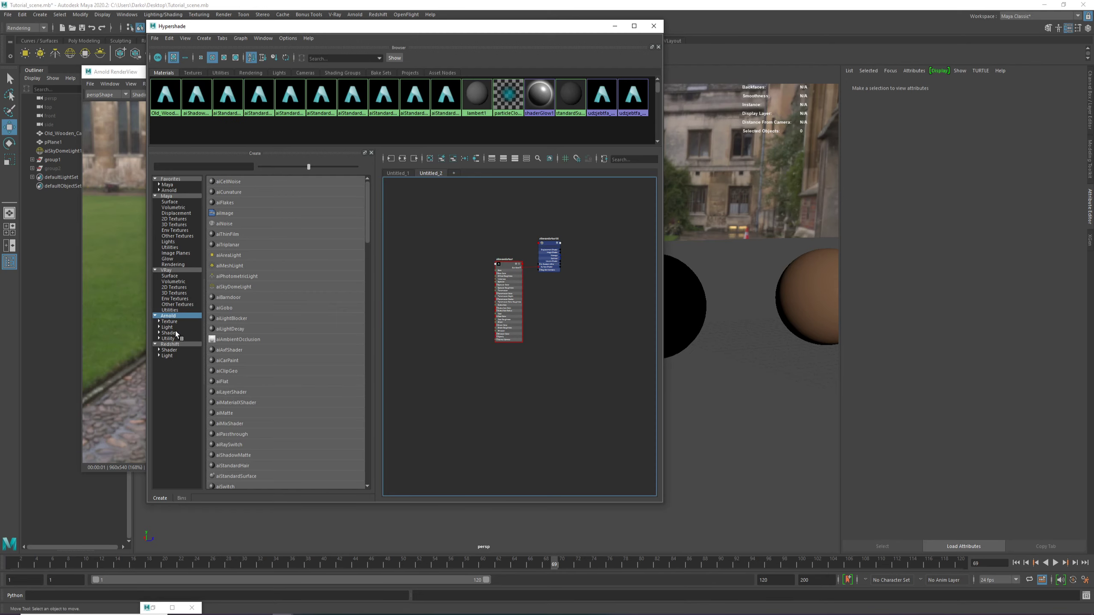
mouse_move(236, 336)
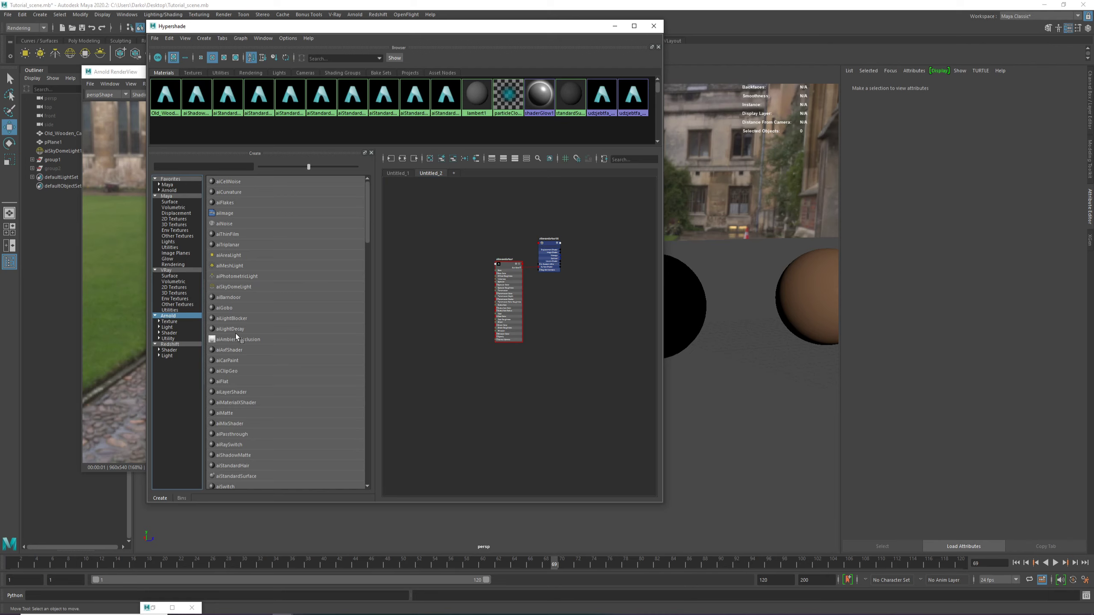
left_click(169, 332)
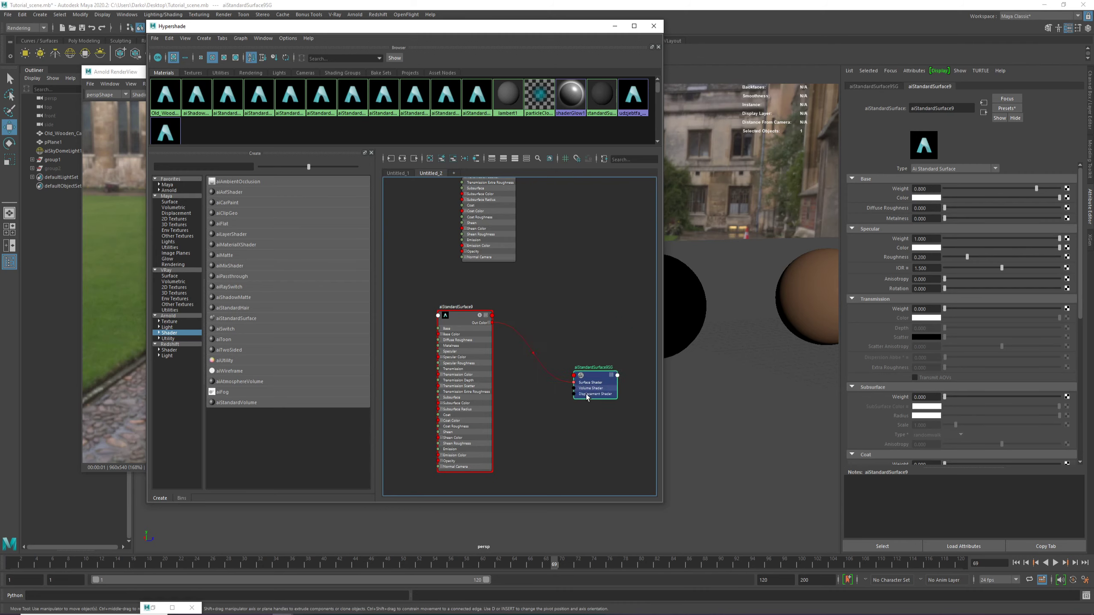
left_click_drag(593, 384, 587, 317)
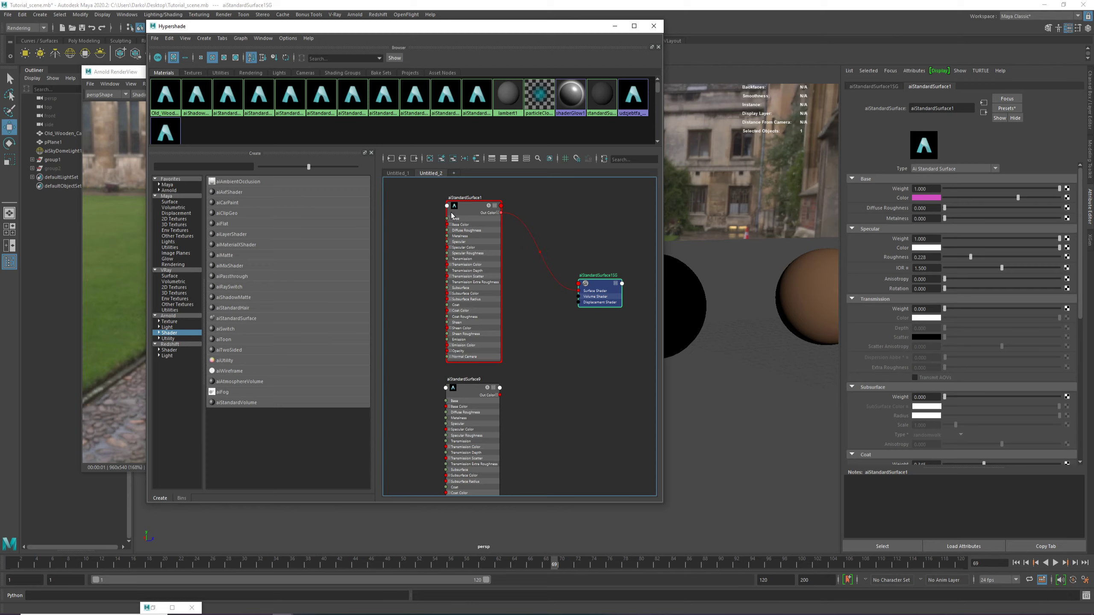
Pull the new material's Out Color toward the shading group, leaving aiStandardSurface1 as its surface shader
left_click_drag(596, 291, 591, 287)
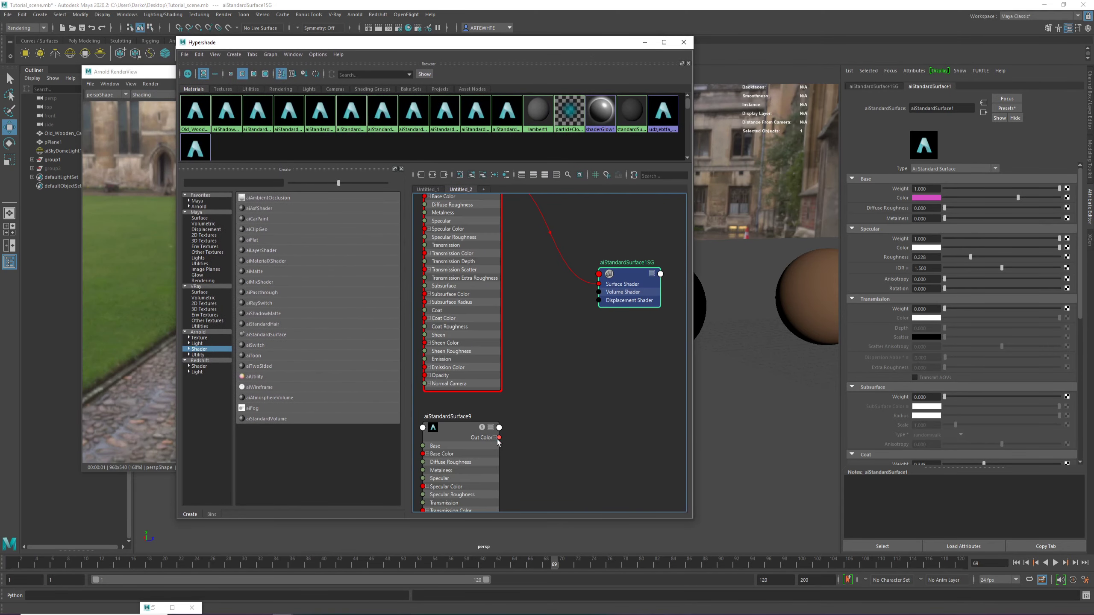
left_click_drag(498, 438, 595, 291)
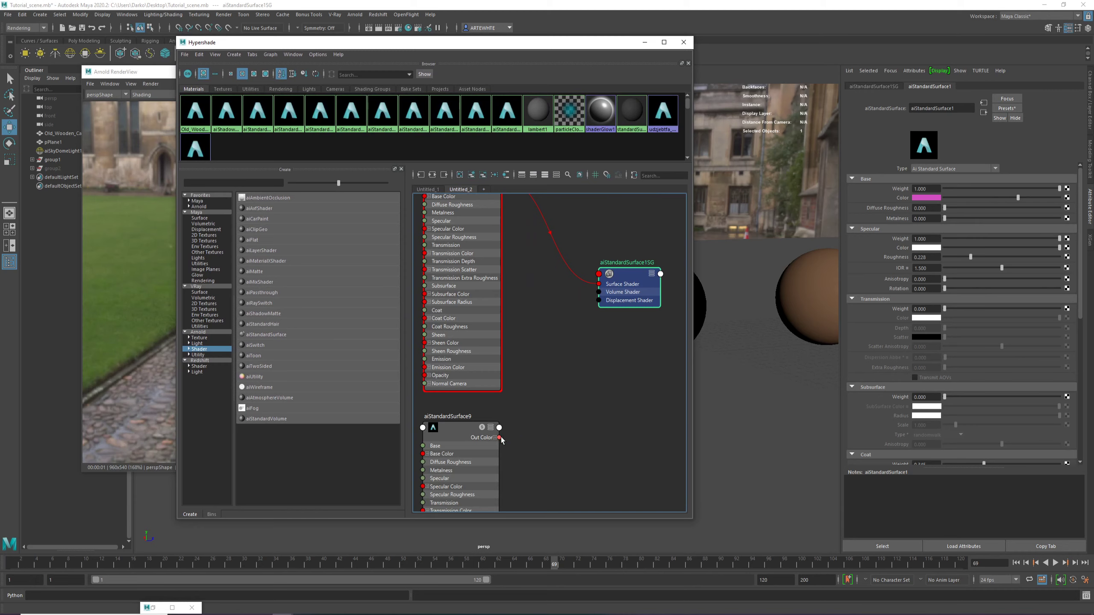
left_click_drag(499, 438, 595, 443)
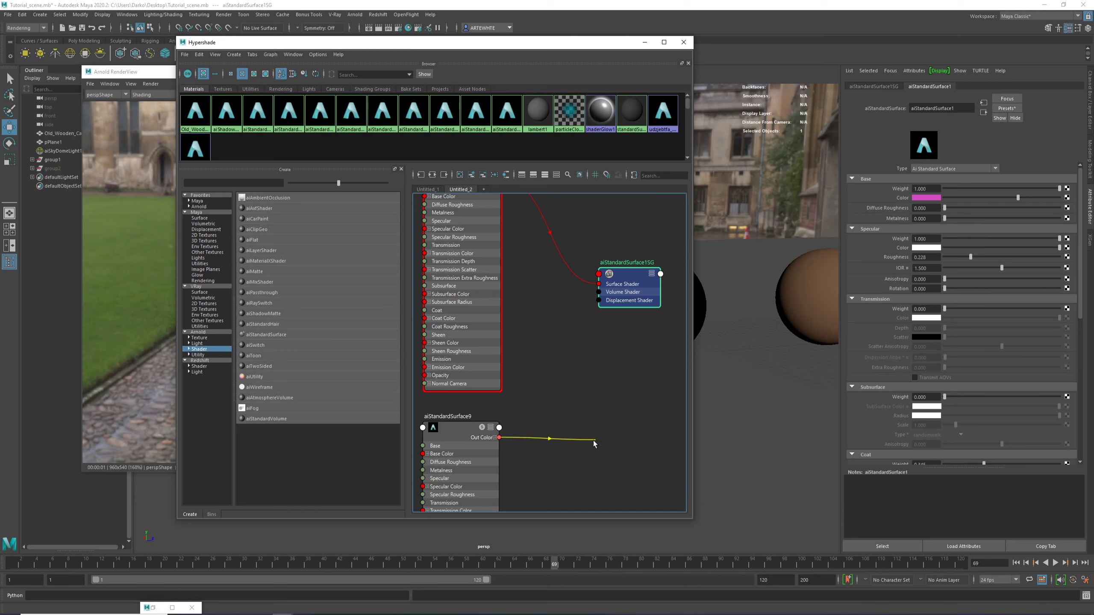
left_click_drag(593, 444, 565, 304)
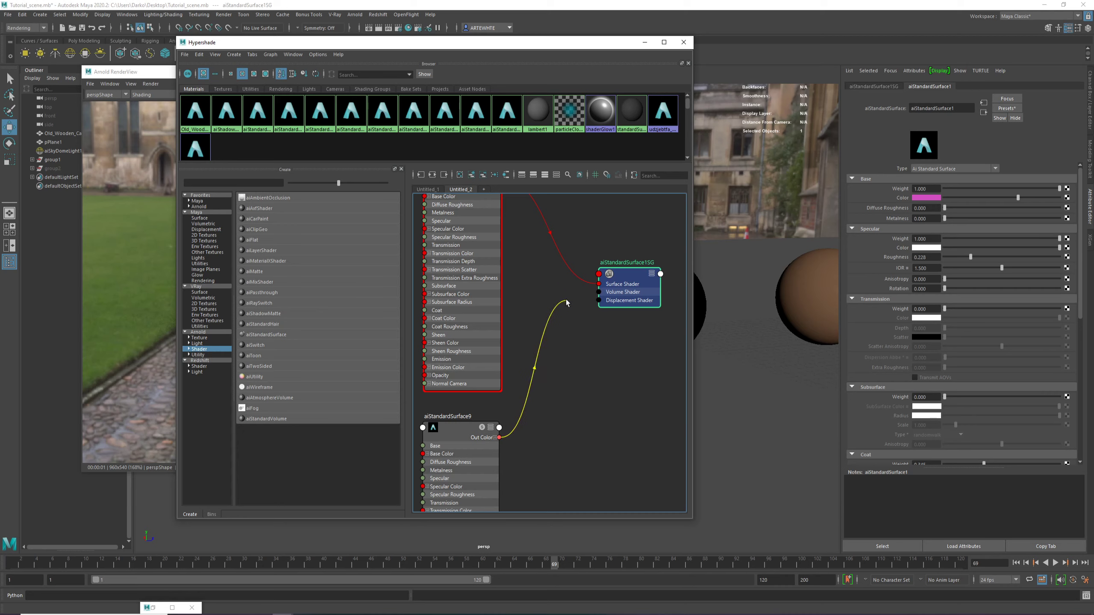
left_click_drag(499, 437, 598, 284)
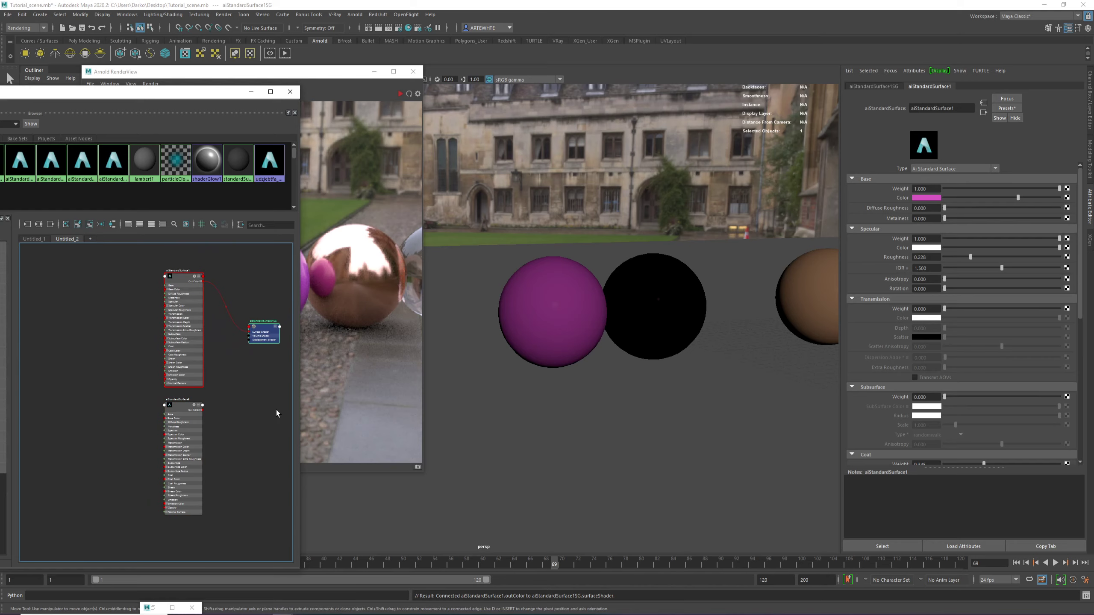
mouse_move(21, 349)
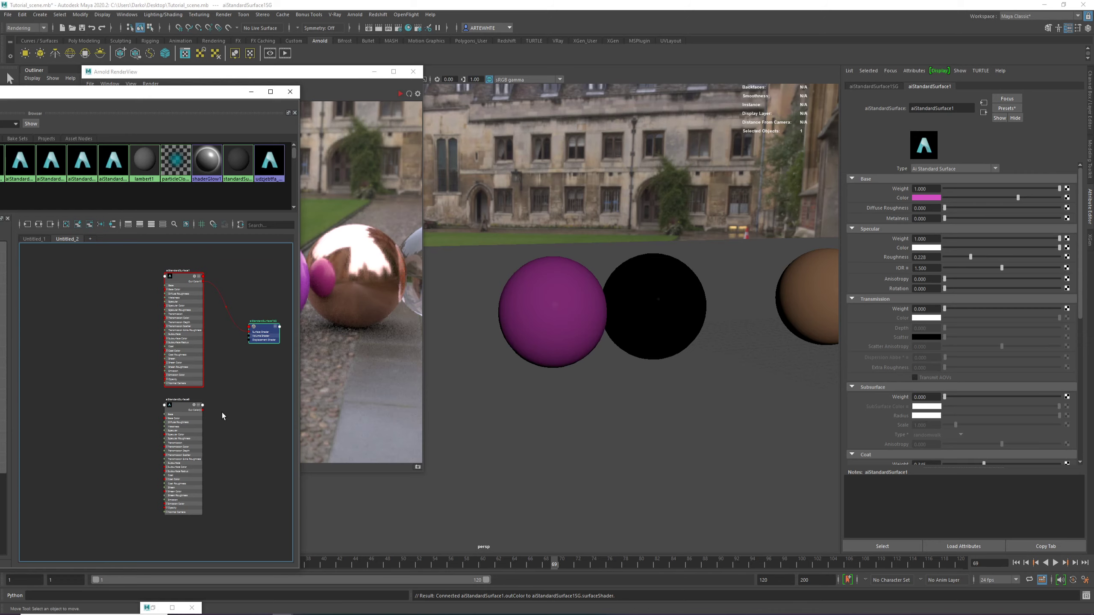
Select the unused aiStandardSurface9 node for deletion and reposition the Hypershade window
left_click(555, 307)
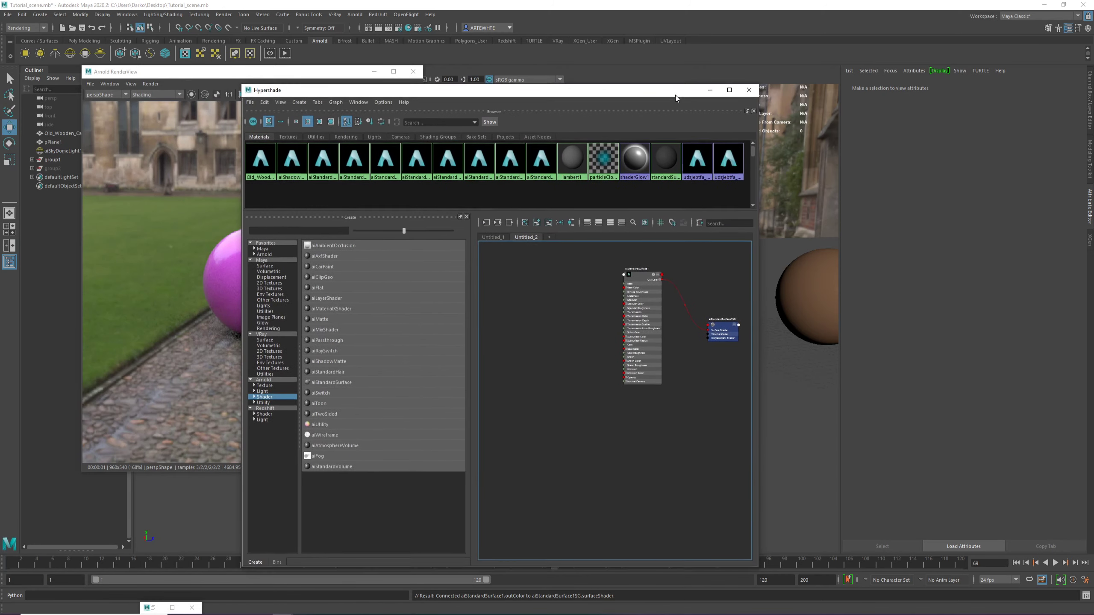
left_click_drag(674, 92, 666, 64)
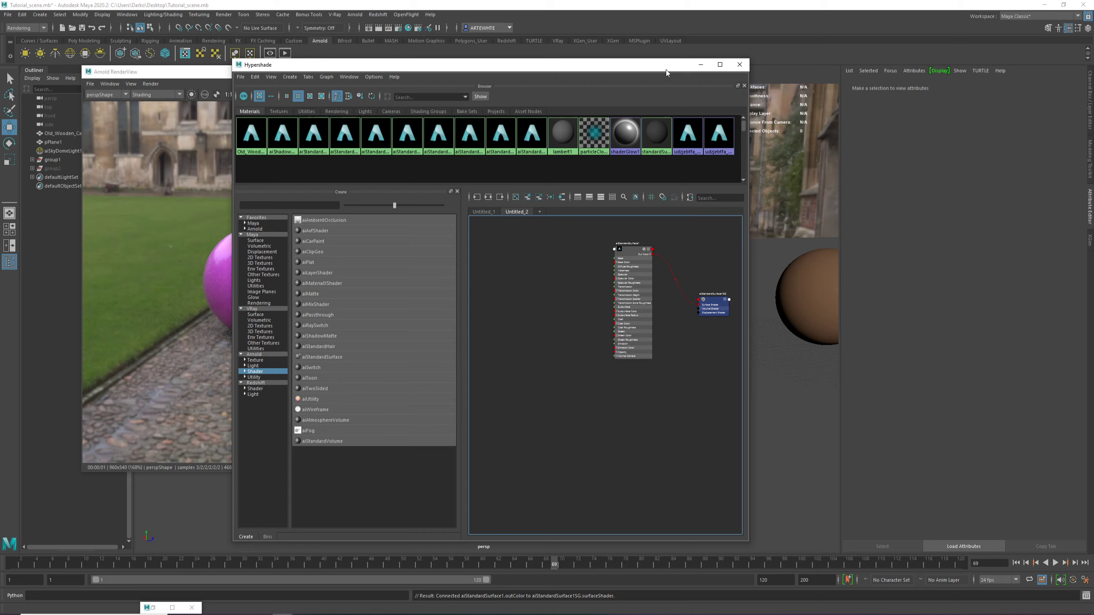
mouse_move(239, 362)
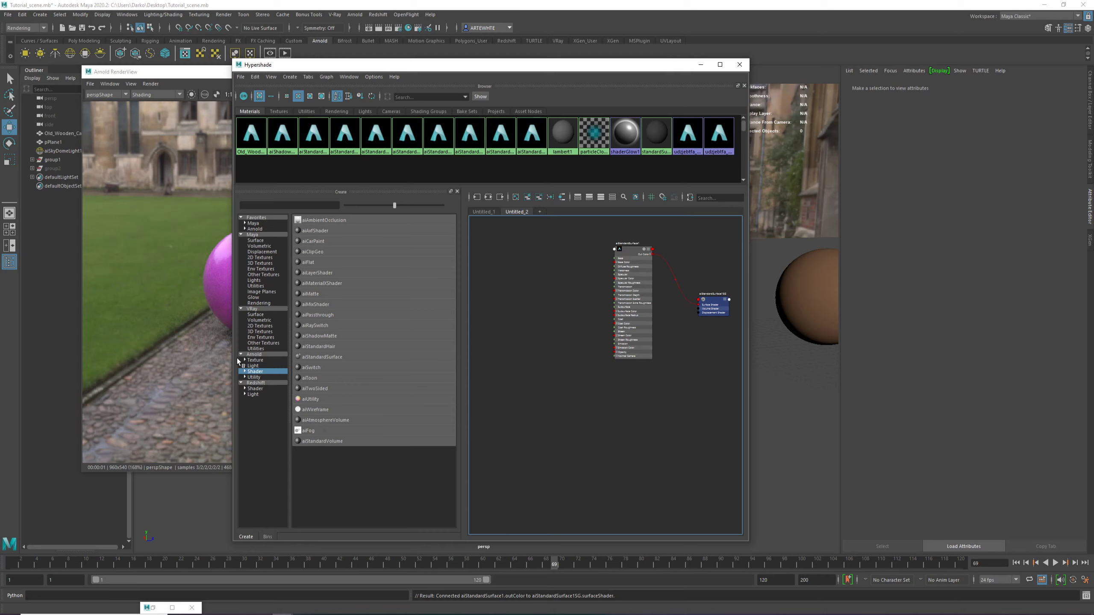
Create an aiNoise texture node and place aiNoise1 beside aiStandardSurface1
left_click(255, 360)
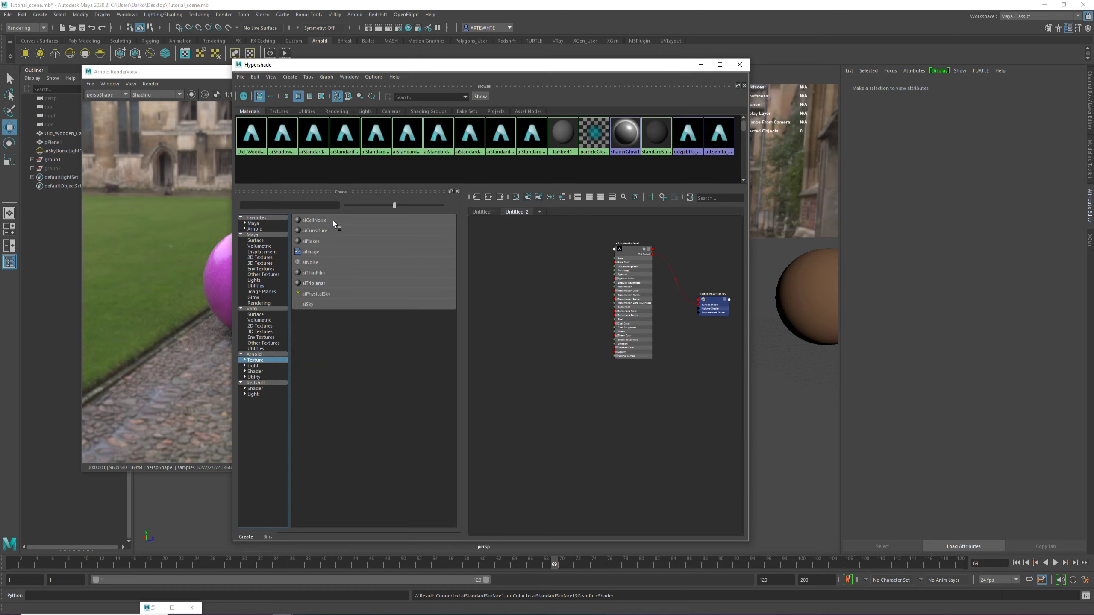
mouse_move(316, 251)
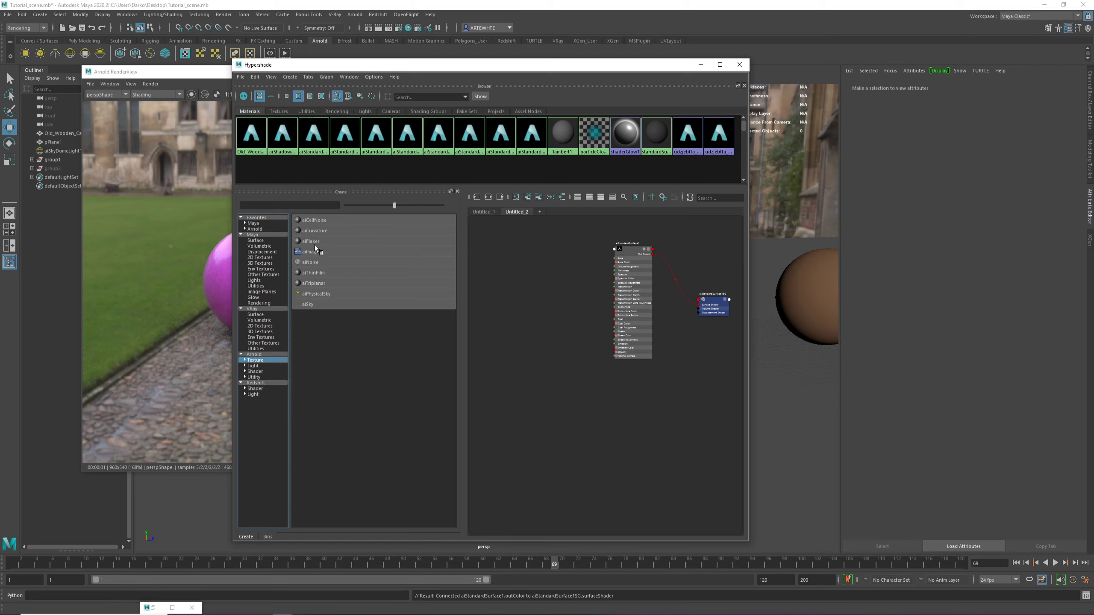
mouse_move(309, 271)
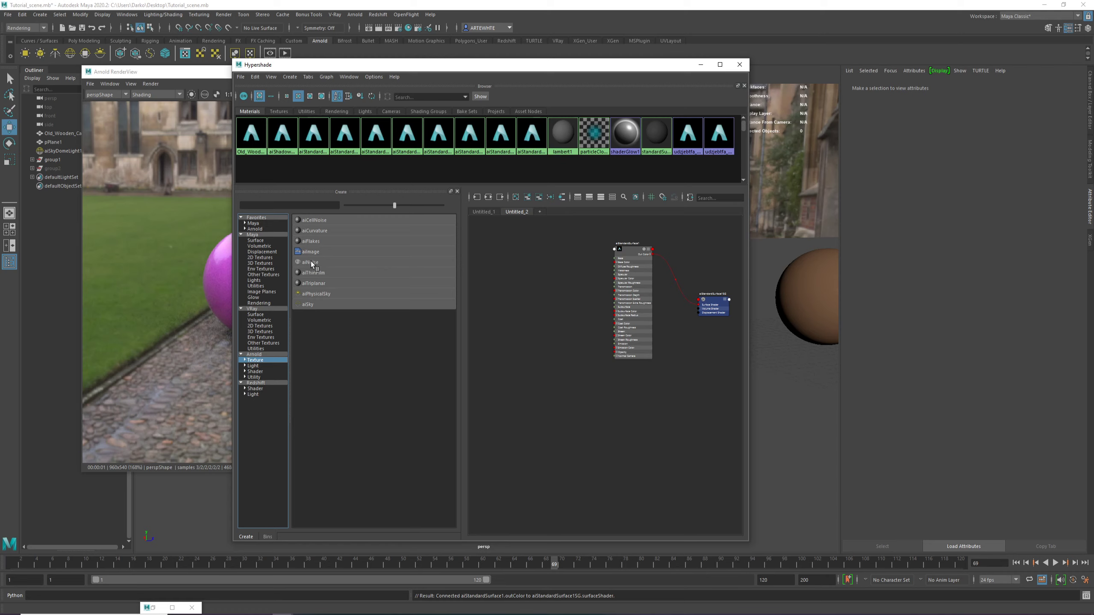
left_click(309, 261)
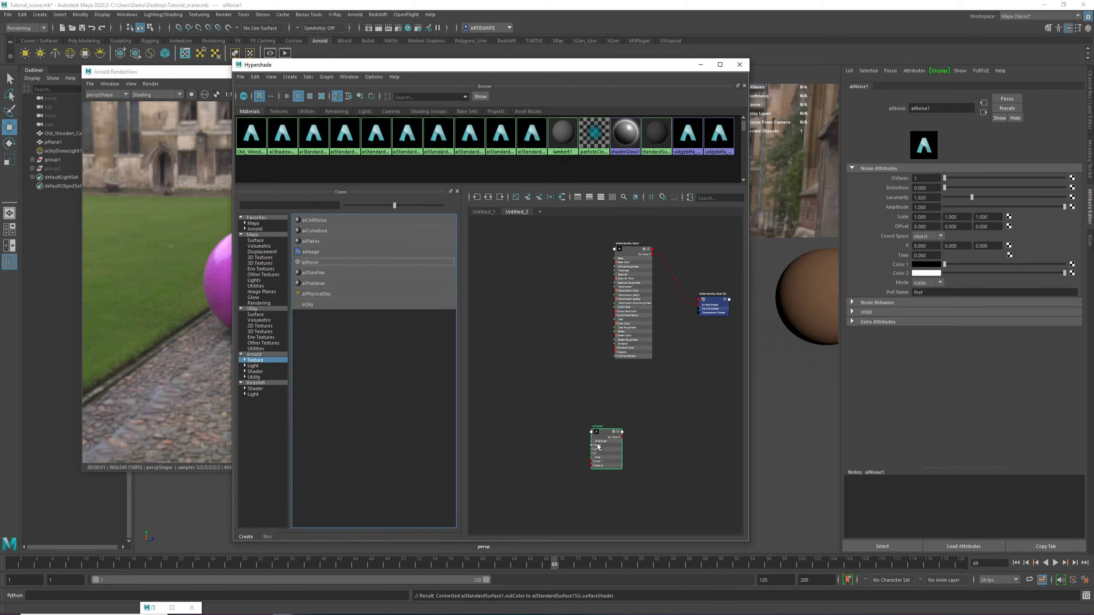
left_click_drag(606, 446, 566, 272)
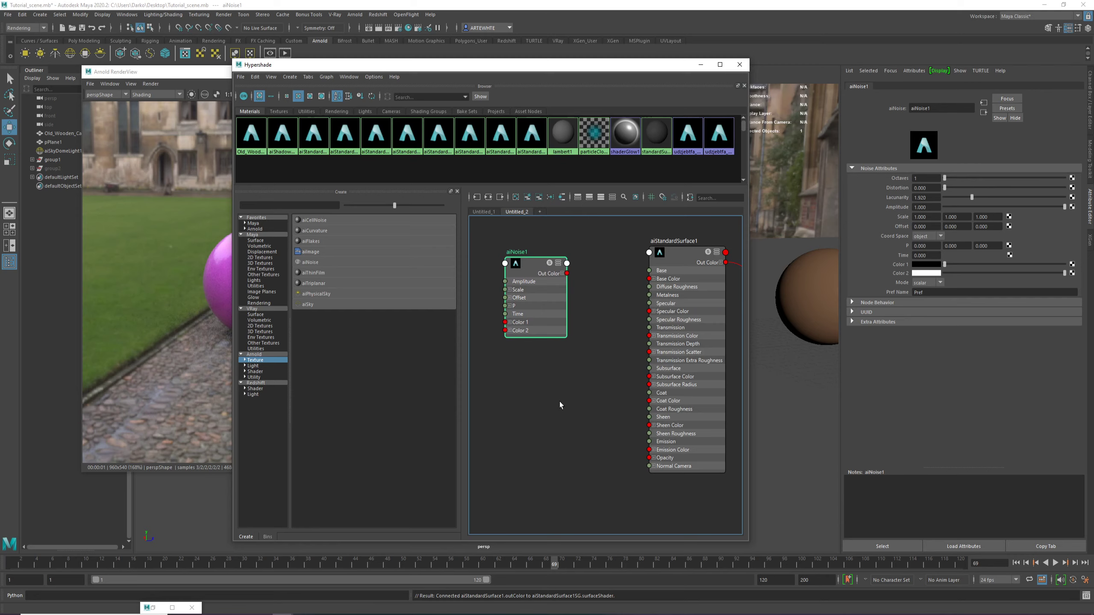
mouse_move(596, 296)
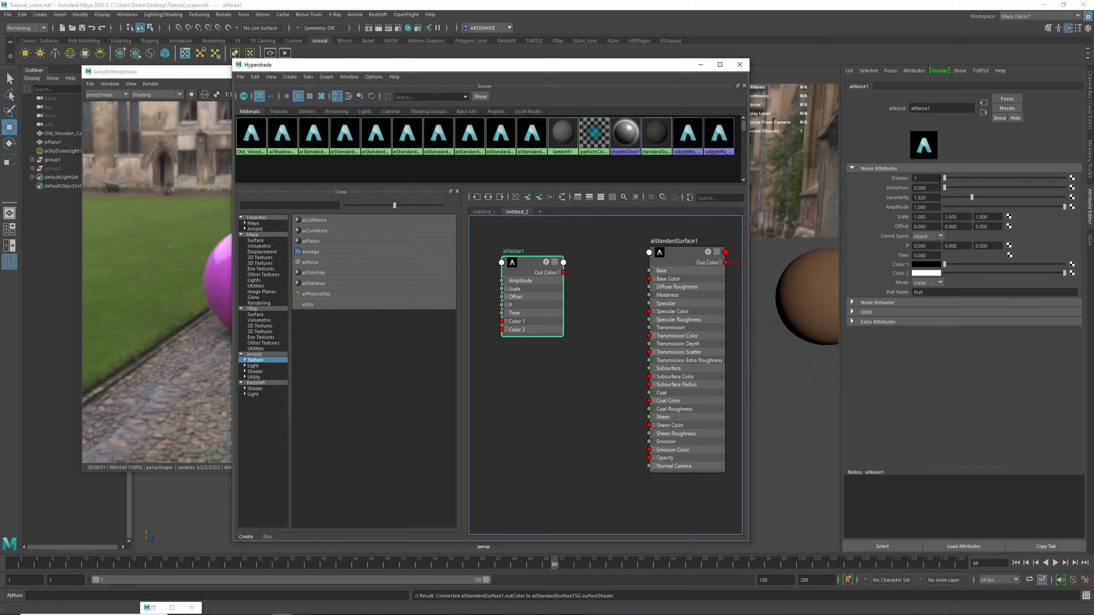
mouse_move(986, 204)
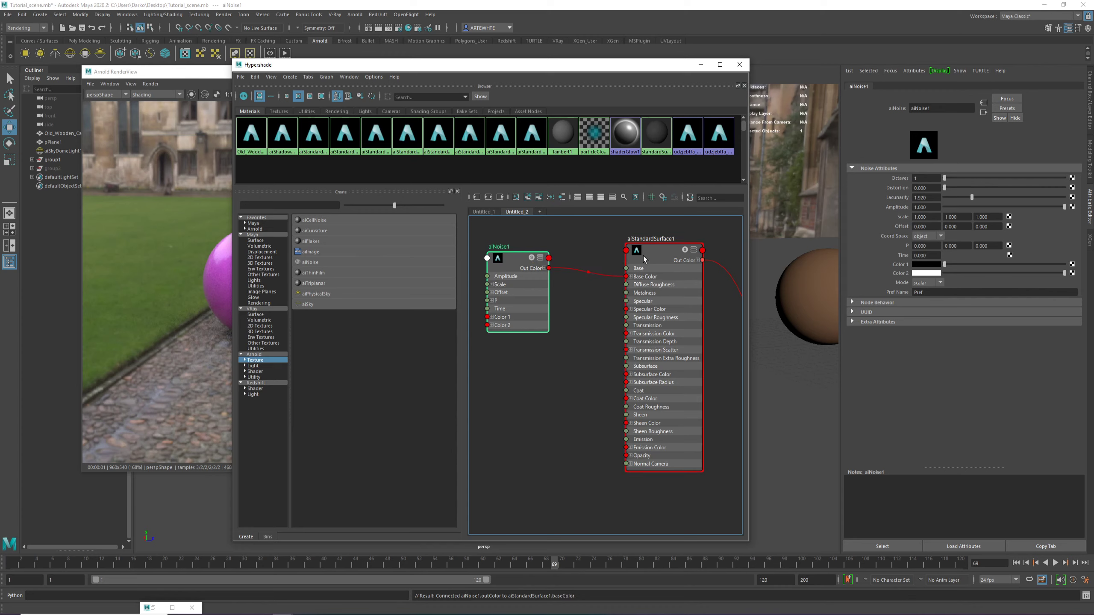
Bring the Arnold RenderView forward to see the sphere with noise-driven base colour
left_click(663, 247)
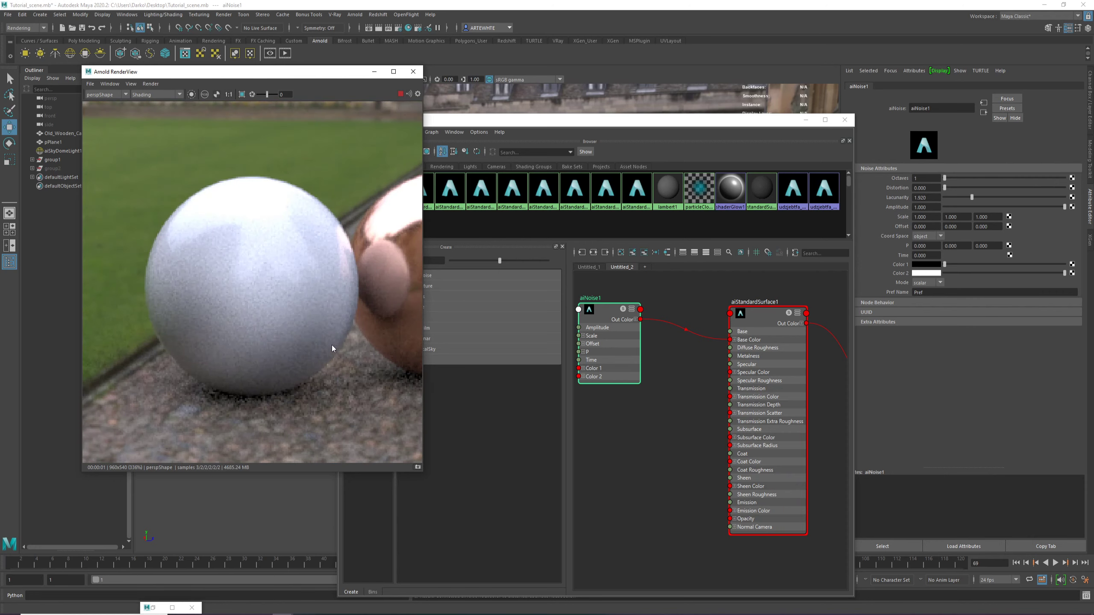
mouse_move(220, 314)
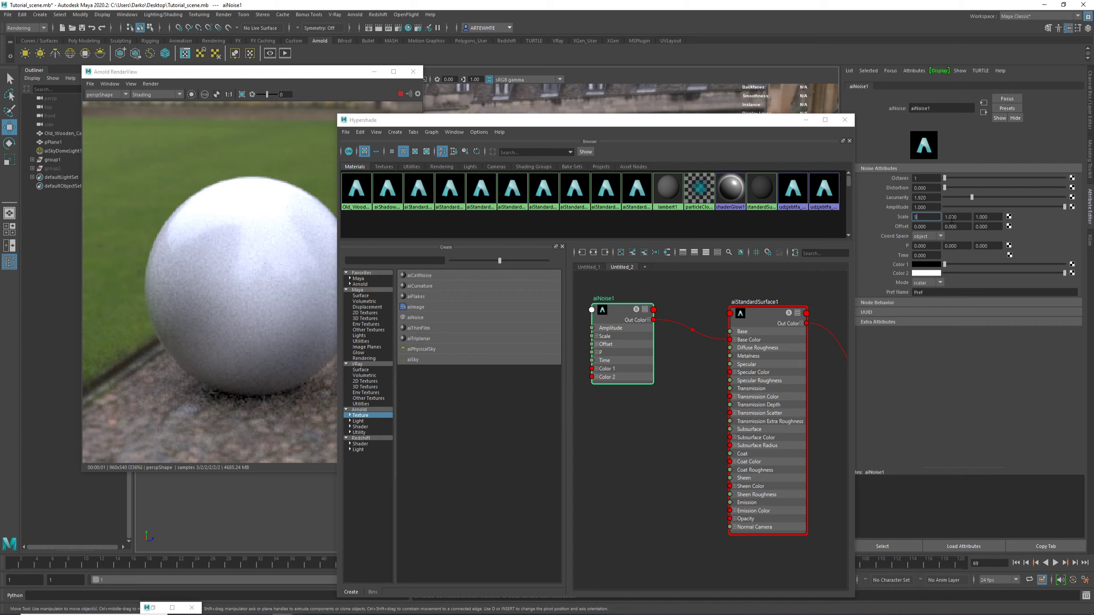
Set aiNoise1 scale to 5, try uv coordinate space, then return to object space
type("5.000")
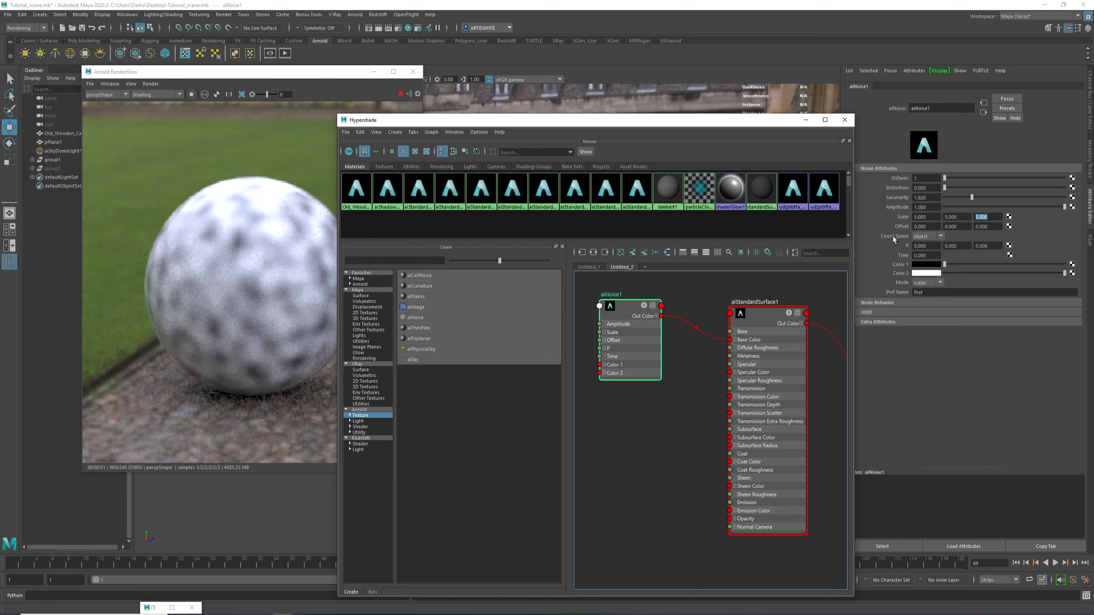
left_click(928, 236)
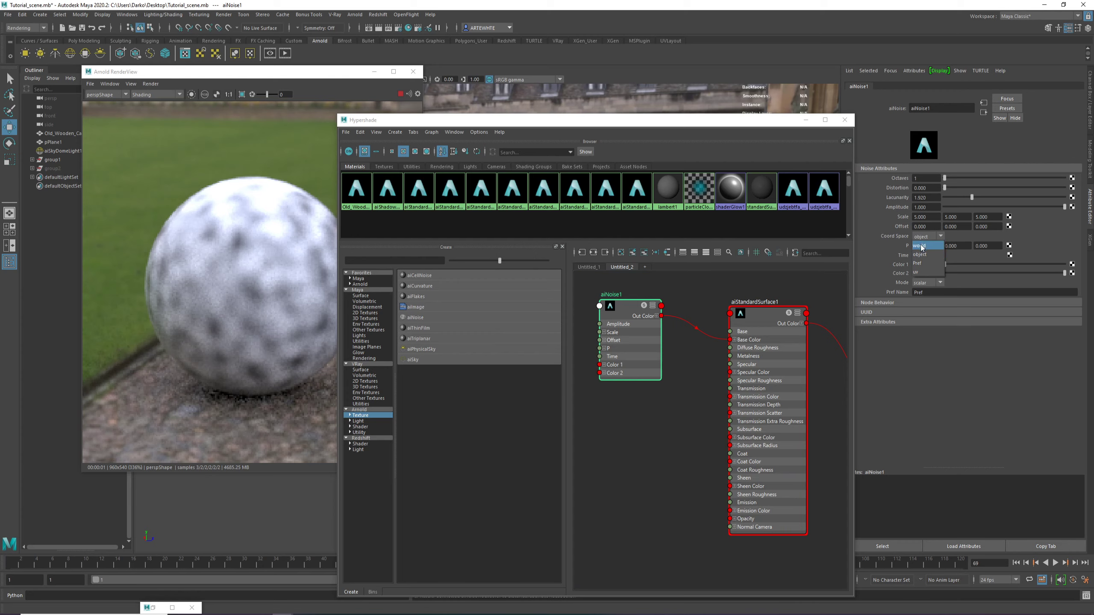
left_click(922, 246)
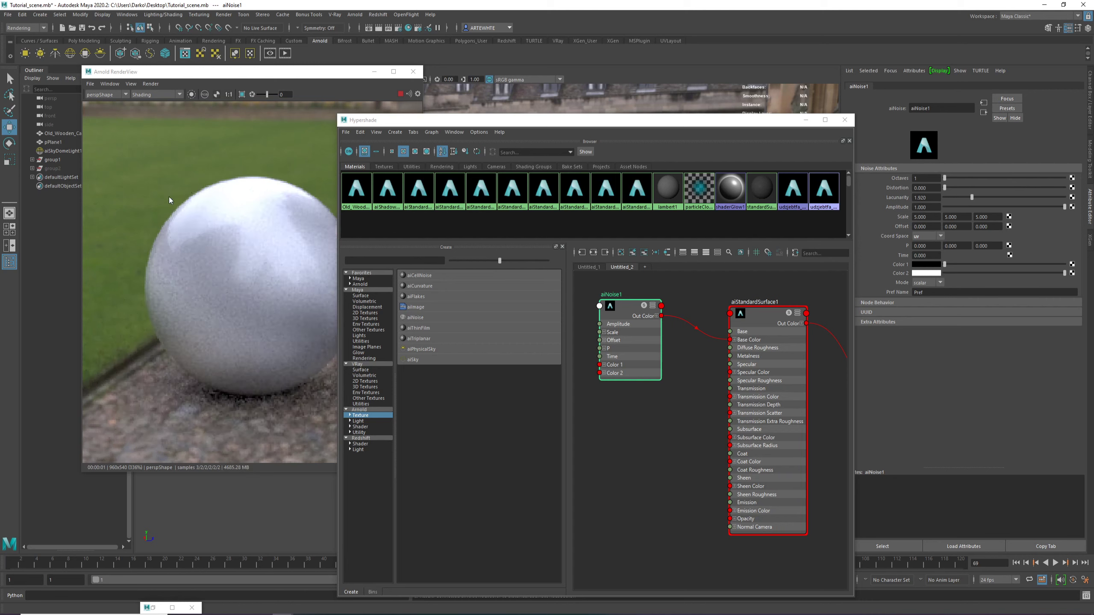
left_click(928, 236)
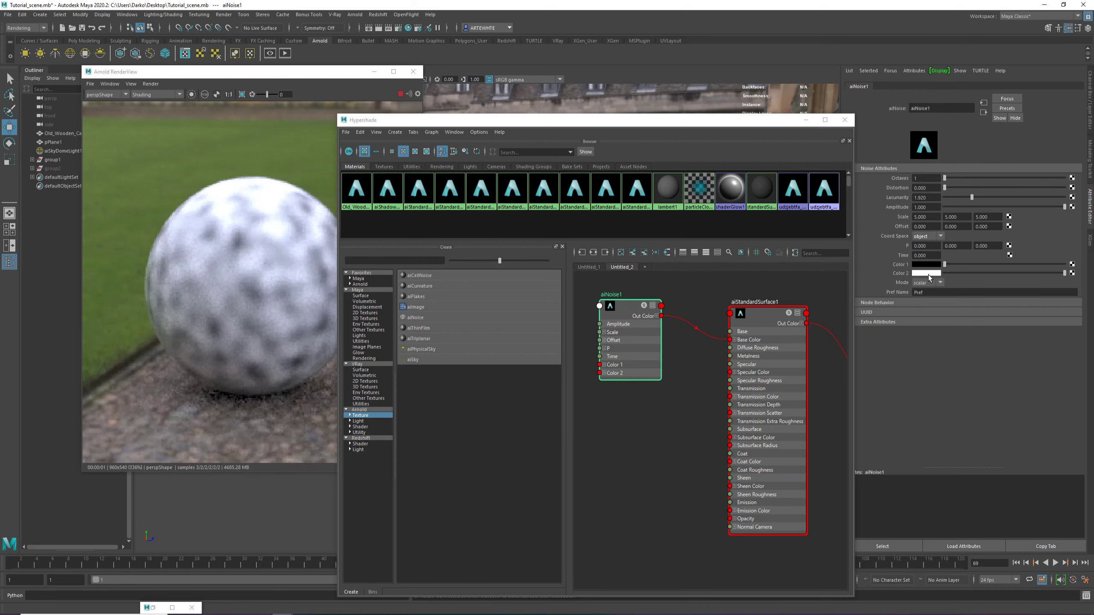
Set aiNoise1's second colour to pink and first colour to blue
left_click(925, 273)
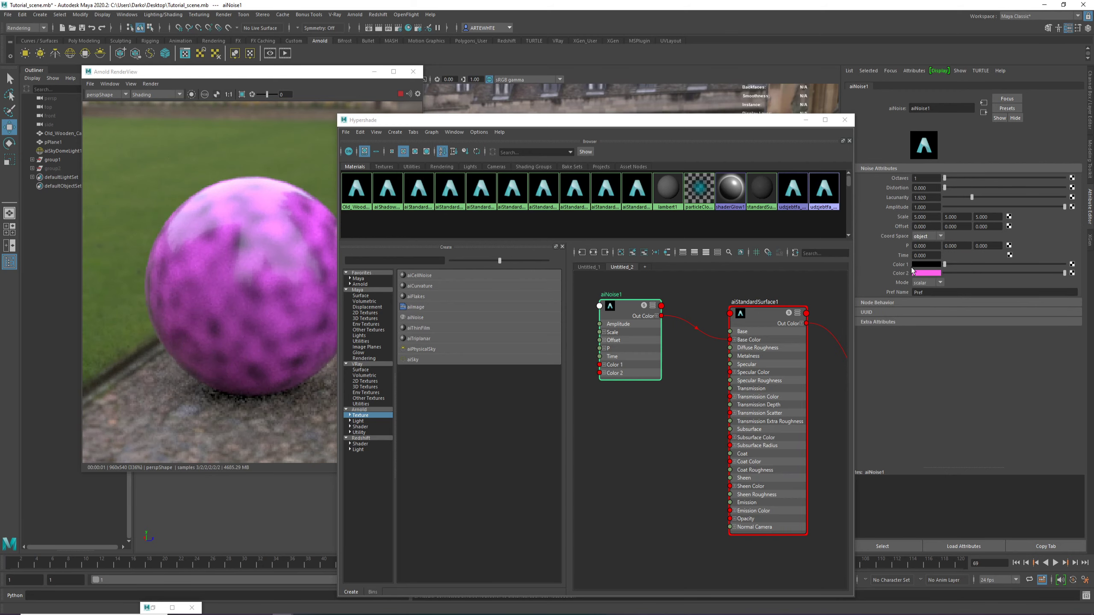
left_click(925, 273)
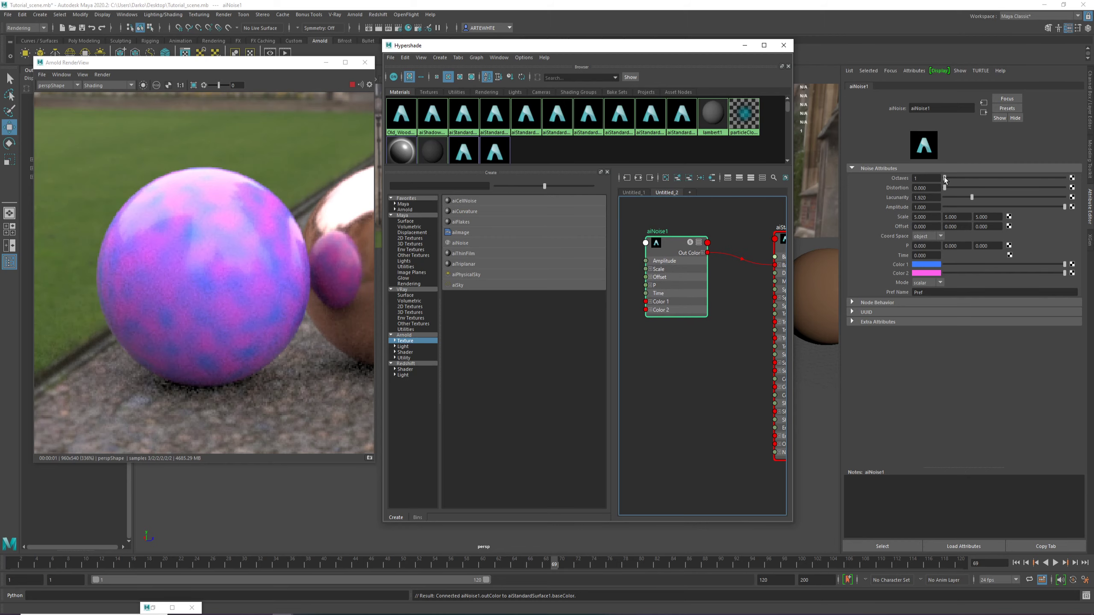
Raise octaves to 6, try lacunarity 1.717 and offset -1.400, then reset offset to 0
type("6")
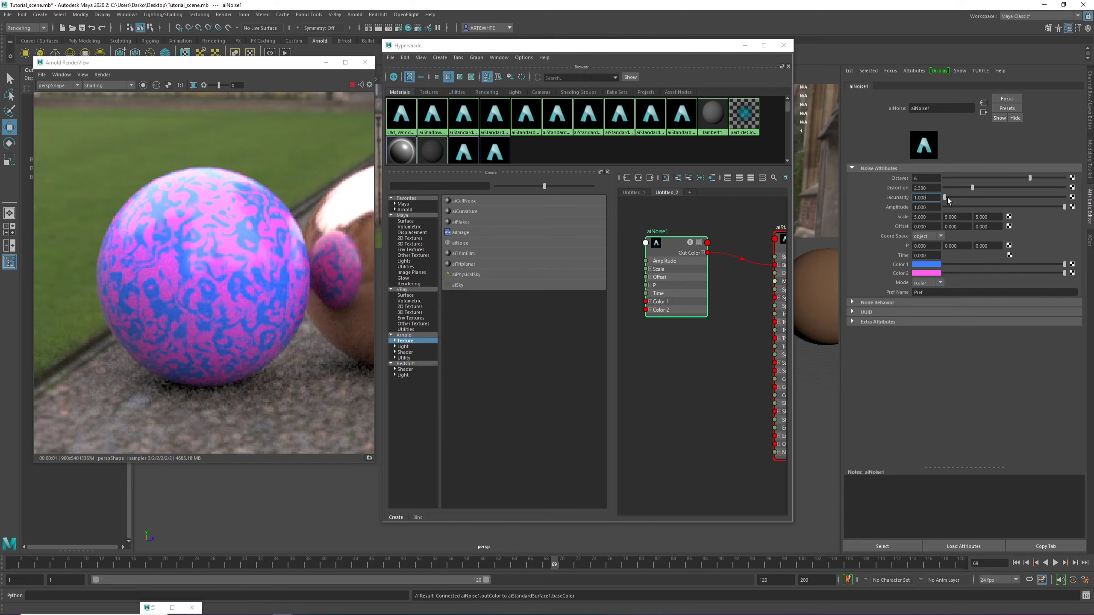
type("1.717")
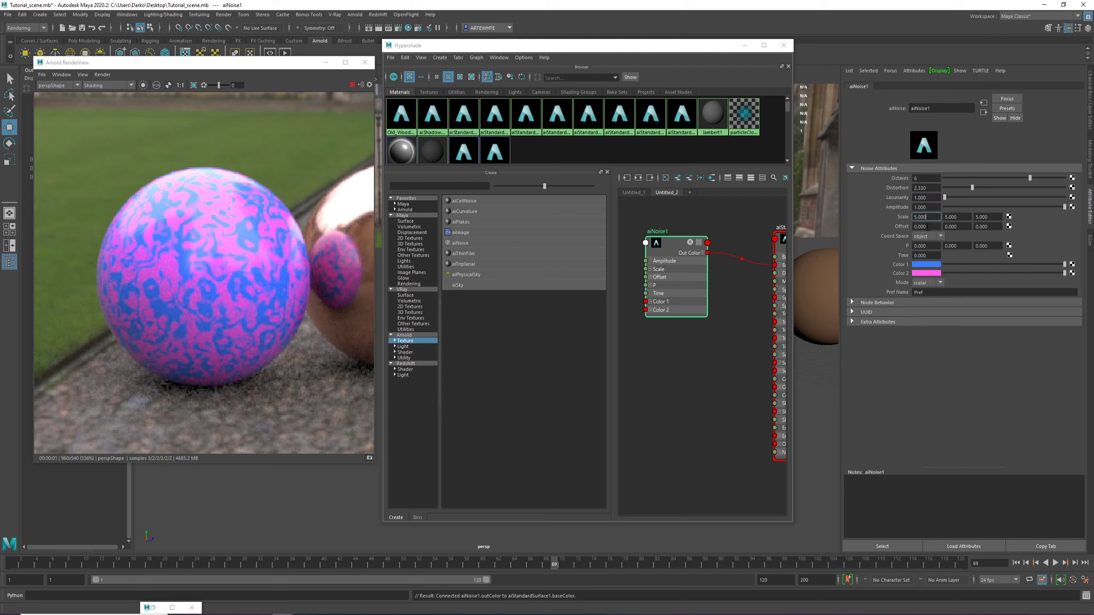
mouse_move(162, 273)
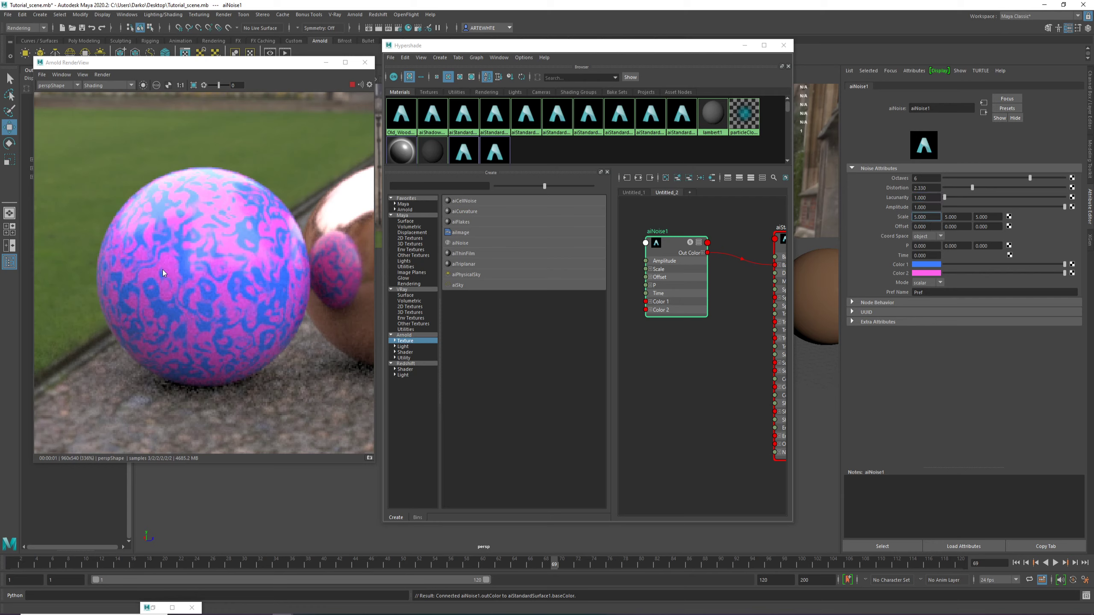
mouse_move(297, 278)
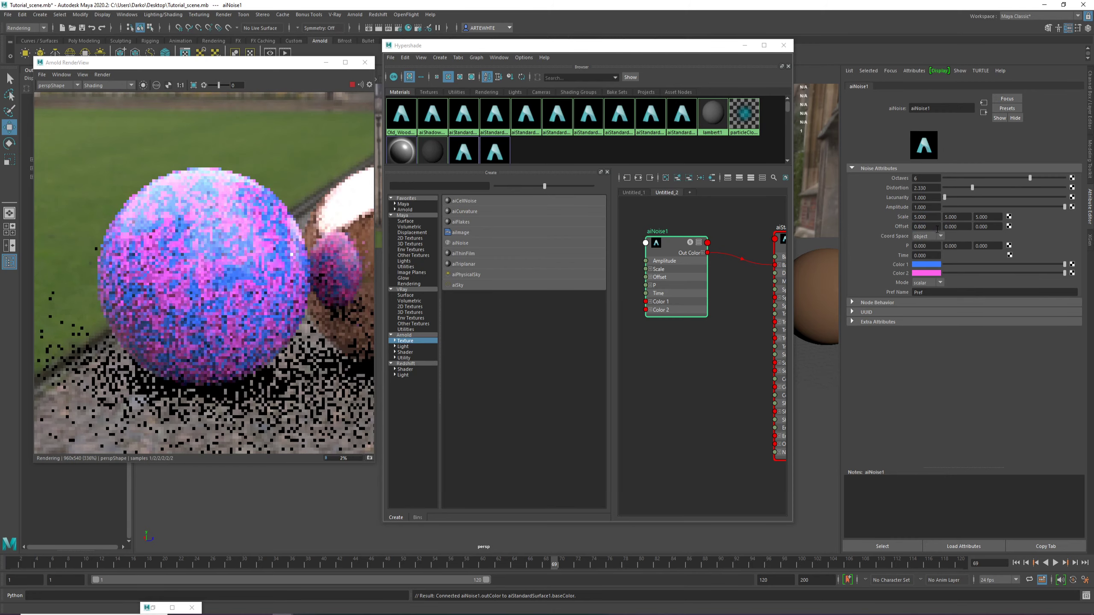
type("-1.400")
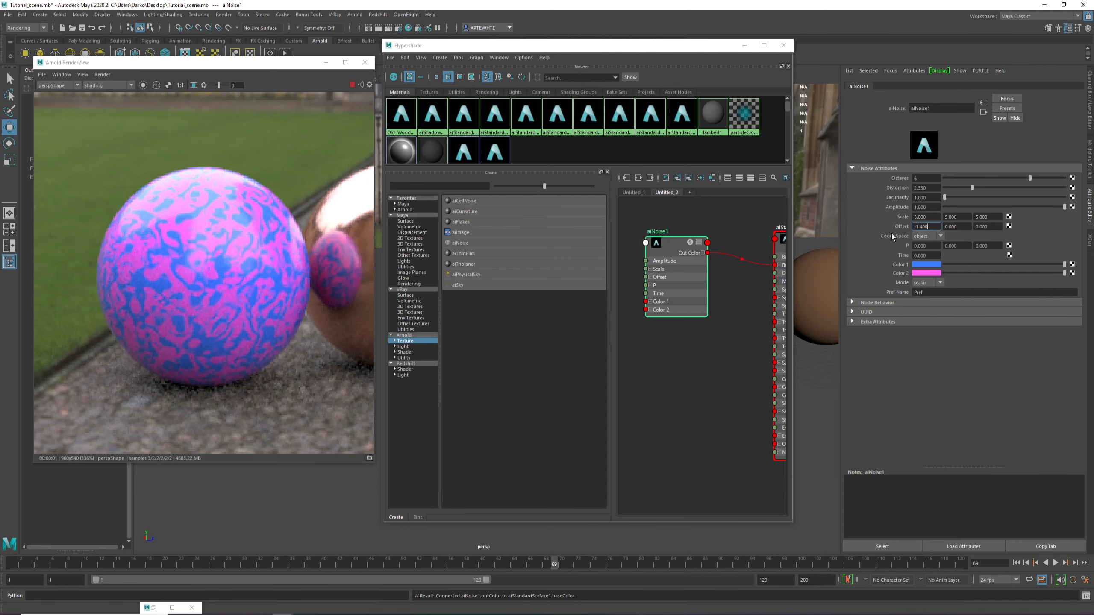
type("0.000")
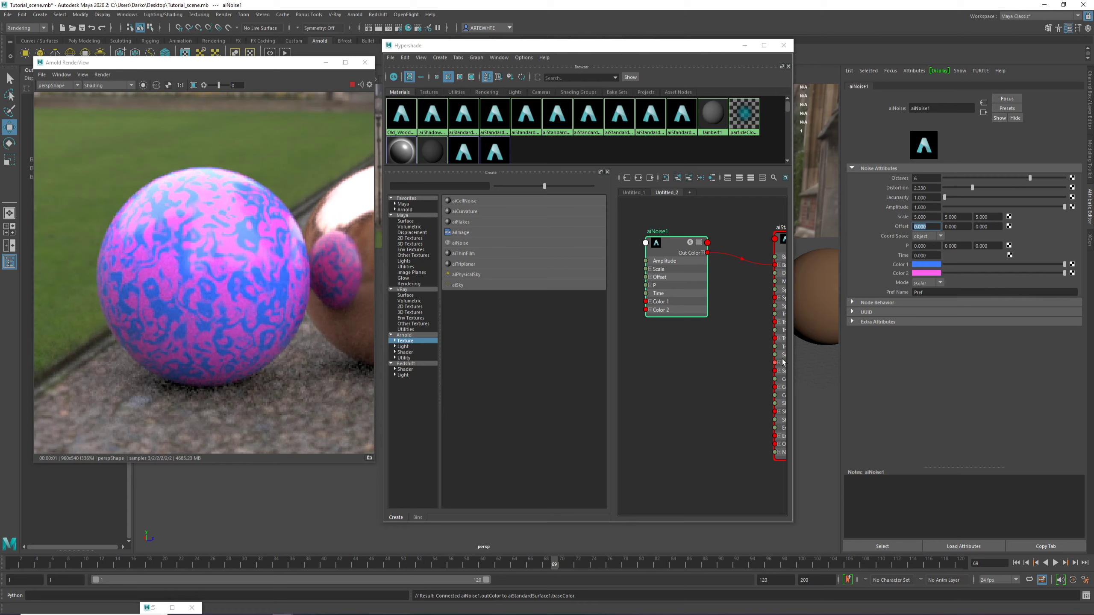
mouse_move(939, 288)
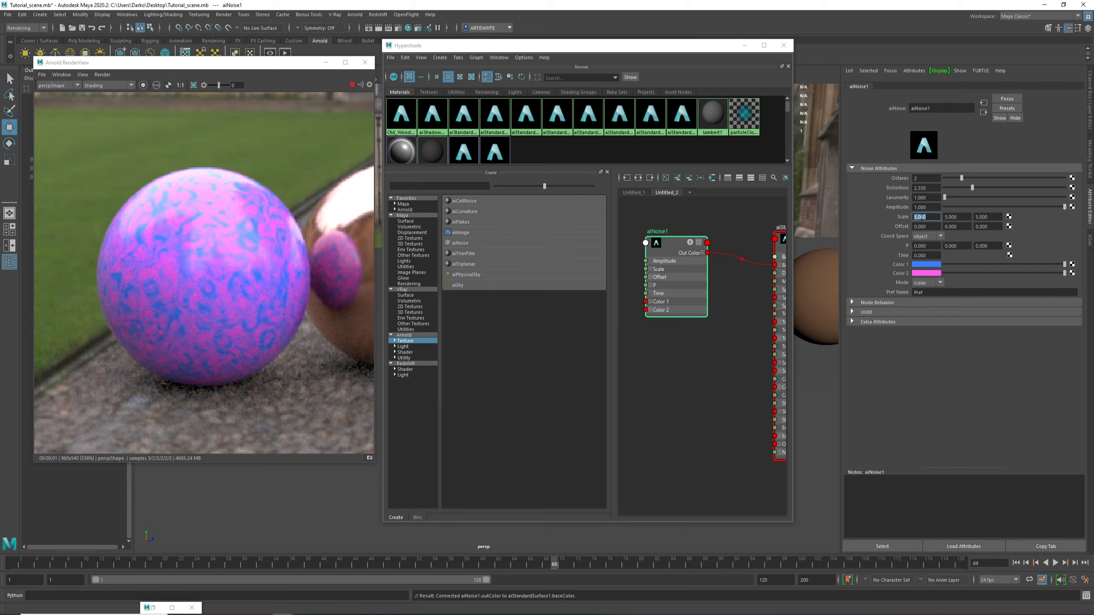
Set aiNoise1 octaves and scale to 2 and make its first colour black
type("2.000")
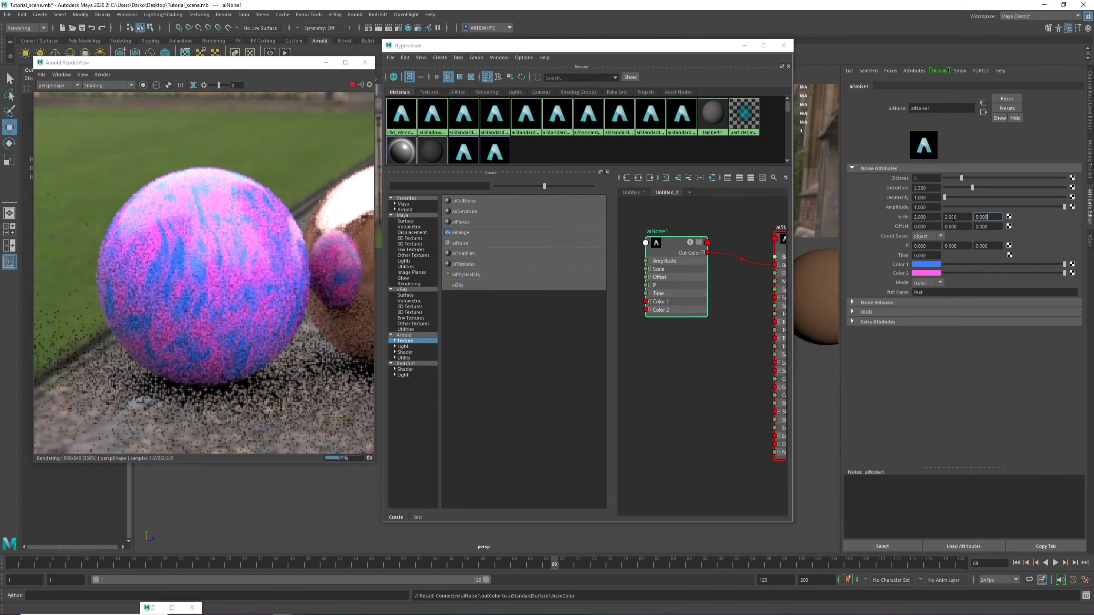
type("2.000")
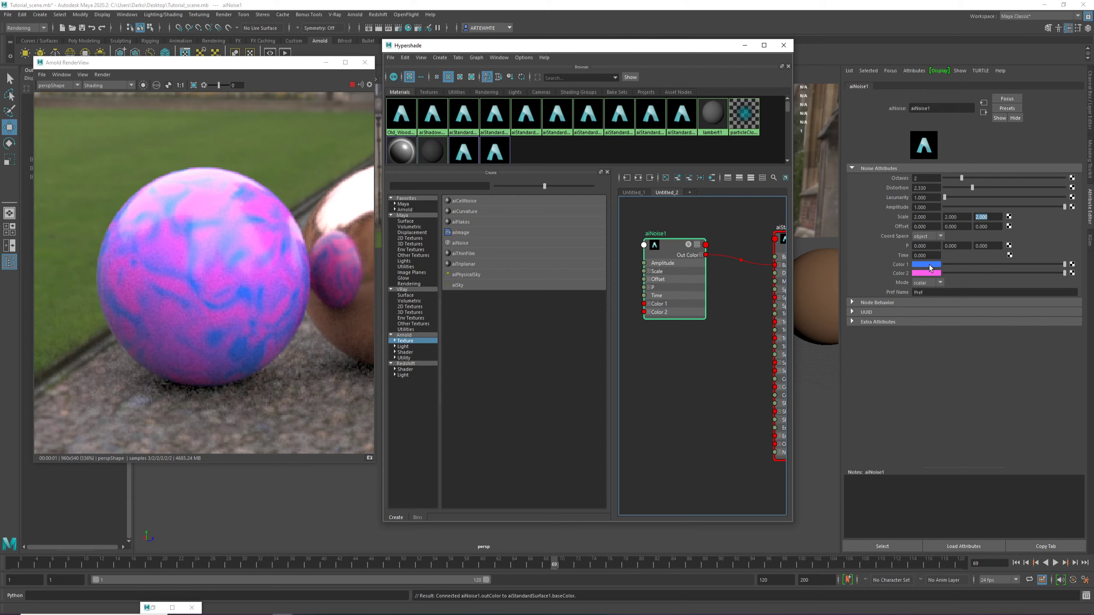
left_click(928, 268)
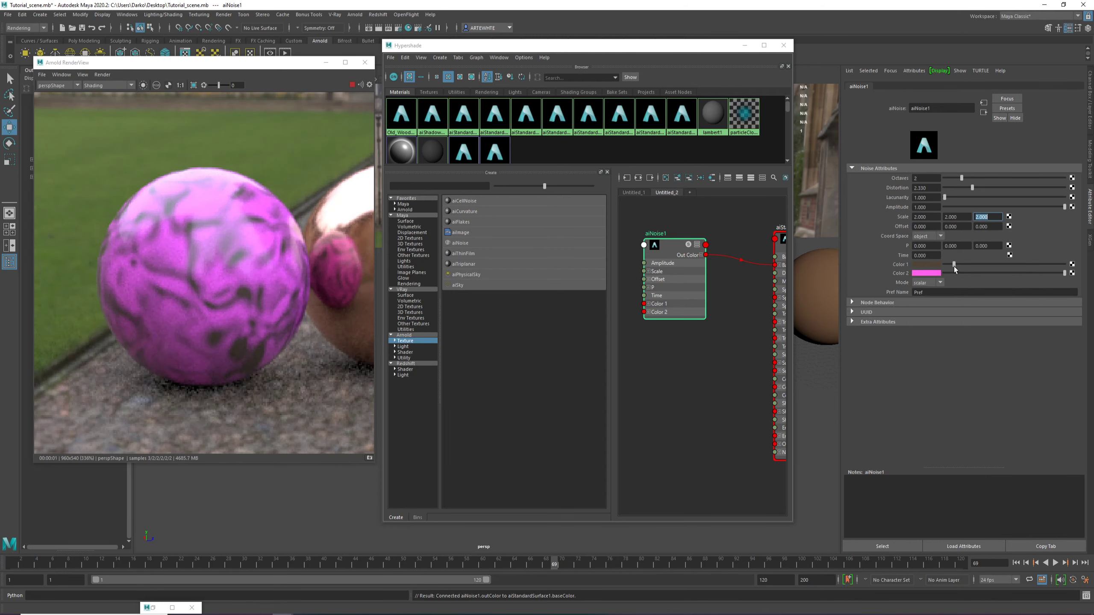
left_click(926, 273)
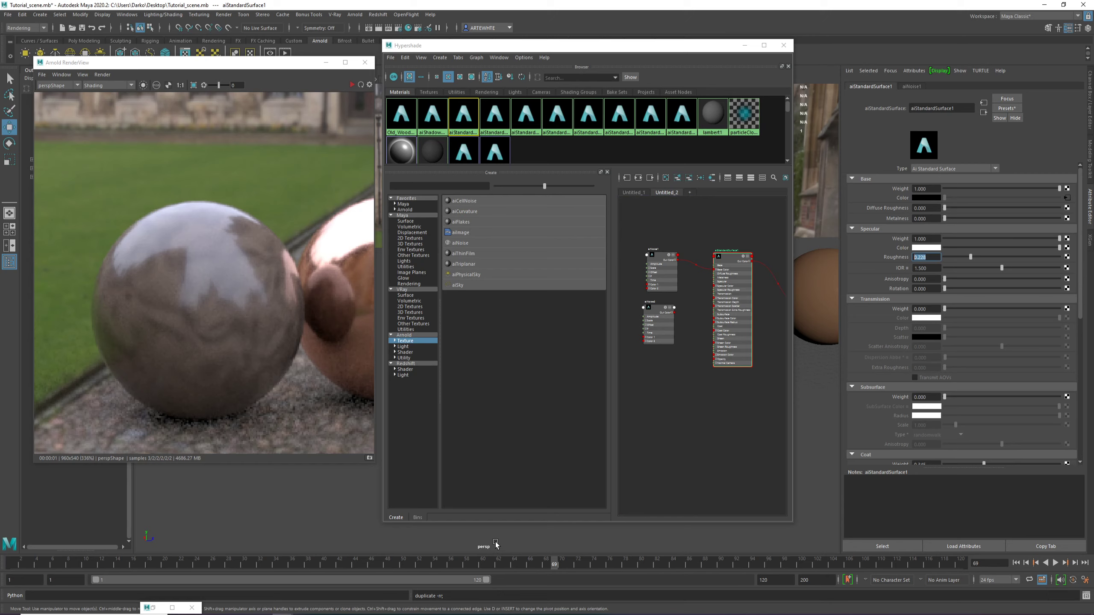
mouse_move(1003, 342)
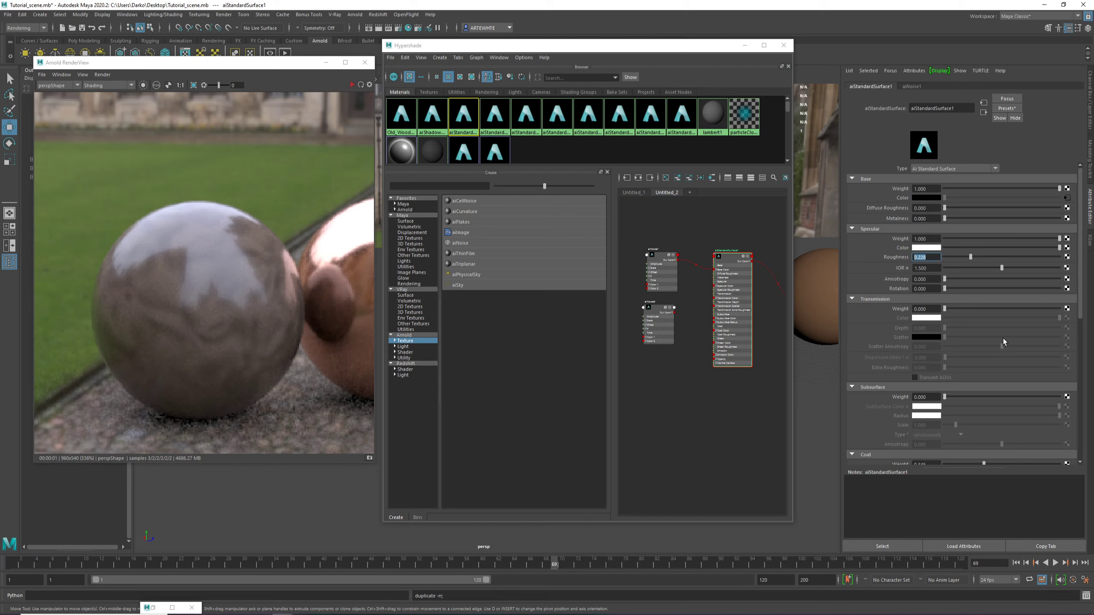
mouse_move(1060, 257)
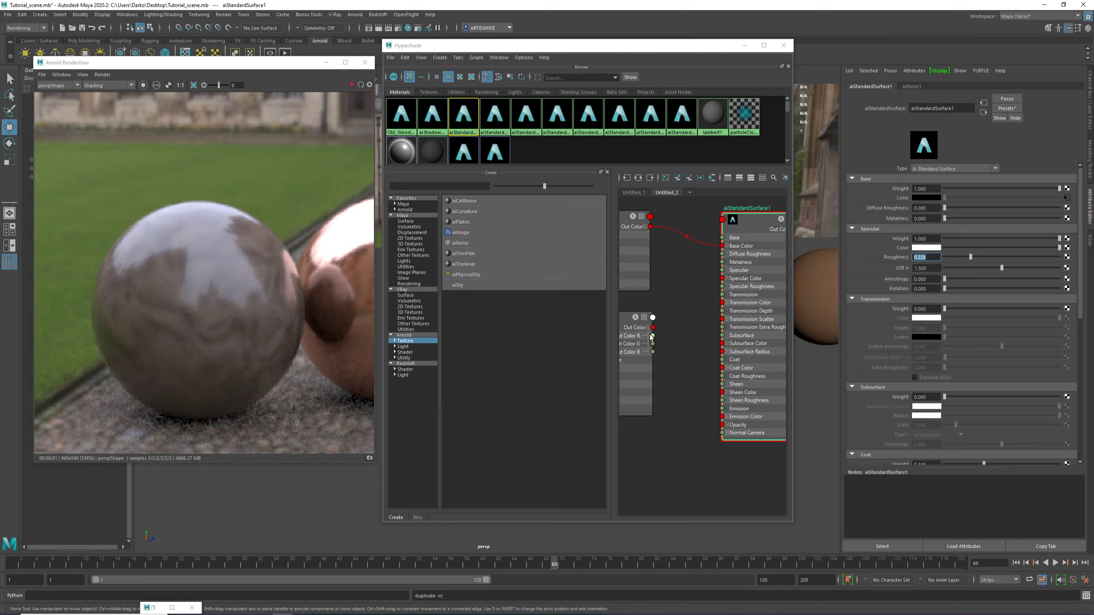
mouse_move(897, 261)
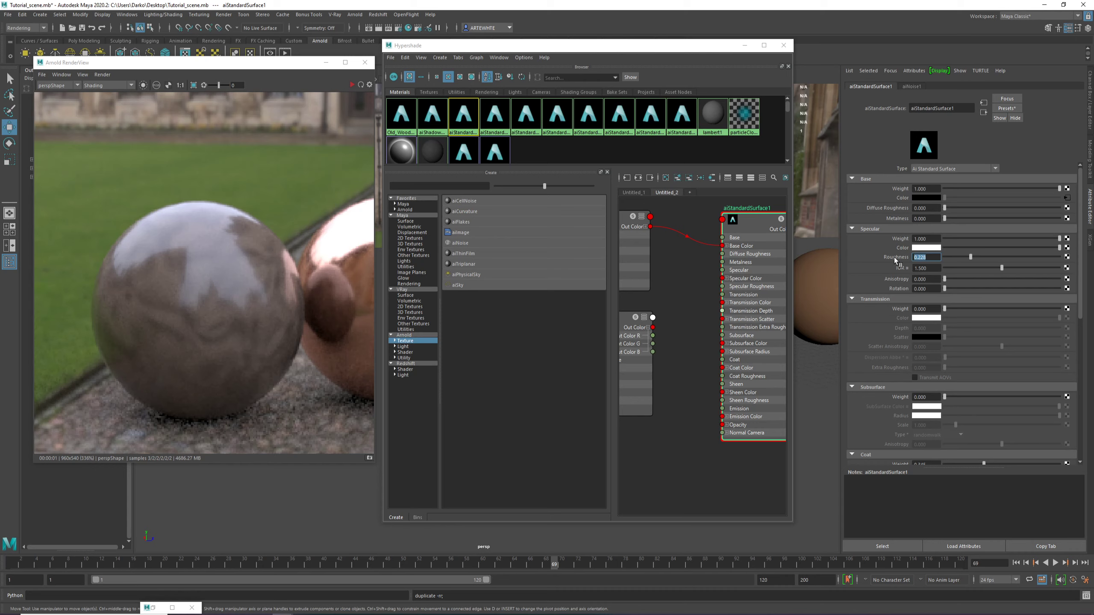
mouse_move(640, 394)
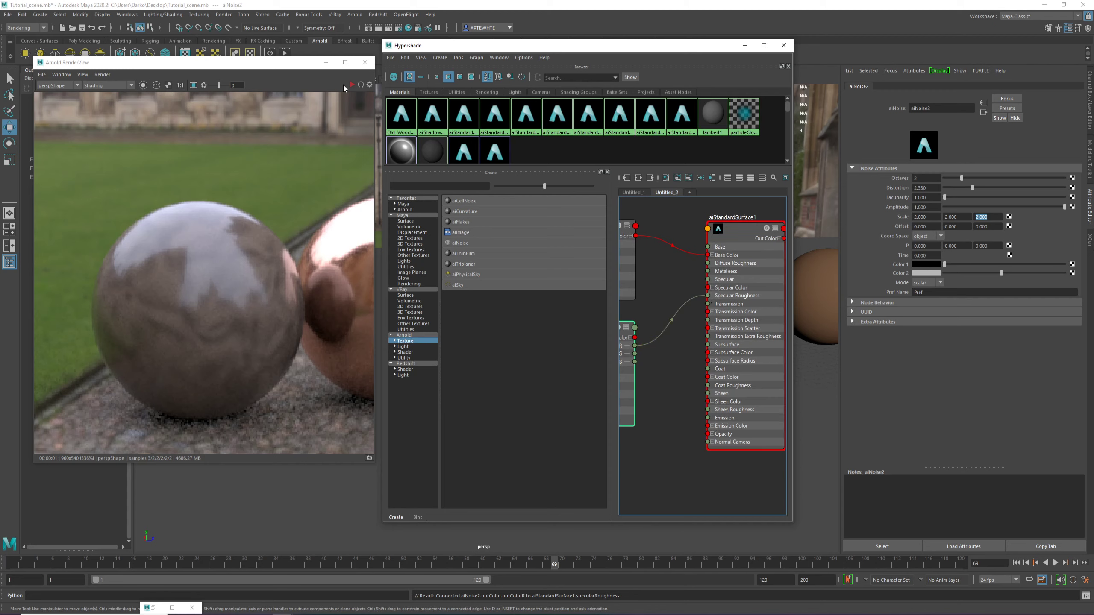
Swap aiNoise2's colours so Color 1 is white and Color 2 is black, inverting the rough patches
left_click(357, 84)
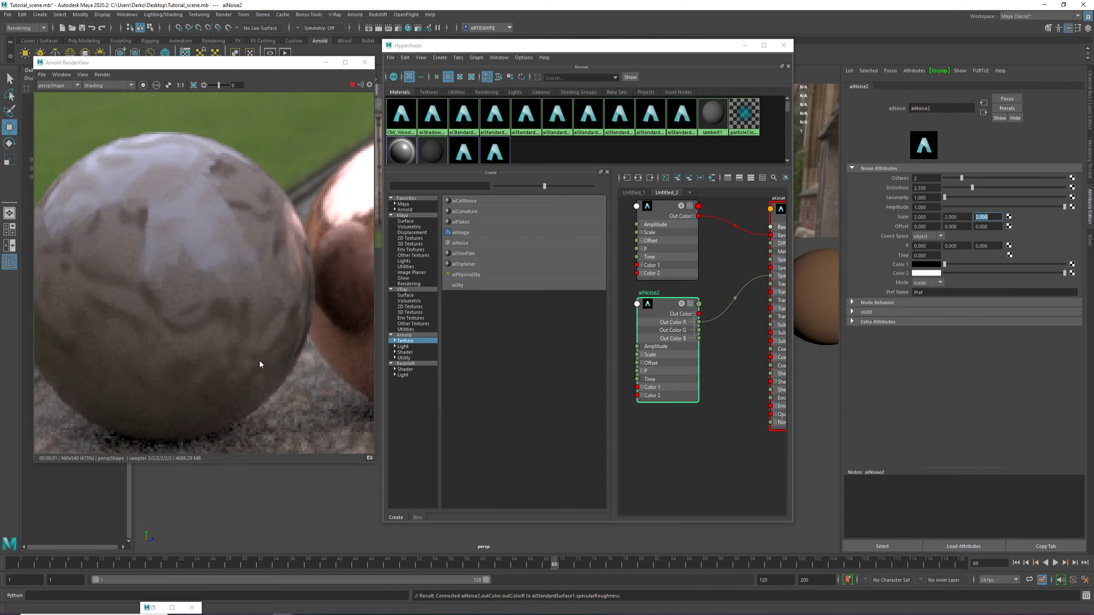
mouse_move(246, 321)
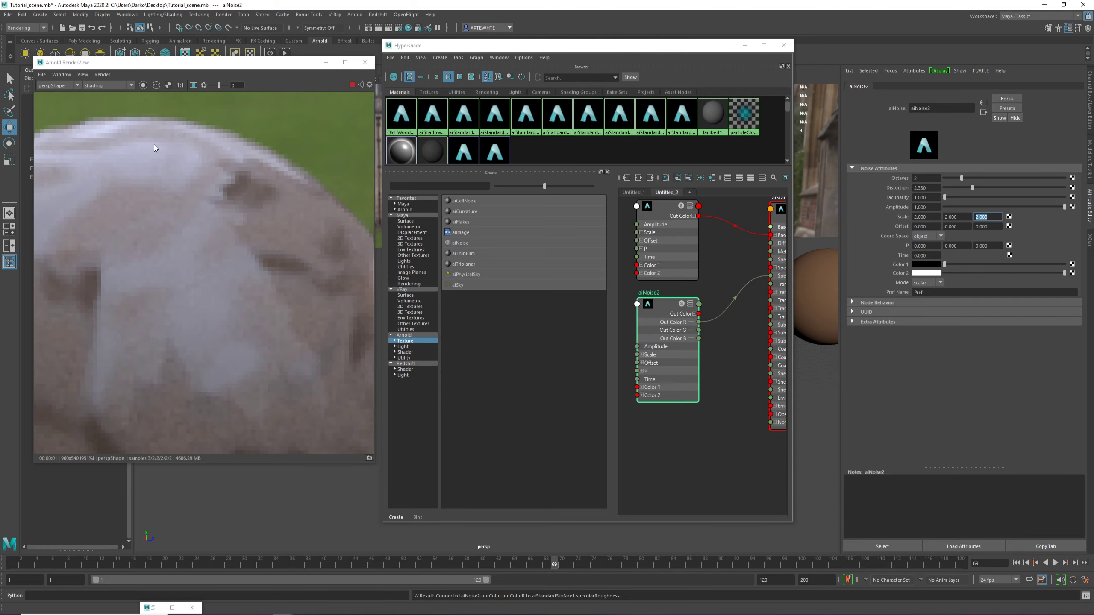
mouse_move(211, 199)
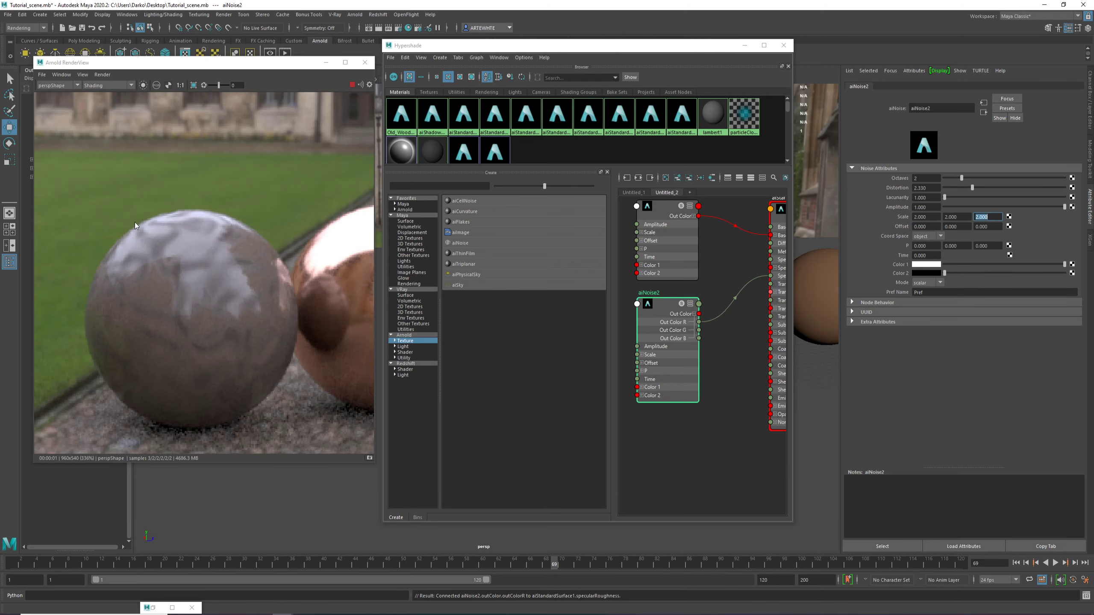
mouse_move(194, 344)
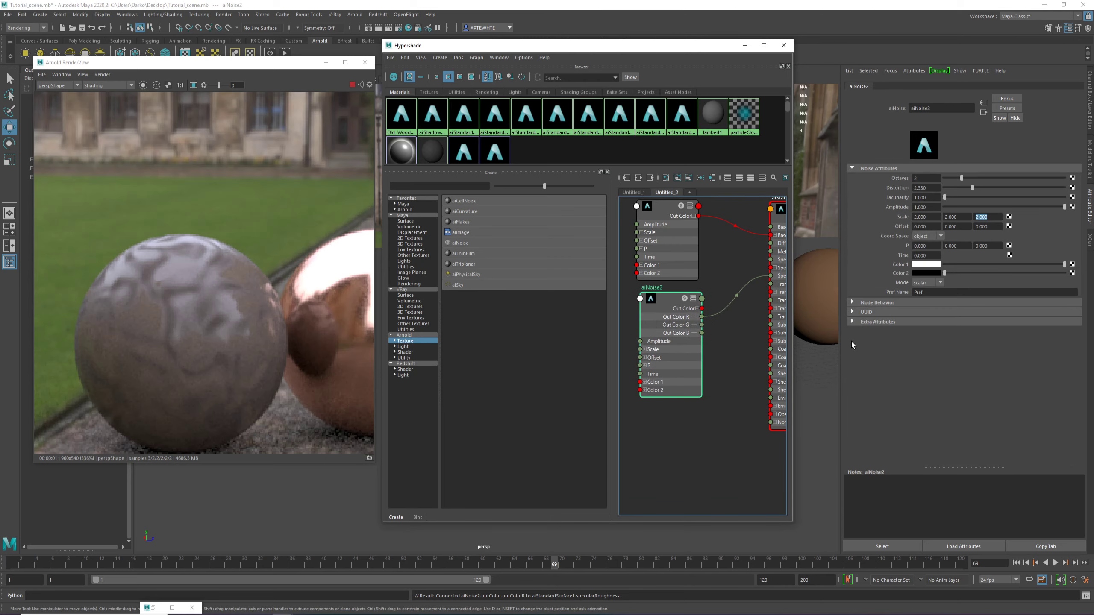
Nudge aiNoise2's Lacunarity up and back to 1, then lighten Color 2 from black to grey
left_click_drag(949, 203, 969, 204)
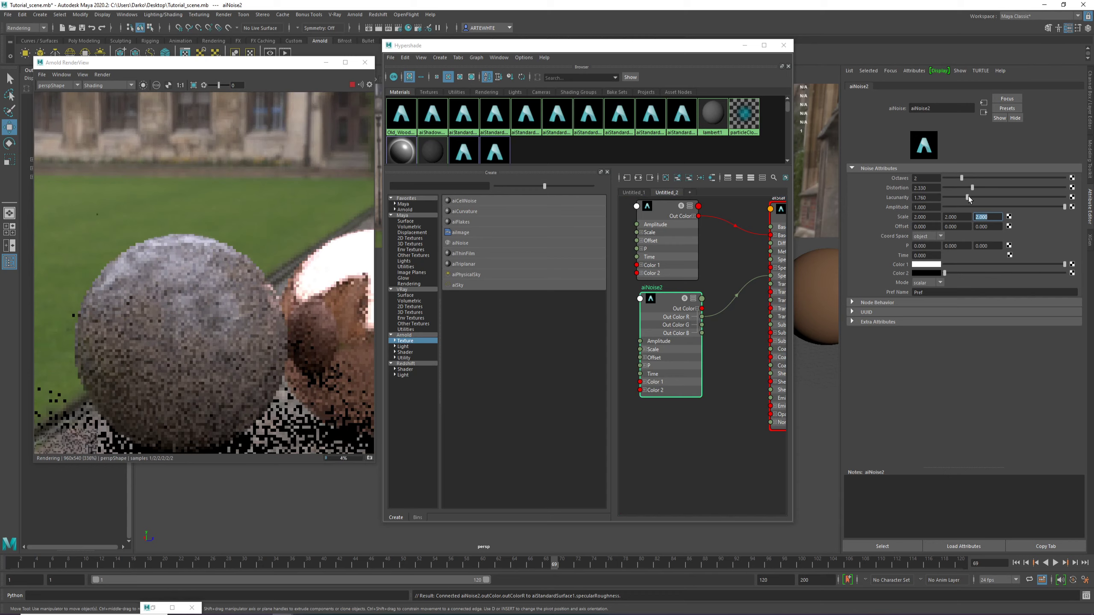
left_click_drag(977, 197, 959, 196)
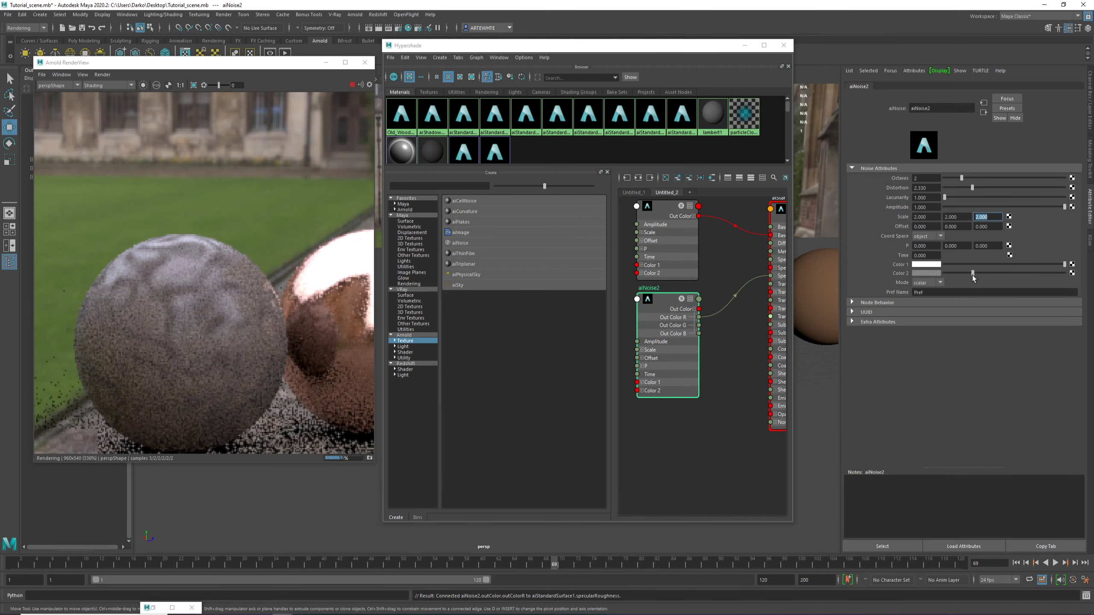
left_click_drag(974, 273, 1001, 273)
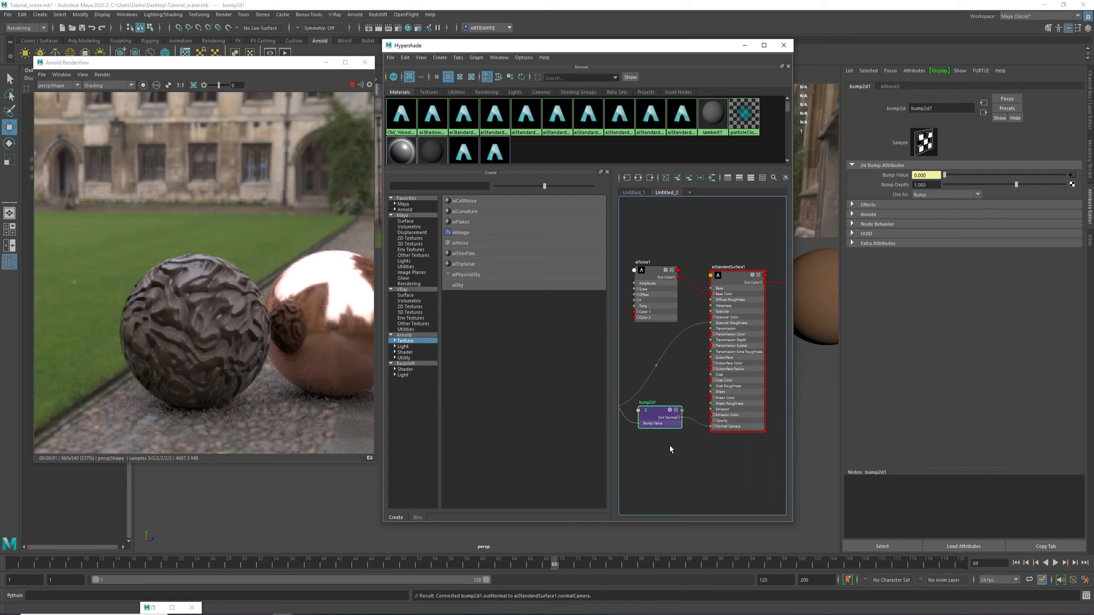
left_click_drag(656, 416, 663, 408)
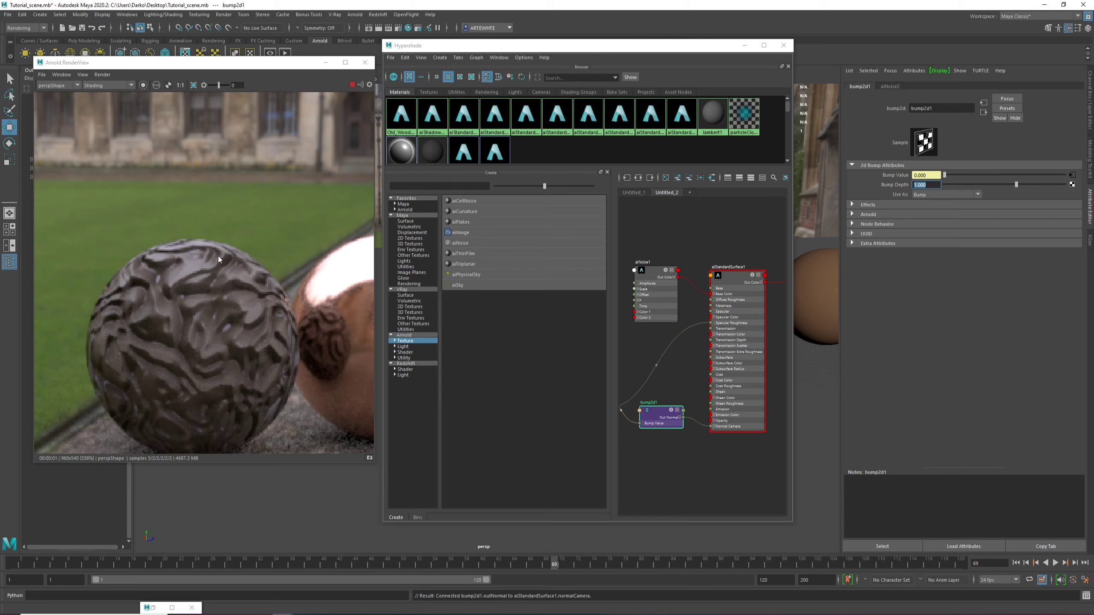
mouse_move(188, 280)
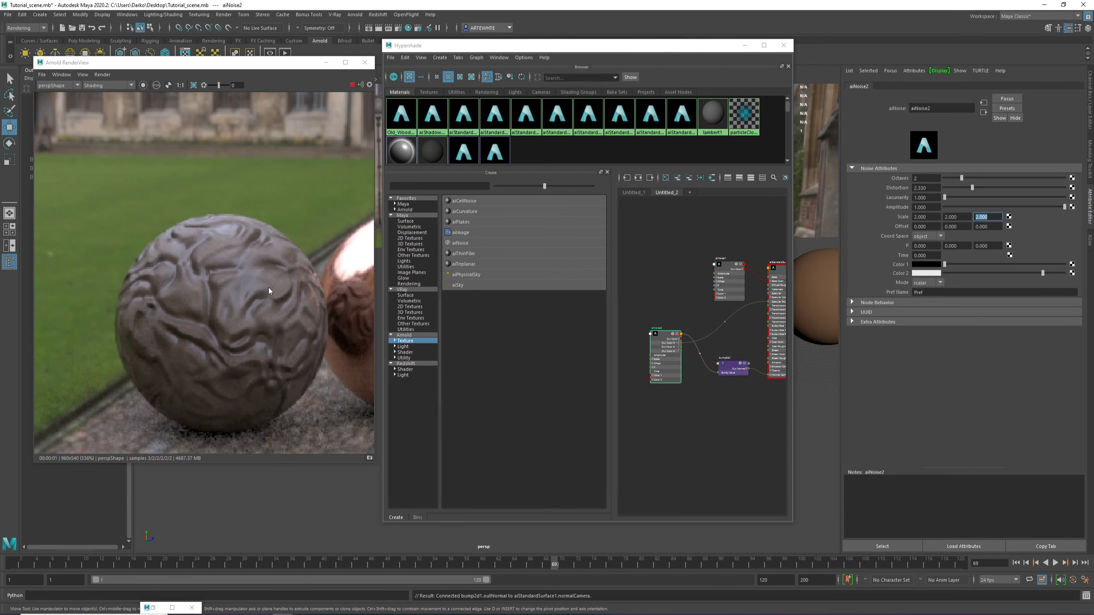
mouse_move(241, 293)
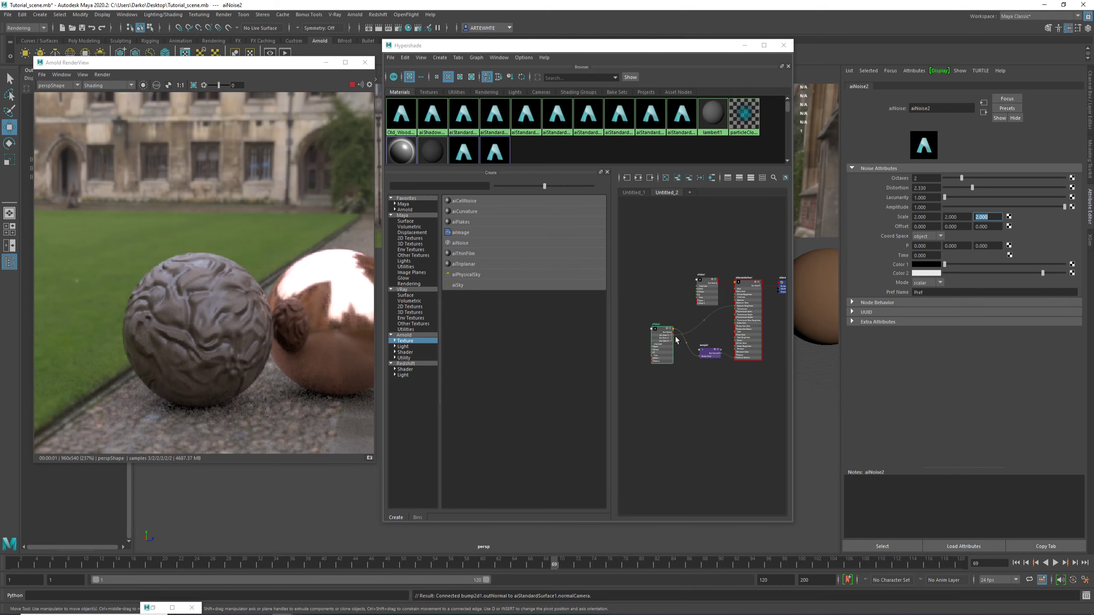
Rearrange the noise nodes in Hypershade and select aiNoise2 to raise its Octaves for finer bump detail
left_click_drag(661, 342, 670, 293)
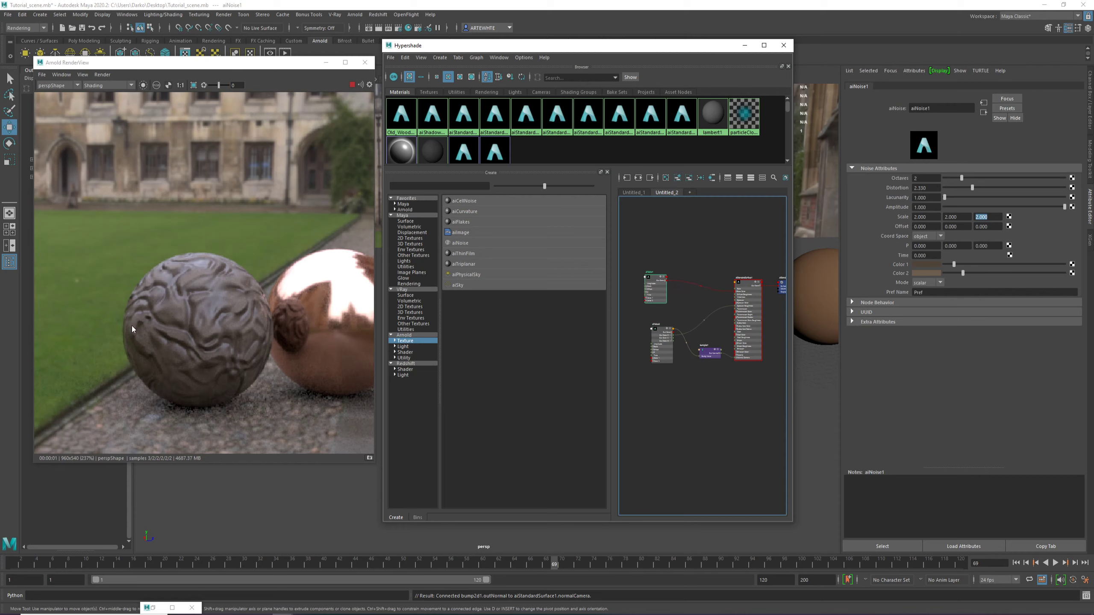
mouse_move(157, 342)
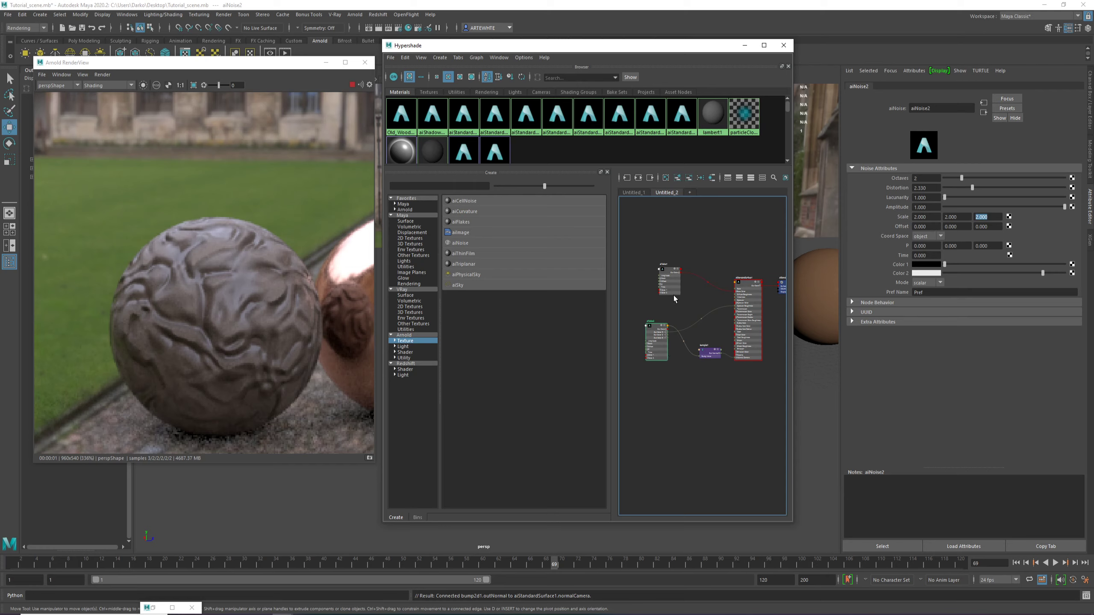
left_click(664, 283)
type("4")
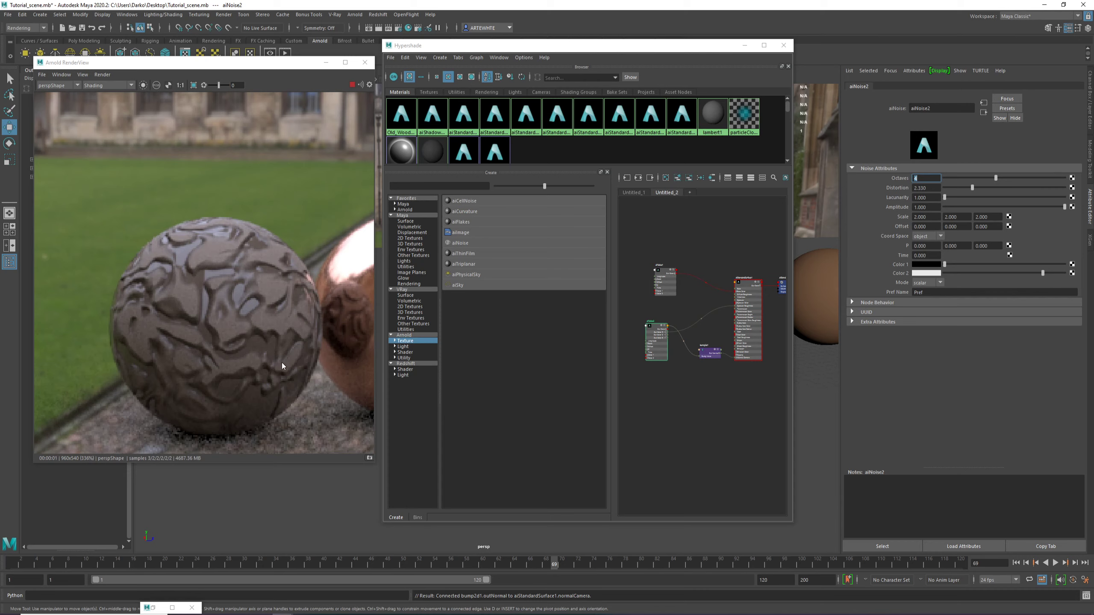
mouse_move(215, 348)
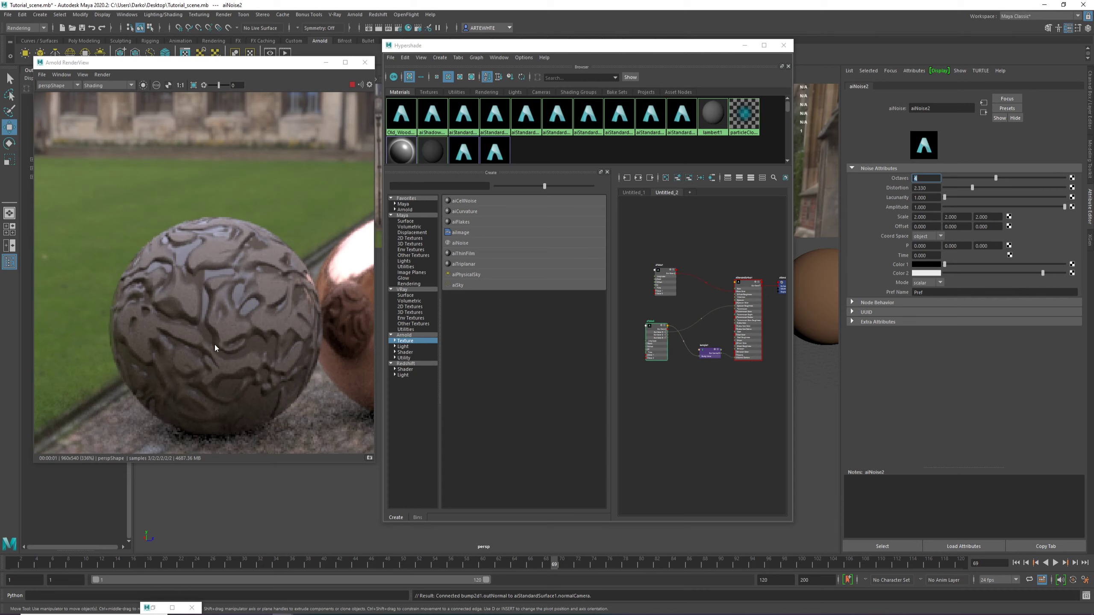
mouse_move(236, 250)
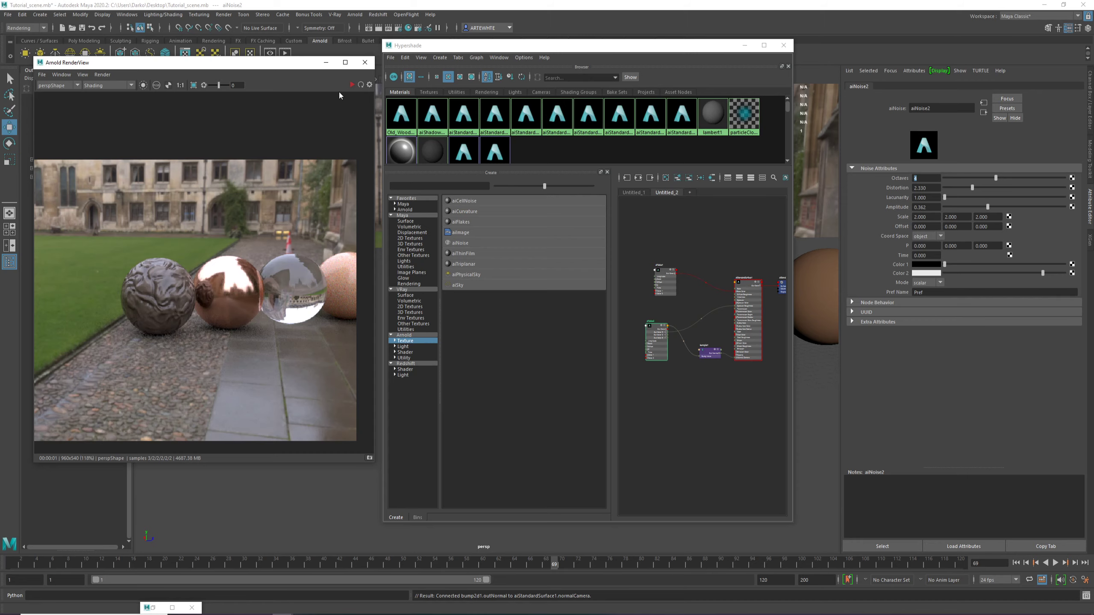
mouse_move(723, 50)
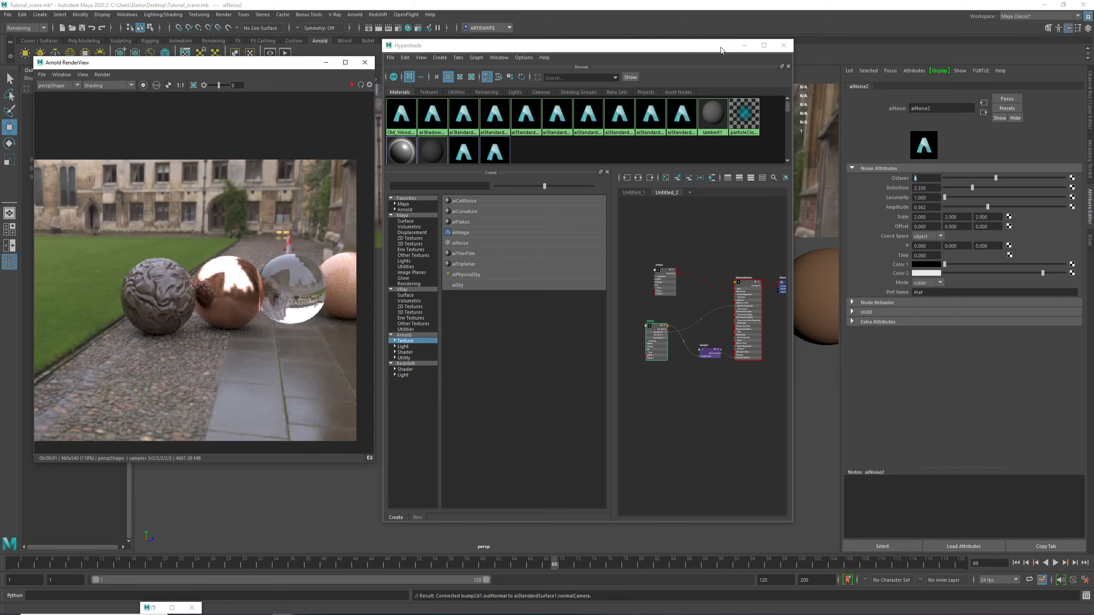
Close Hypershade and load the wooden barrel scene file in place of the sphere test scene
left_click(783, 44)
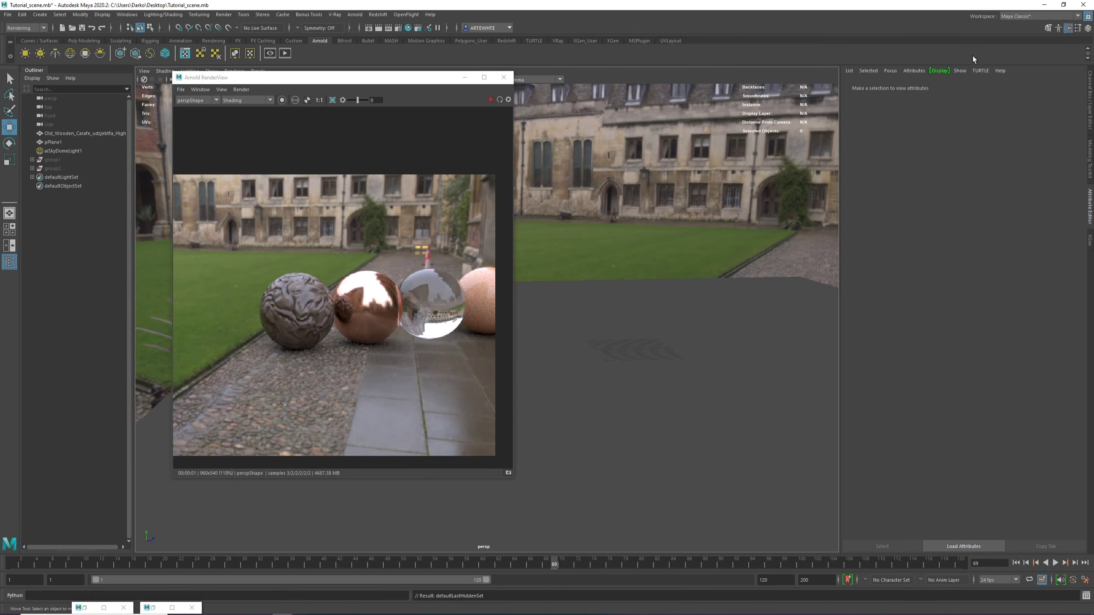
left_click(1069, 29)
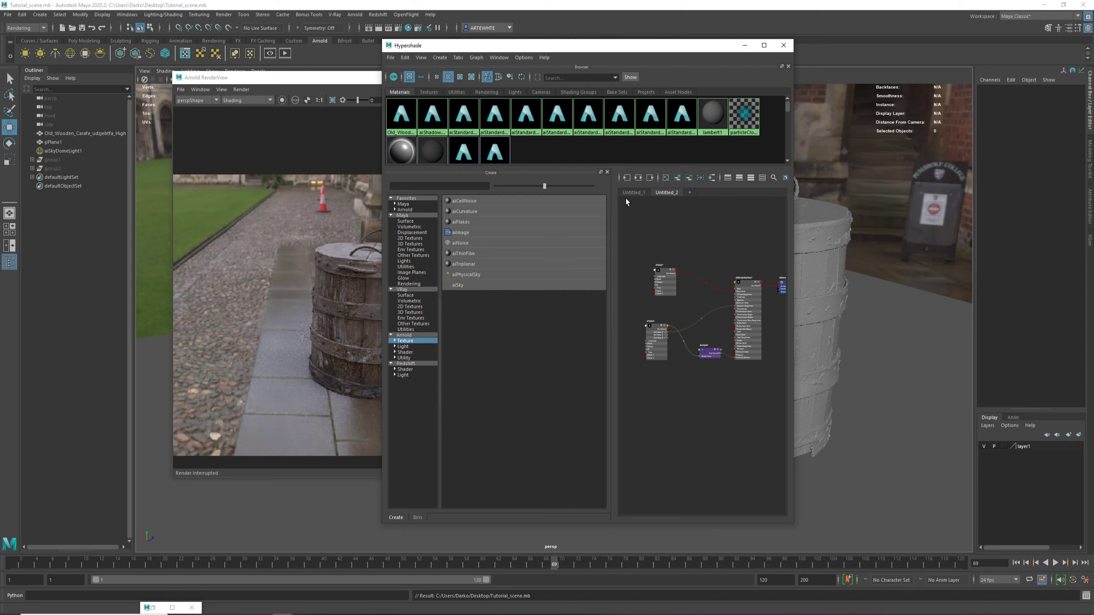
Switch Hypershade to the Untitled_1 graph holding the barrel material's albedo, roughness and normal nodes
left_click(633, 192)
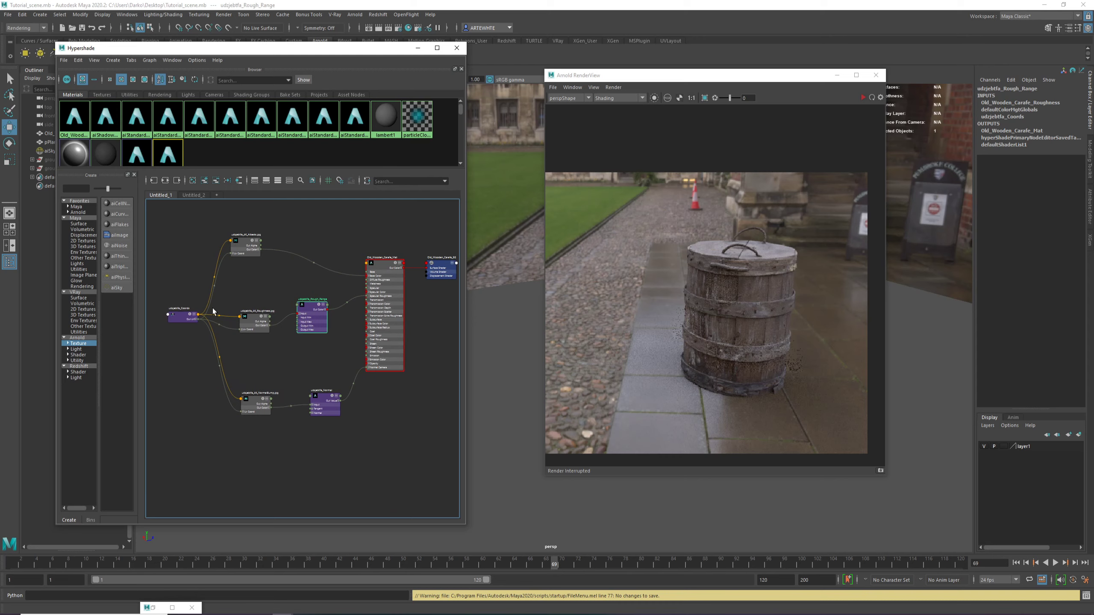
mouse_move(279, 348)
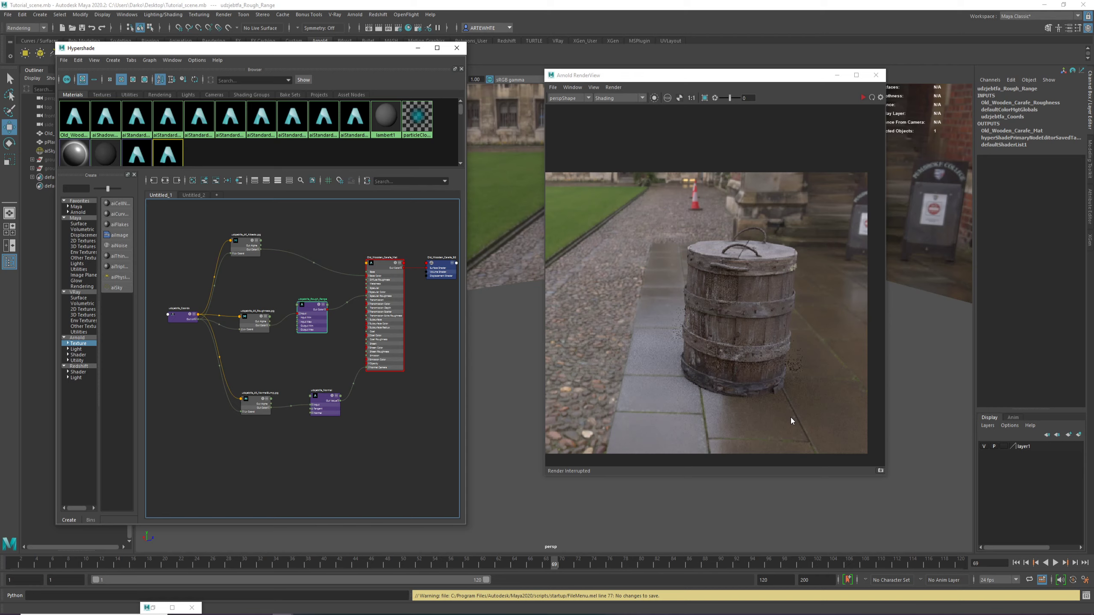
mouse_move(608, 583)
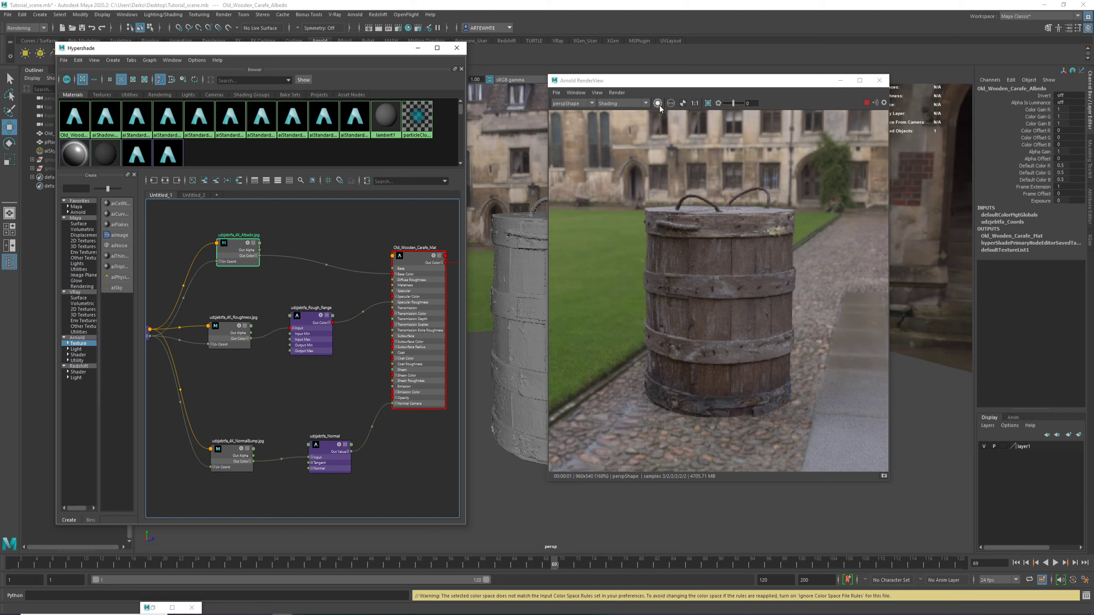
Isolate the albedo file node in Arnold RenderView and zoom into the barrel's wood grain
left_click(656, 103)
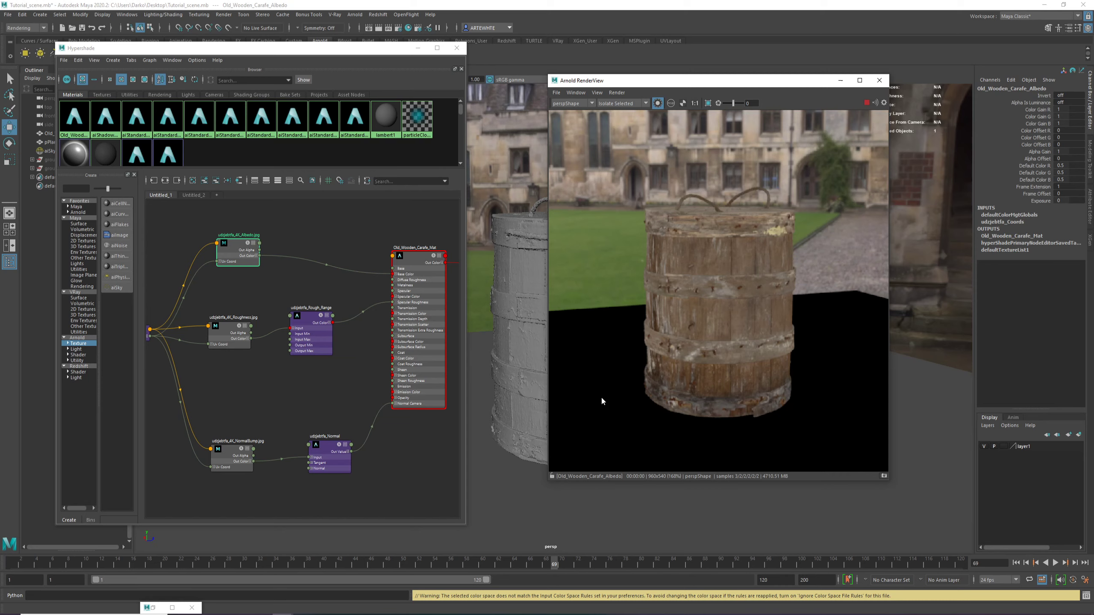
mouse_move(480, 230)
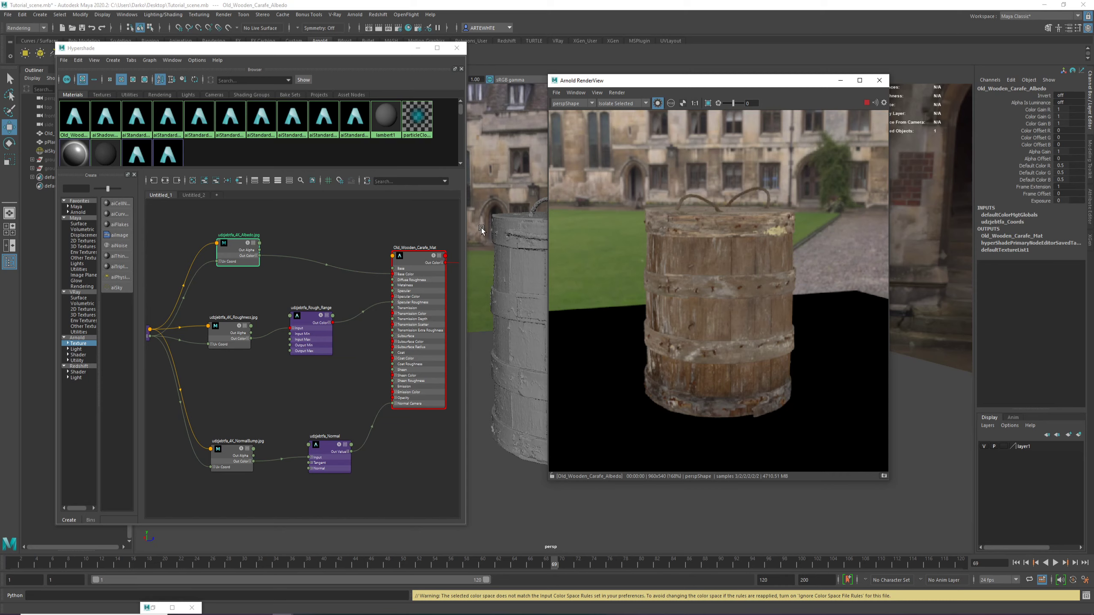
mouse_move(419, 435)
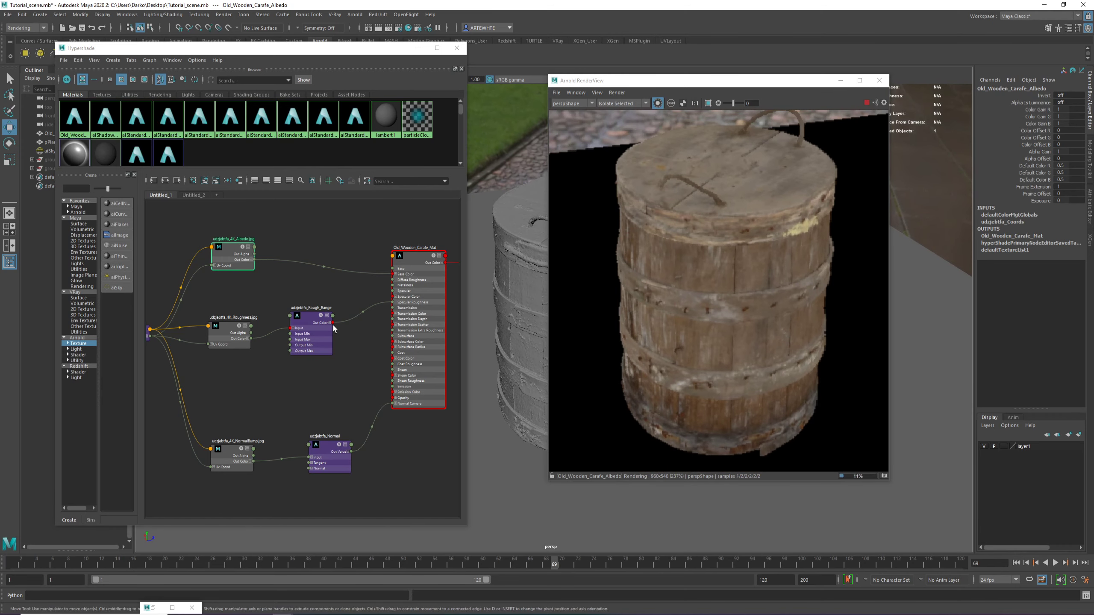
left_click(238, 264)
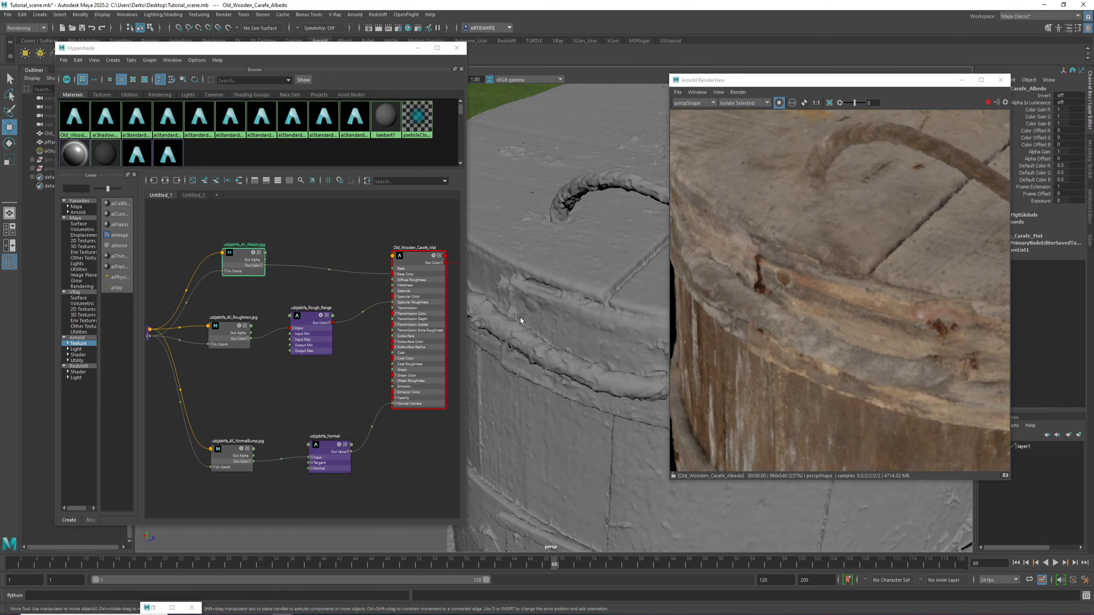
mouse_move(968, 164)
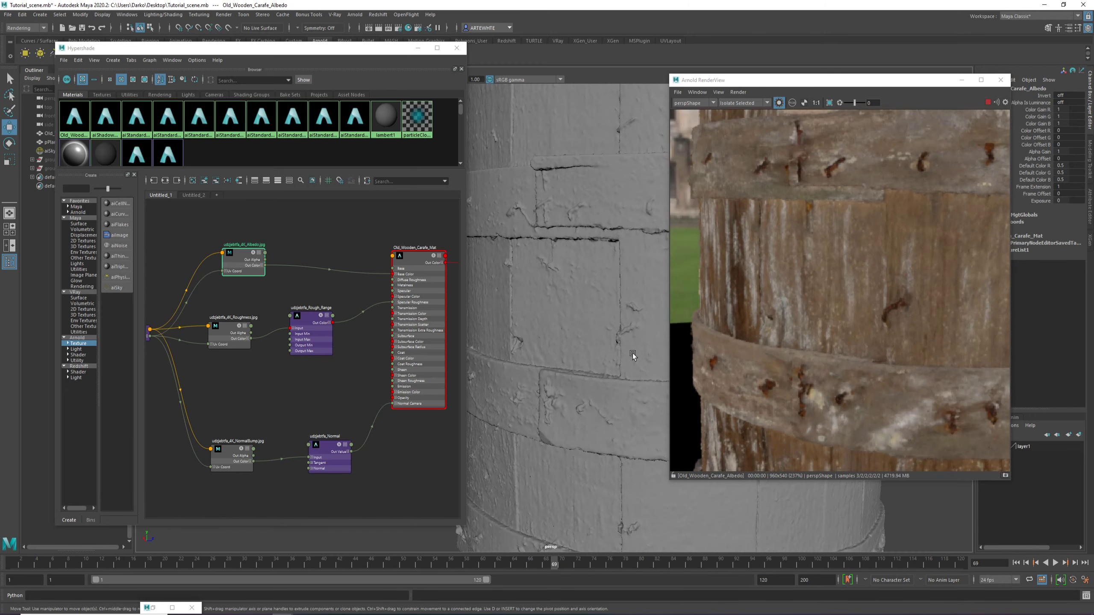
mouse_move(876, 221)
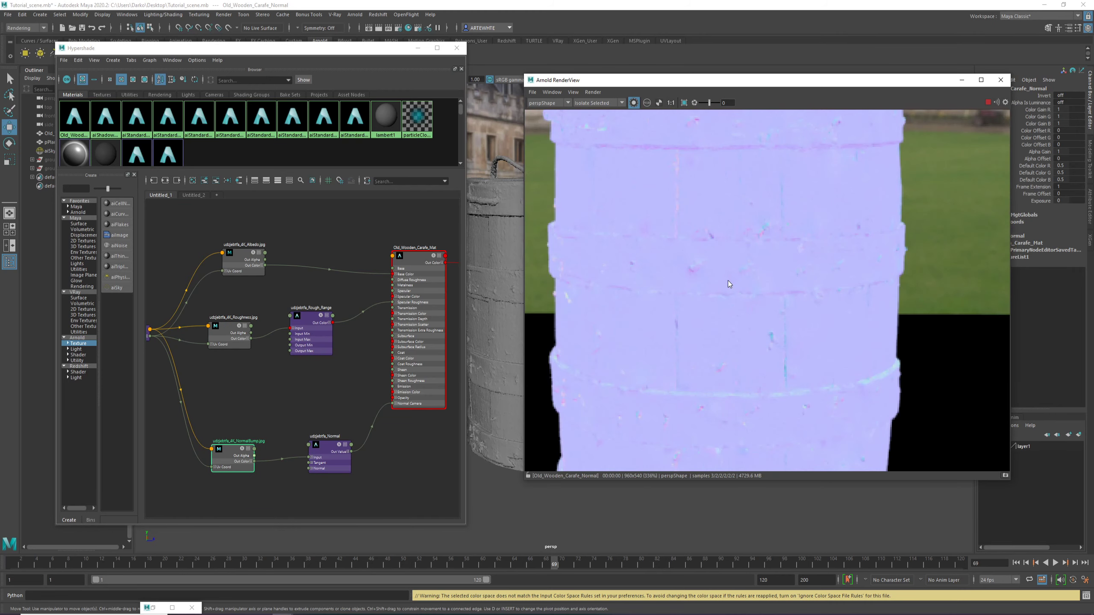
mouse_move(674, 215)
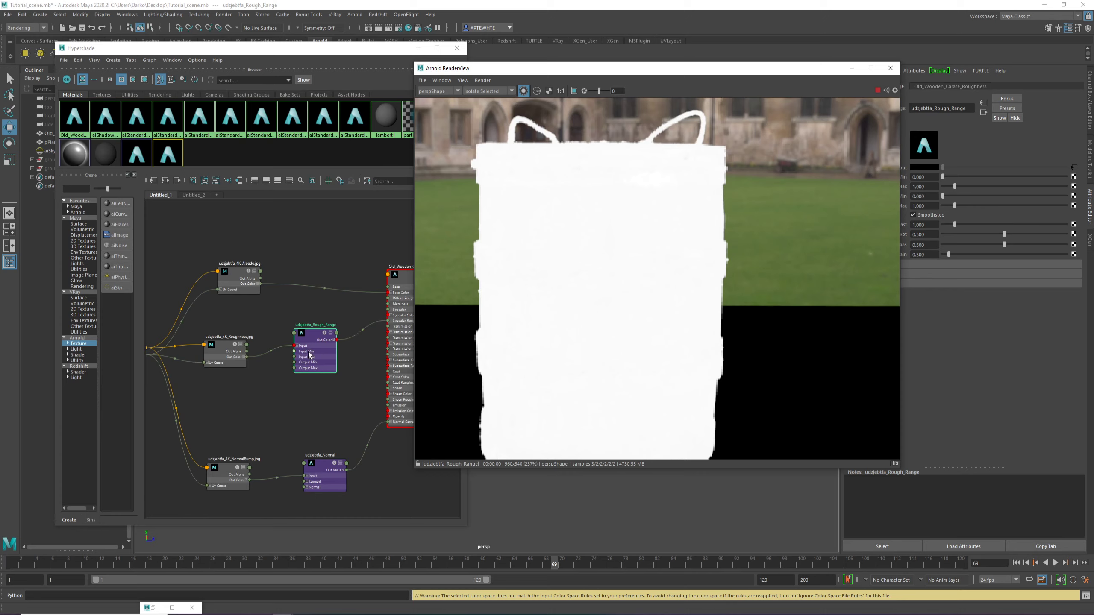
mouse_move(326, 351)
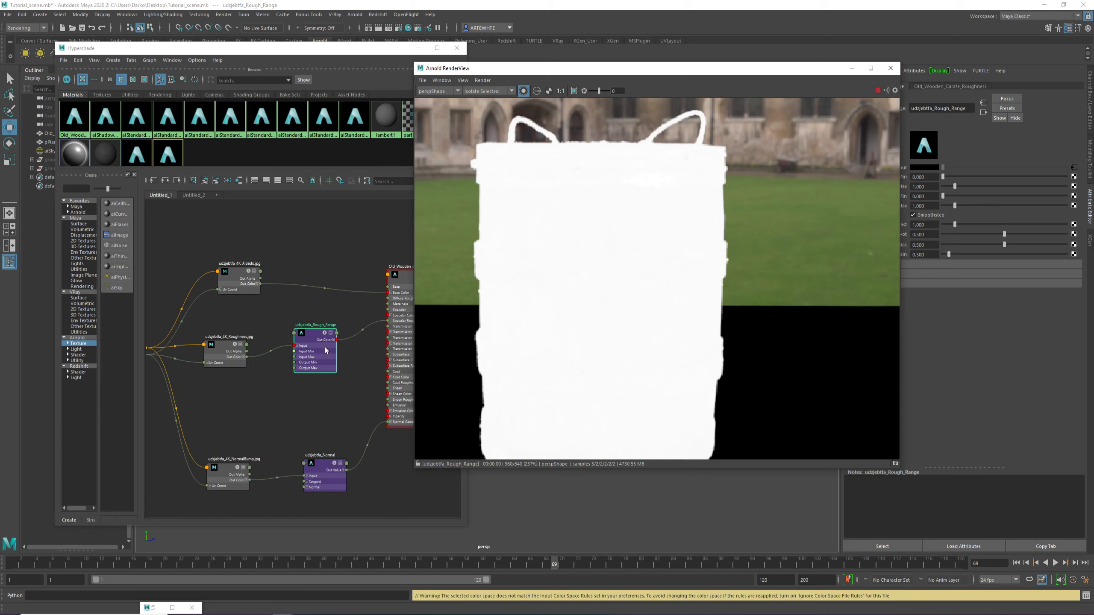
mouse_move(320, 356)
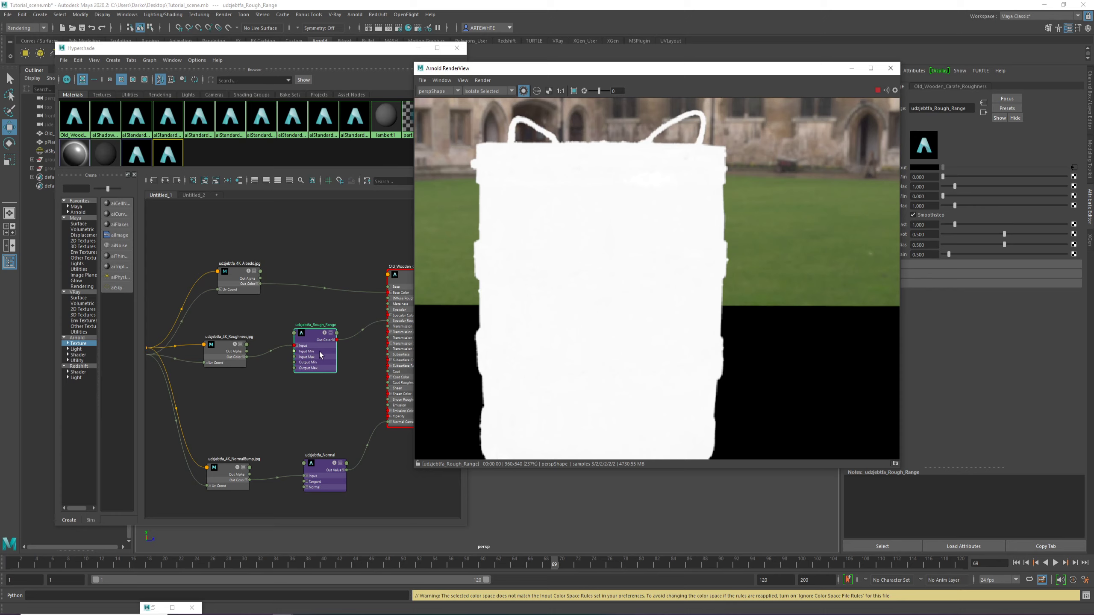
mouse_move(337, 355)
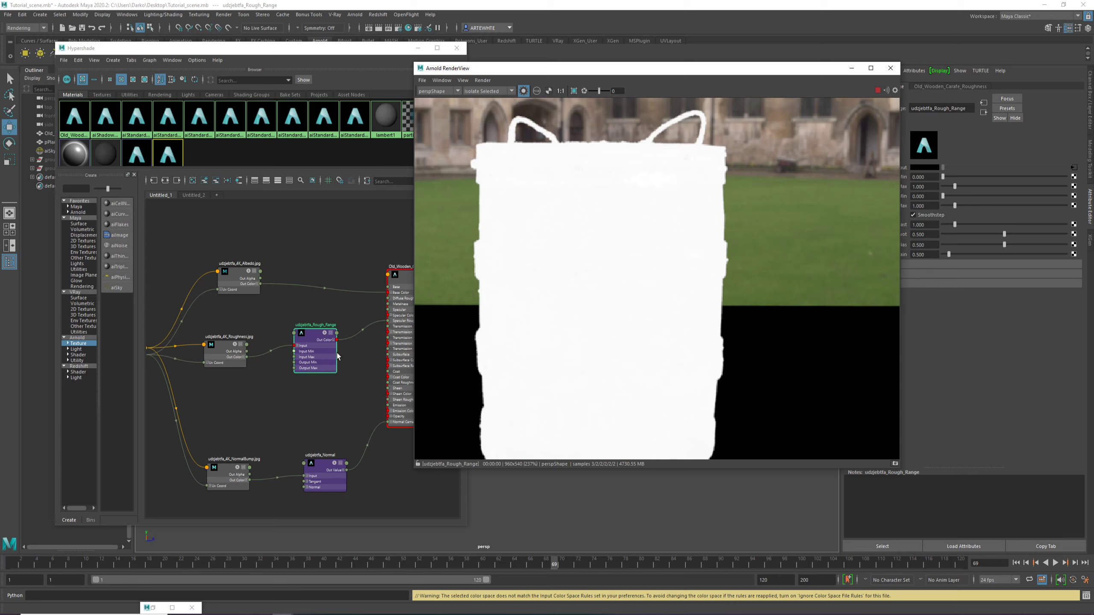
mouse_move(653, 180)
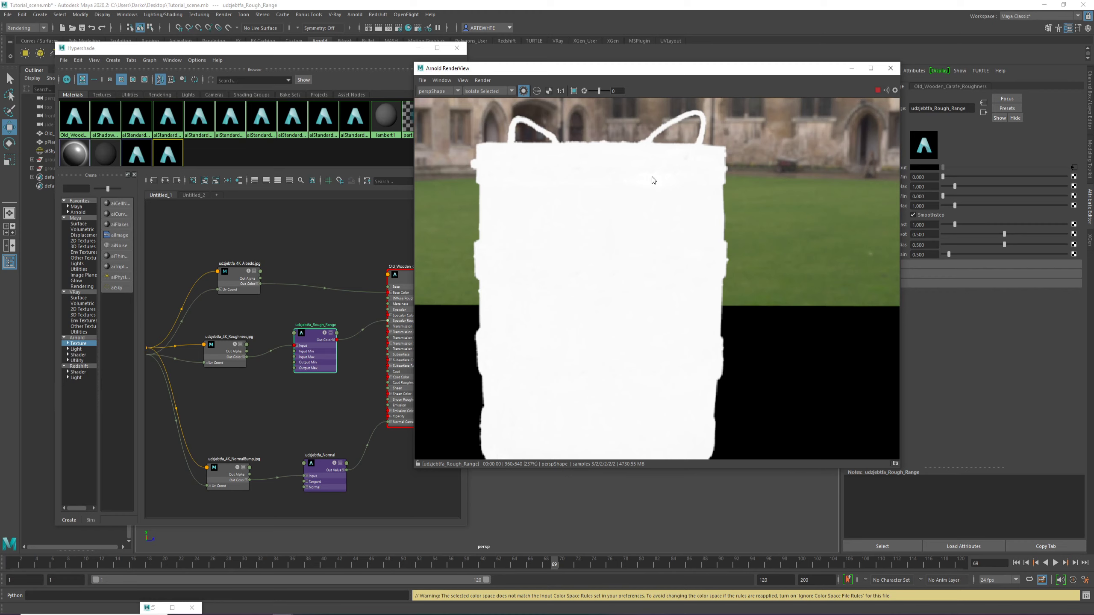
mouse_move(382, 208)
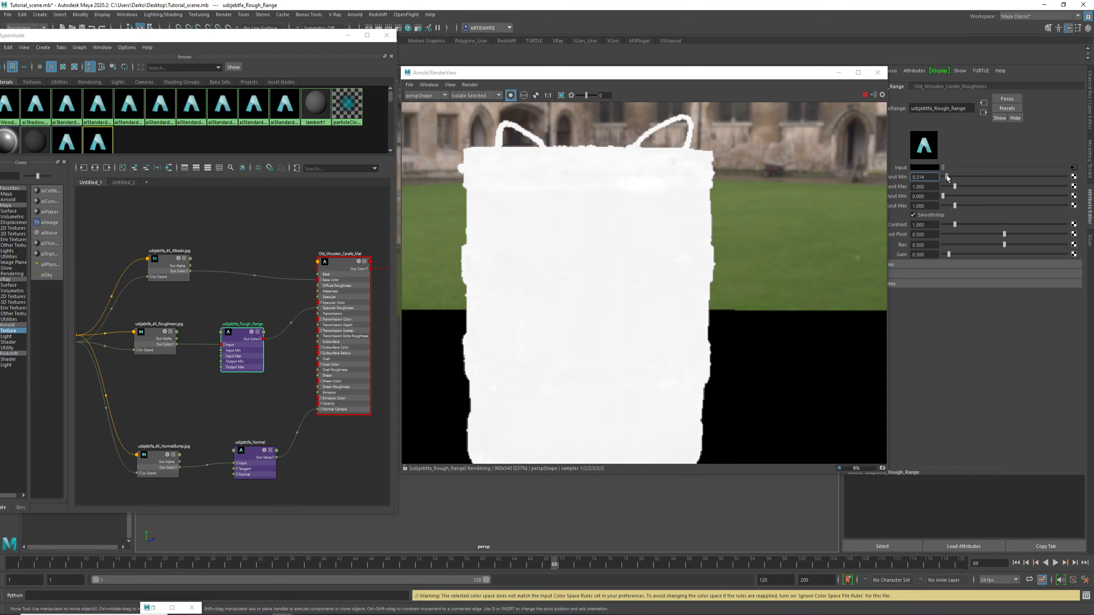
Raise udjebfa_Rough_Range Input Min to about 0.836, check Input Max, and move the render window aside
left_click_drag(947, 177, 952, 177)
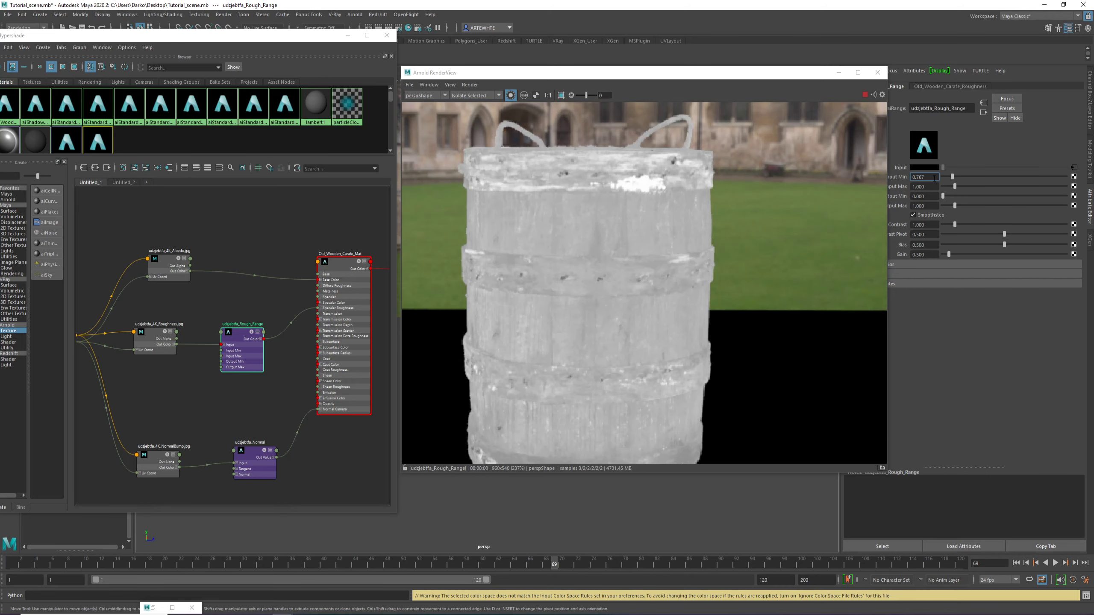
left_click(923, 187)
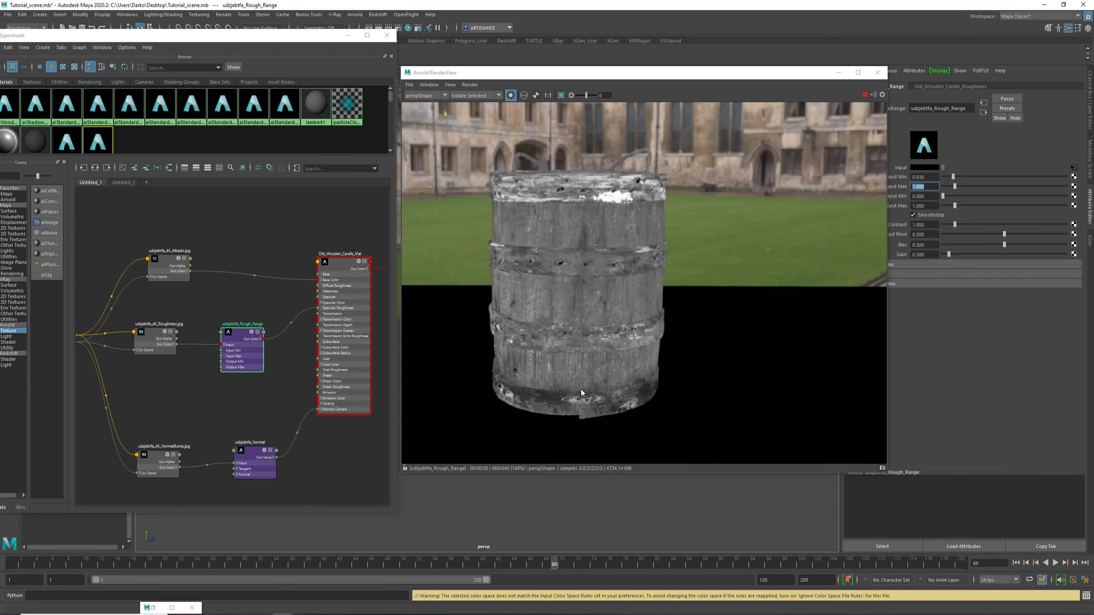
mouse_move(573, 68)
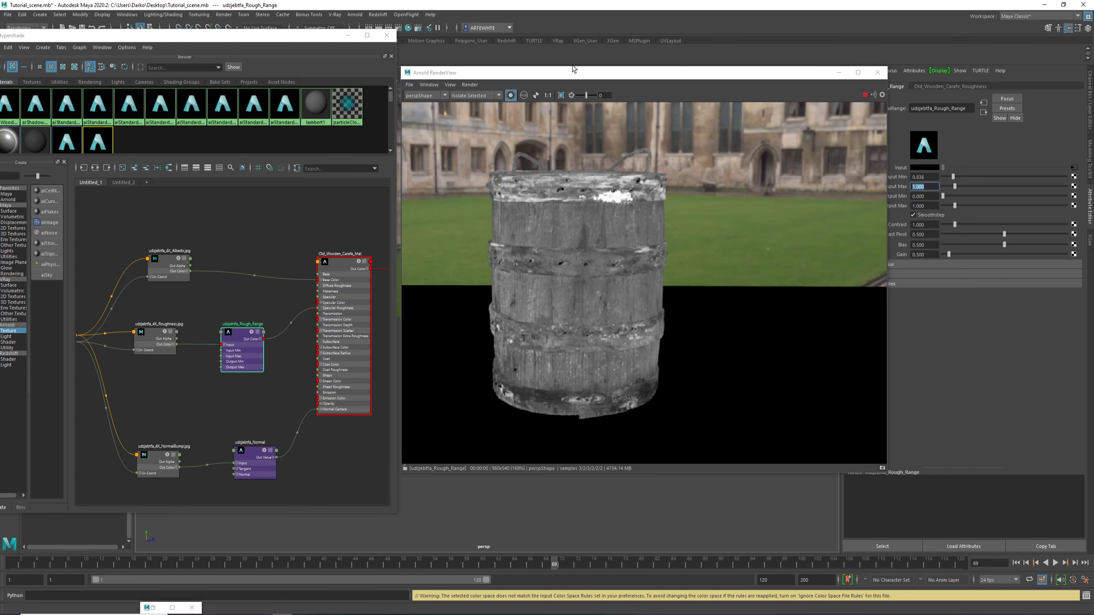
left_click_drag(572, 72, 674, 65)
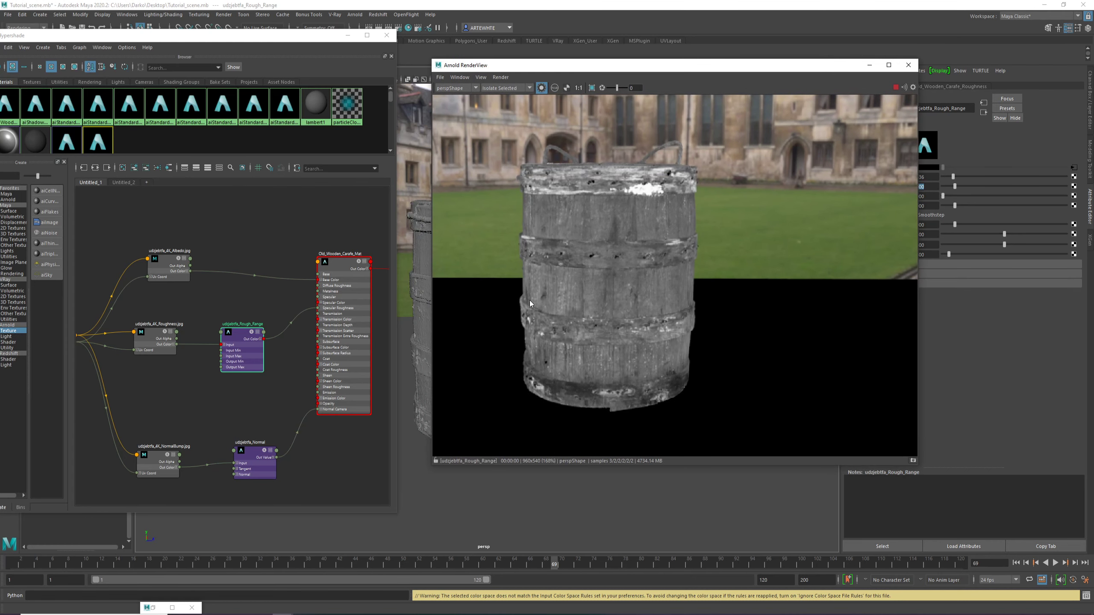
mouse_move(466, 446)
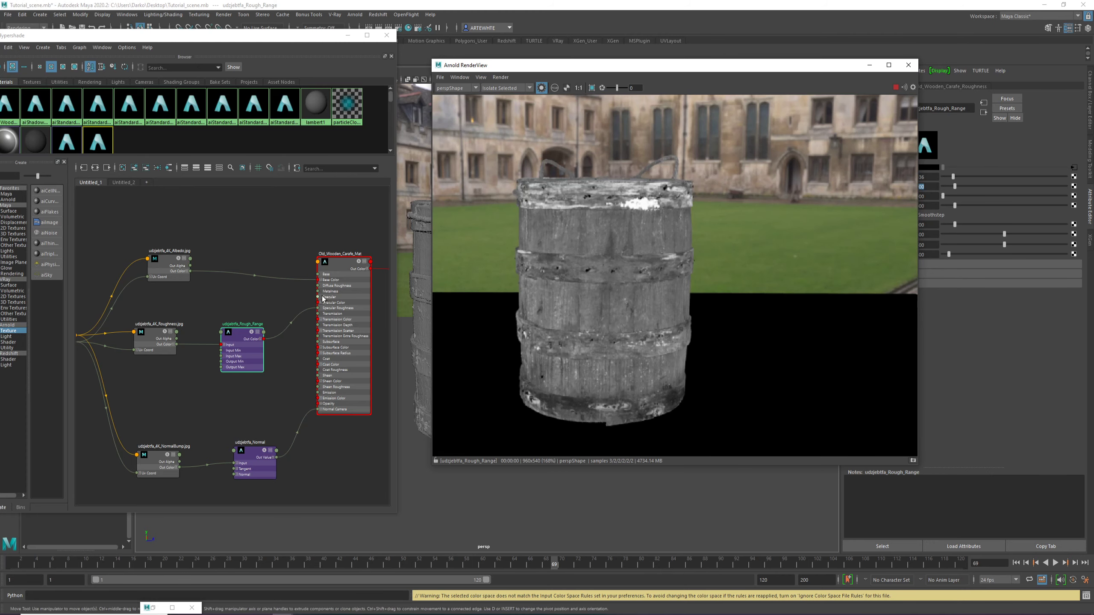
mouse_move(351, 310)
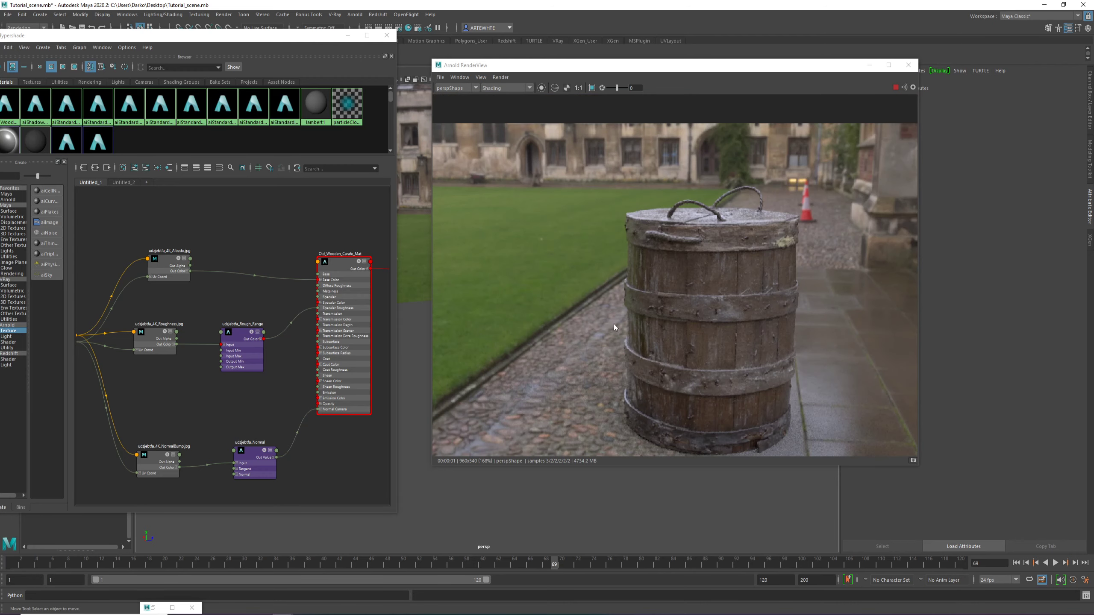
mouse_move(649, 306)
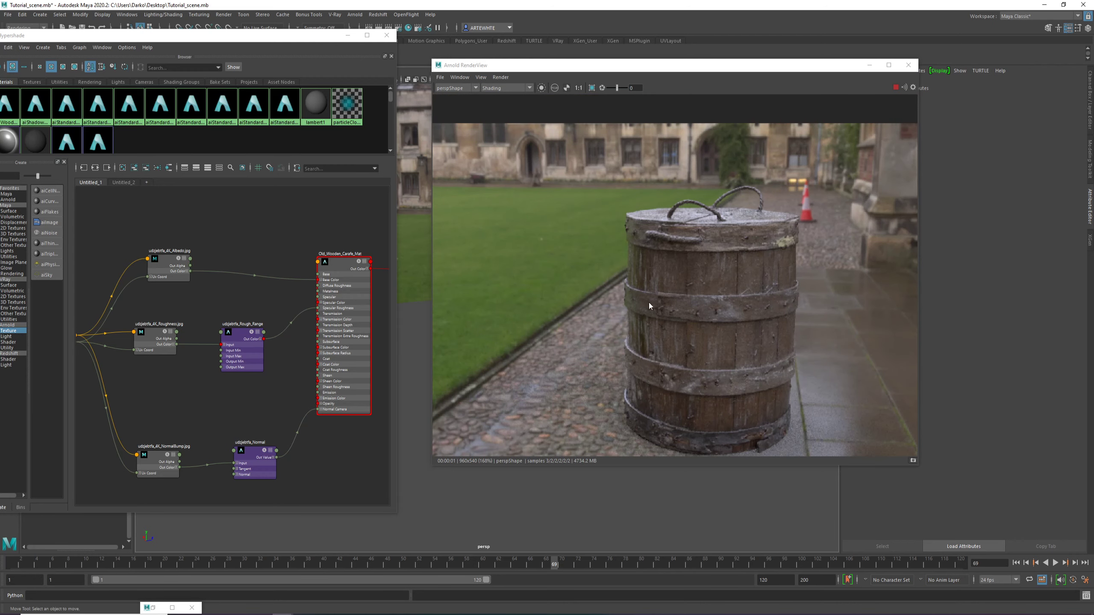
mouse_move(677, 302)
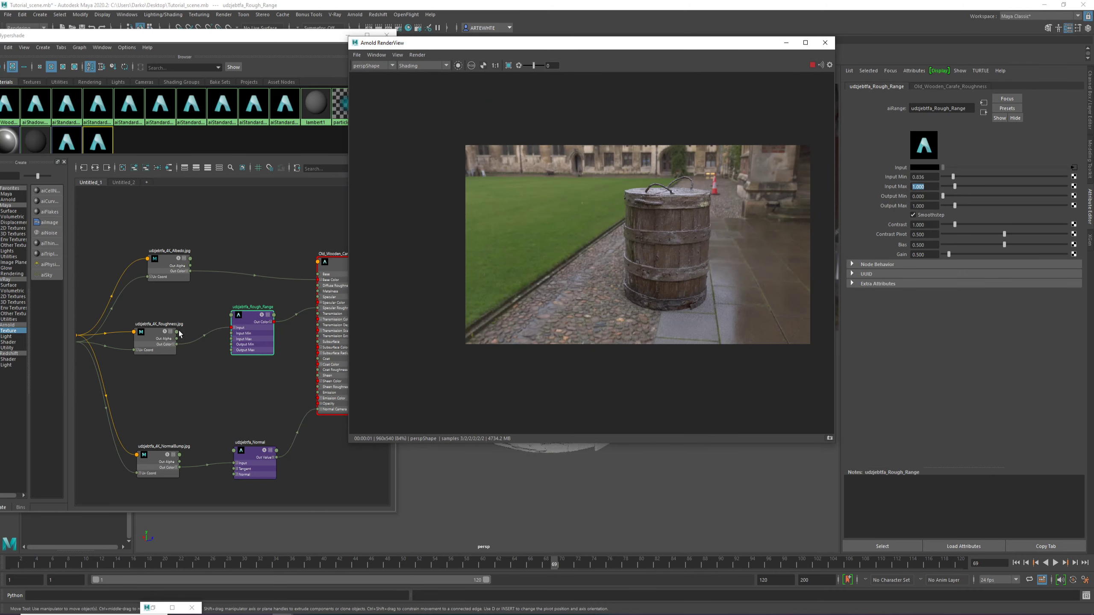
Place the aiRange node beside its roughness texture and enlarge the barrel's Arnold render preview
left_click(157, 339)
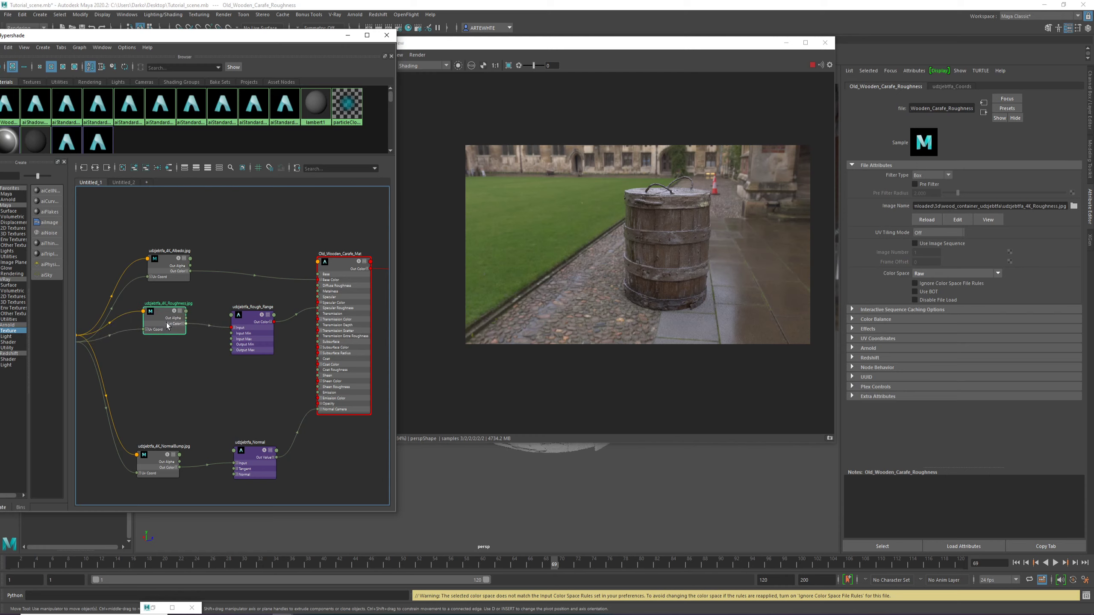
left_click_drag(164, 326, 161, 341)
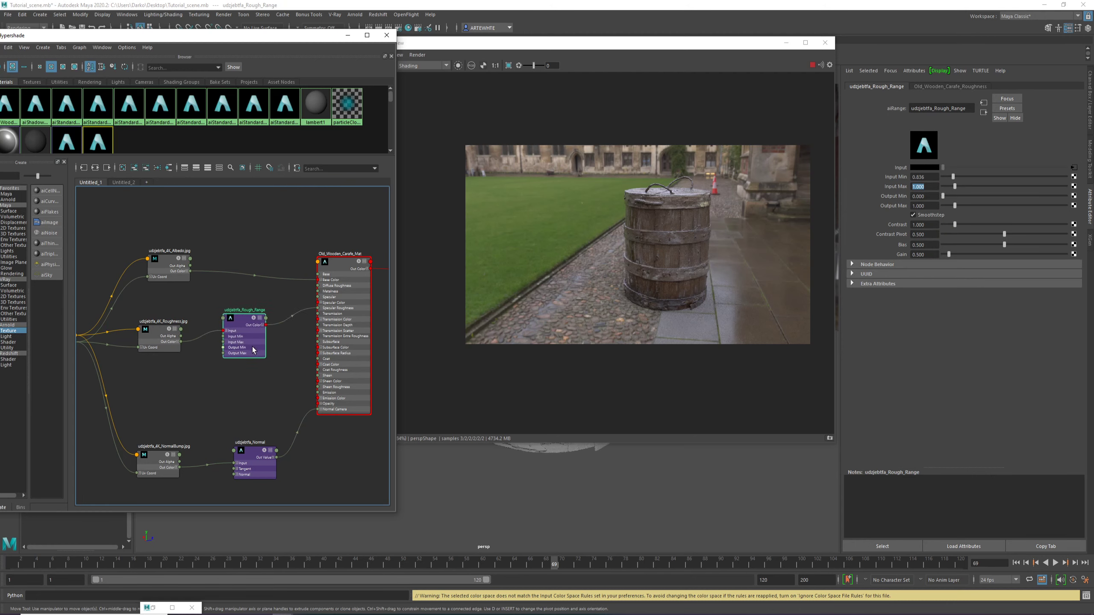
left_click_drag(244, 333, 233, 329)
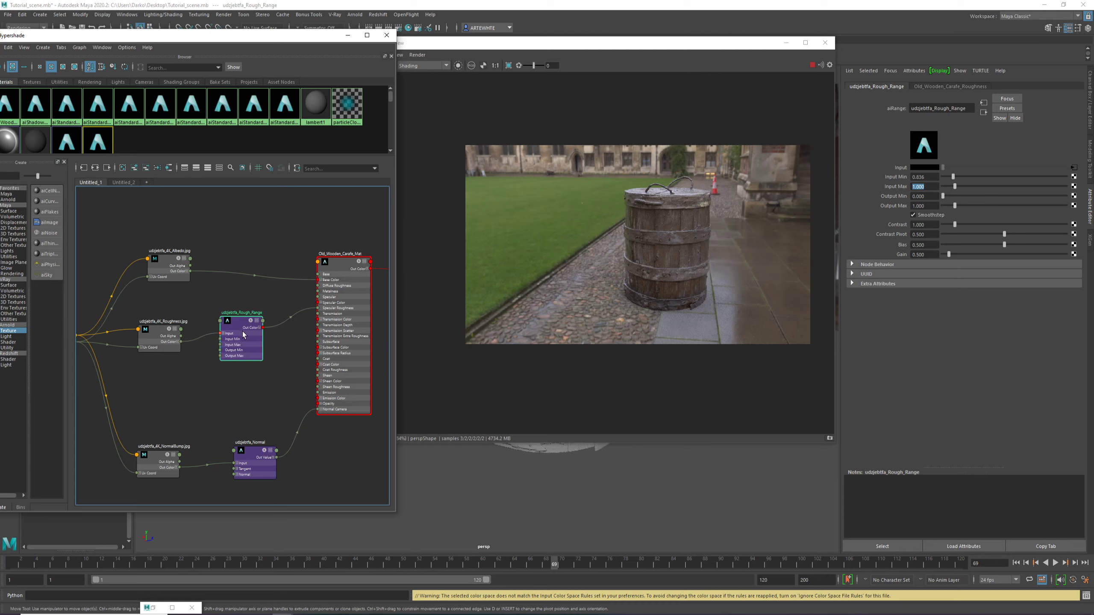
left_click(241, 339)
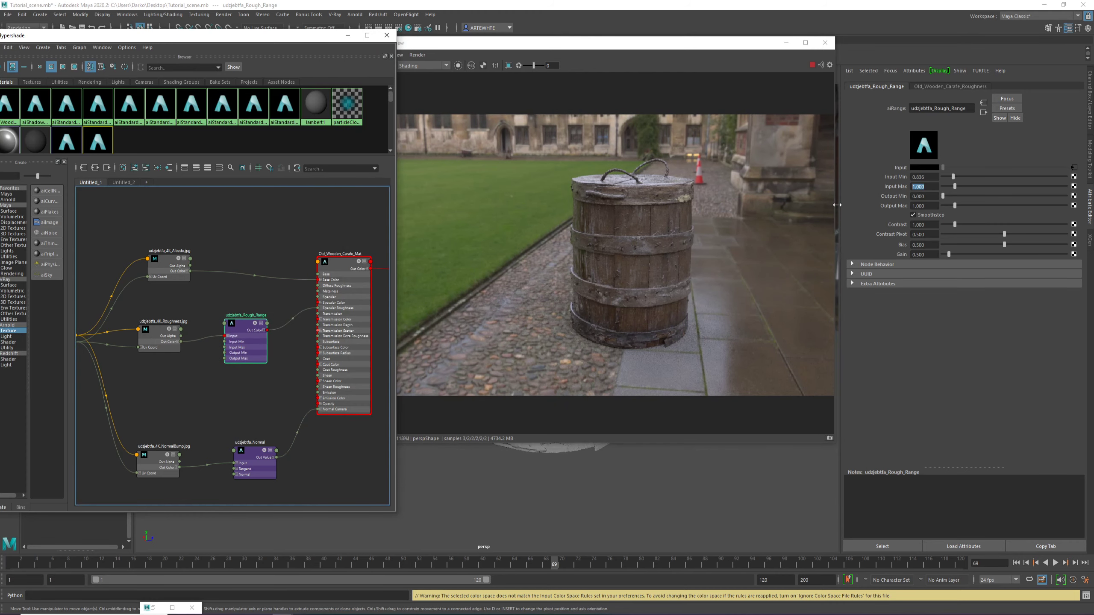
left_click_drag(931, 177, 954, 177)
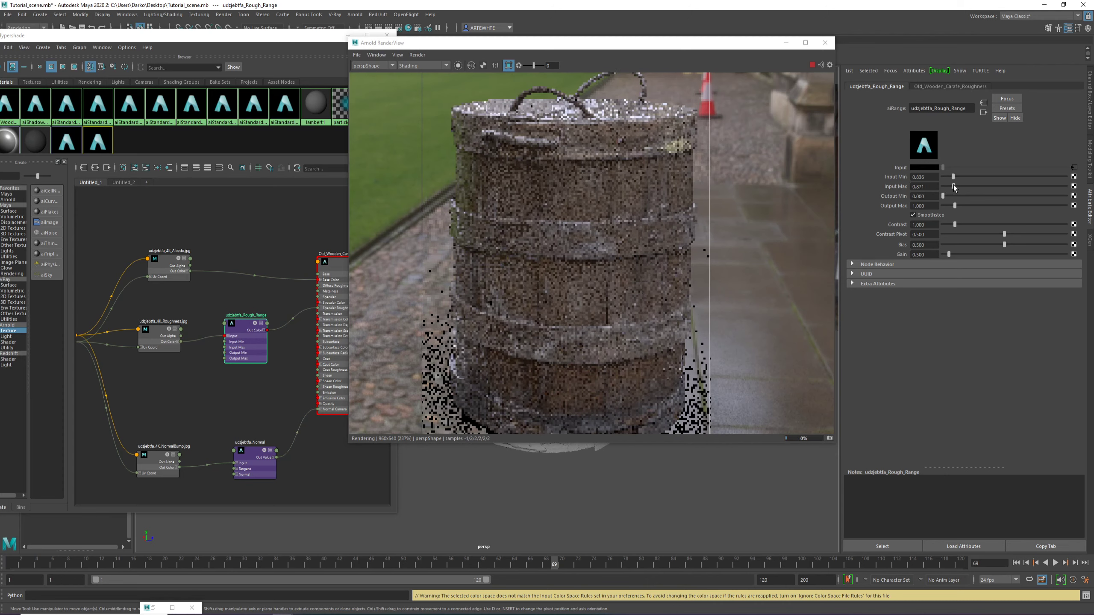
Test a lower aiRange Input Max, leaving the roughness range at 0.836–1.000 for the region render
left_click_drag(955, 186, 958, 186)
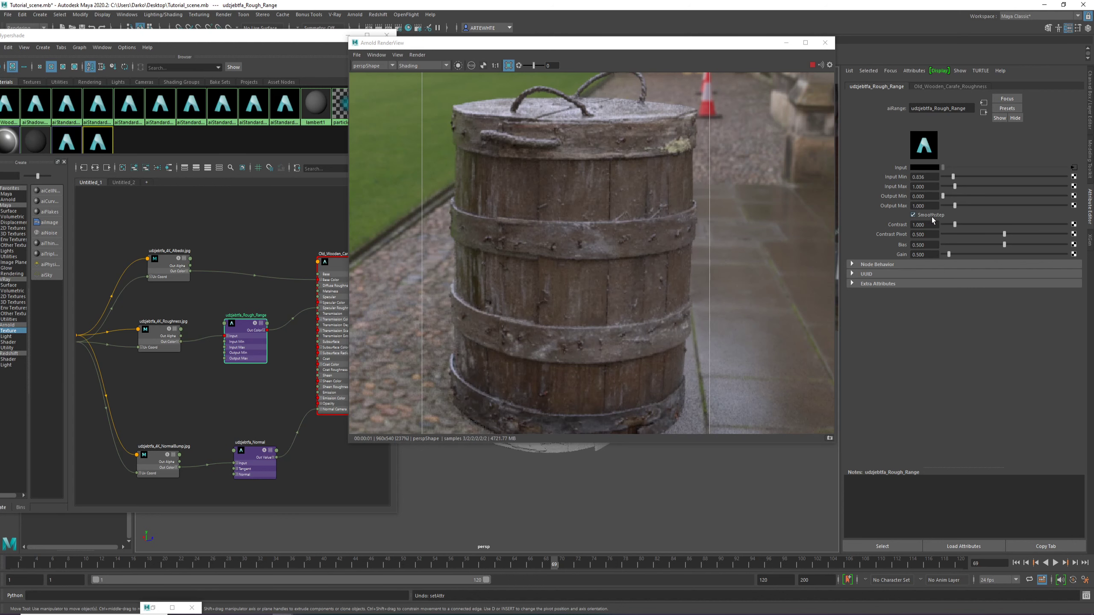
mouse_move(933, 220)
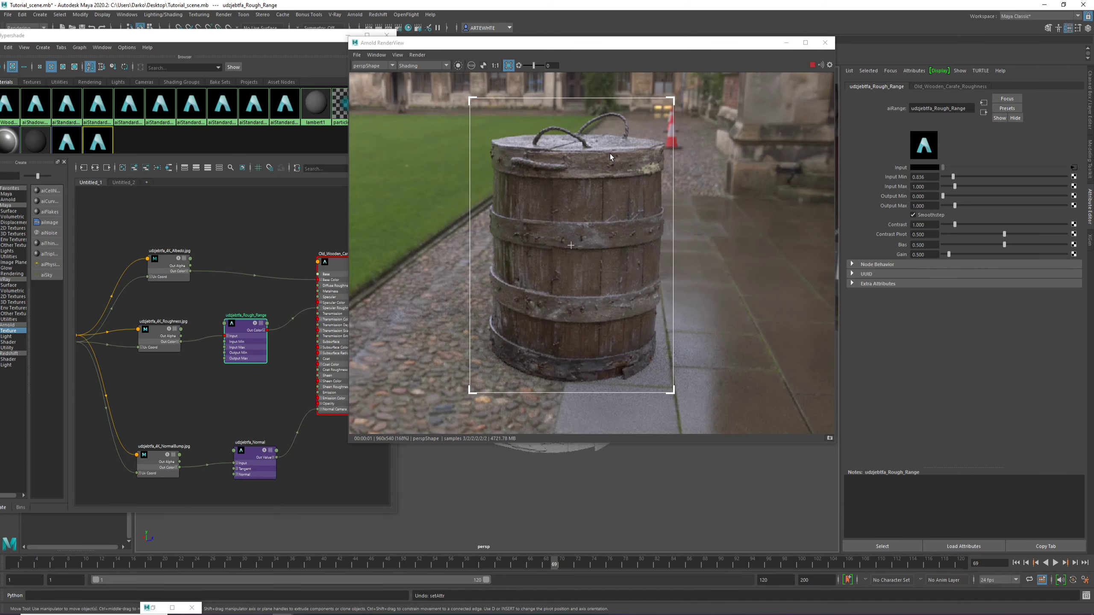
mouse_move(257, 292)
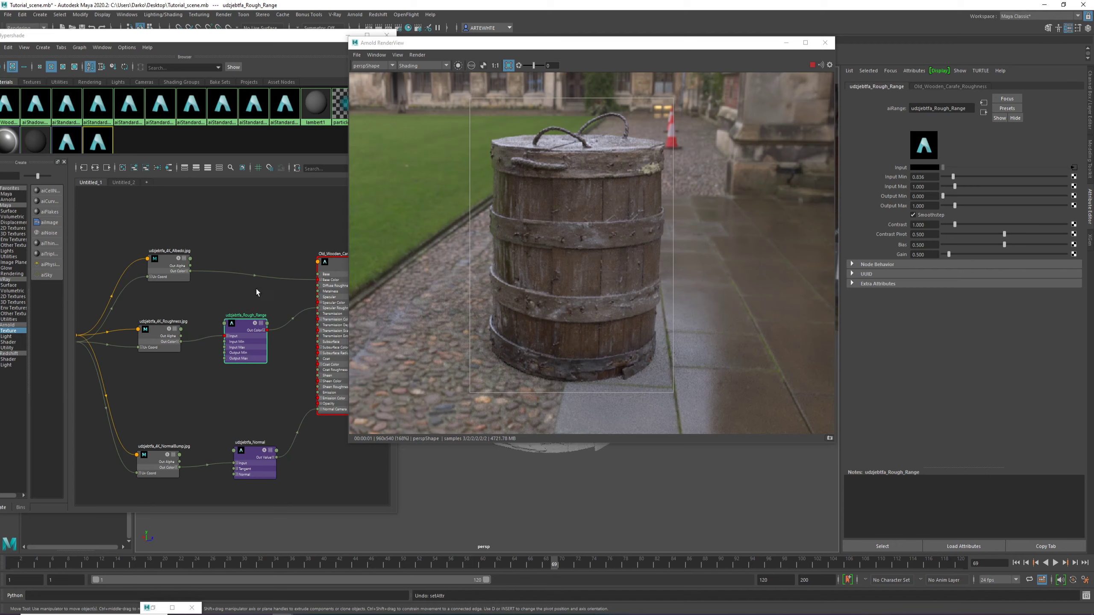
Create an aiColorCorrect node in the barrel's Hypershade graph beside the albedo texture
left_click(166, 251)
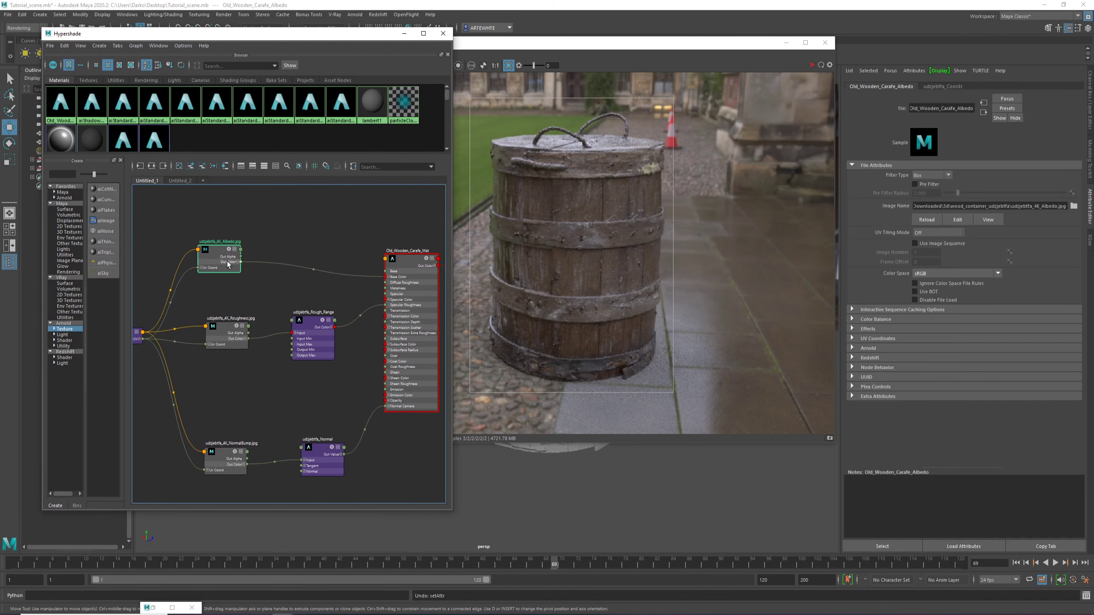
left_click(365, 230)
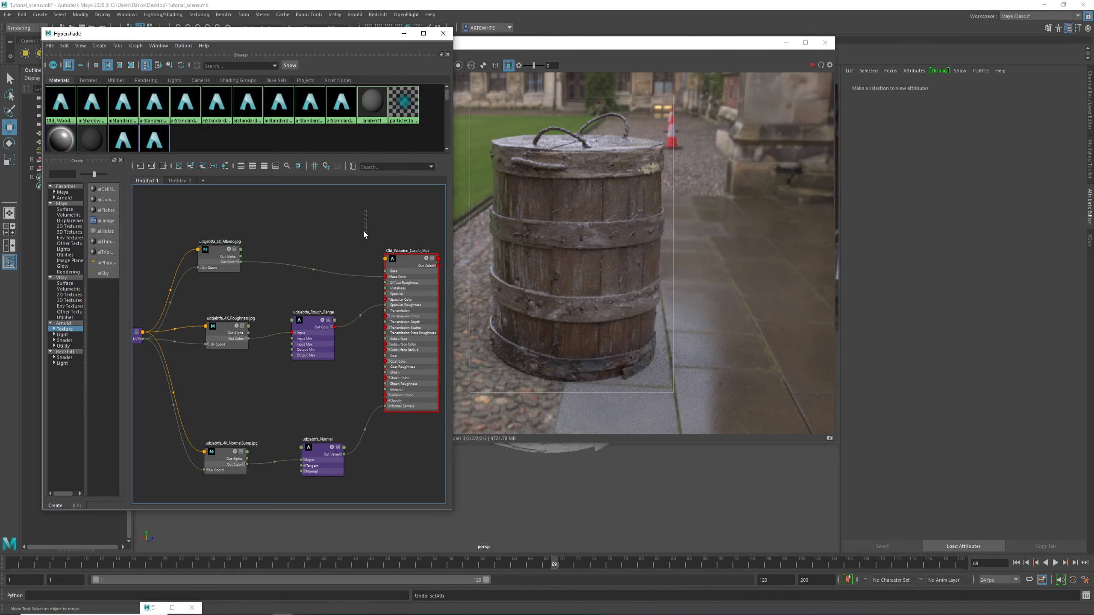
mouse_move(329, 226)
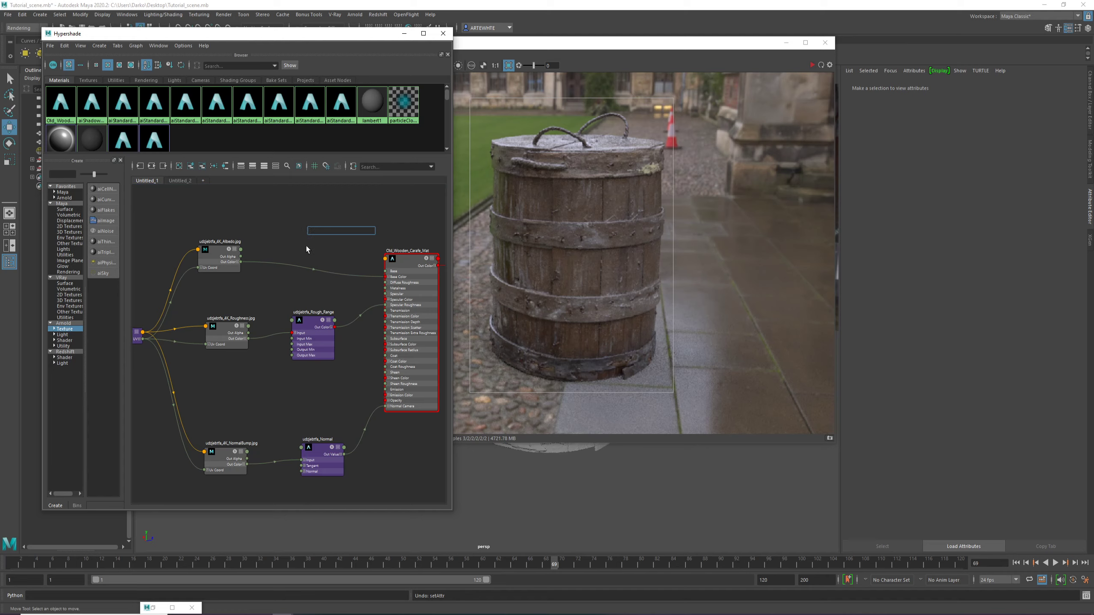
type("aicolo")
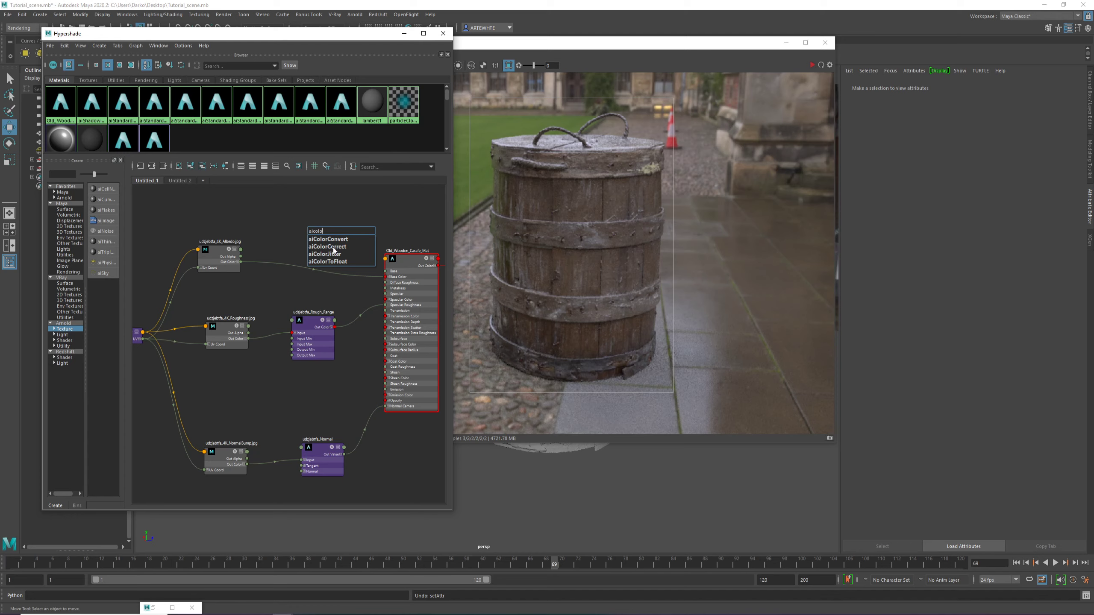
left_click(325, 246)
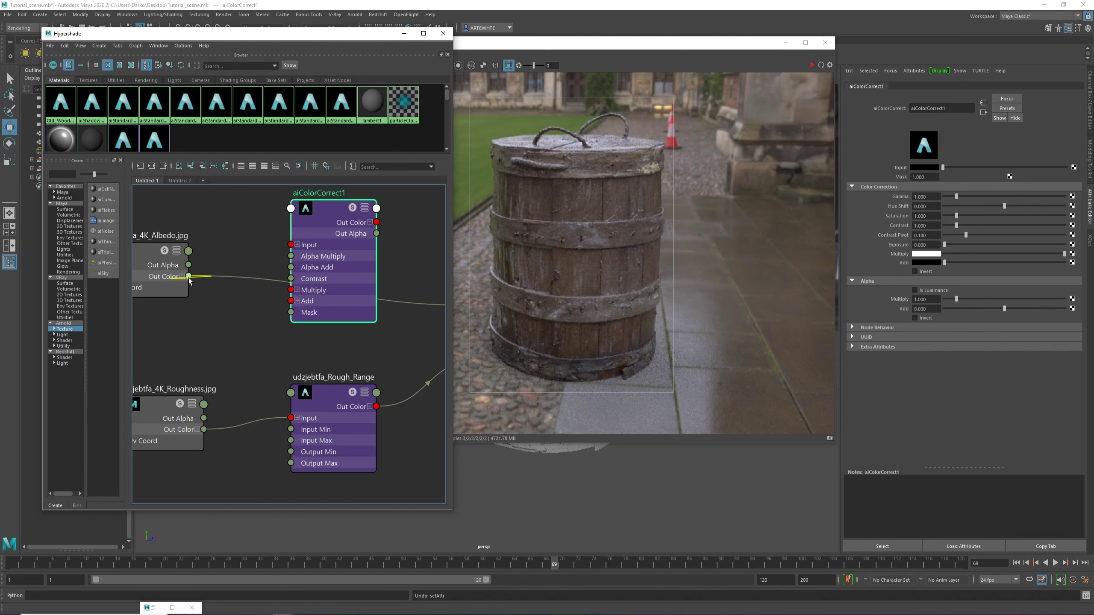
Wire the albedo through aiColorCorrect1 into Base Color, testing Hue Shift and resetting it to 0
left_click_drag(188, 276, 291, 246)
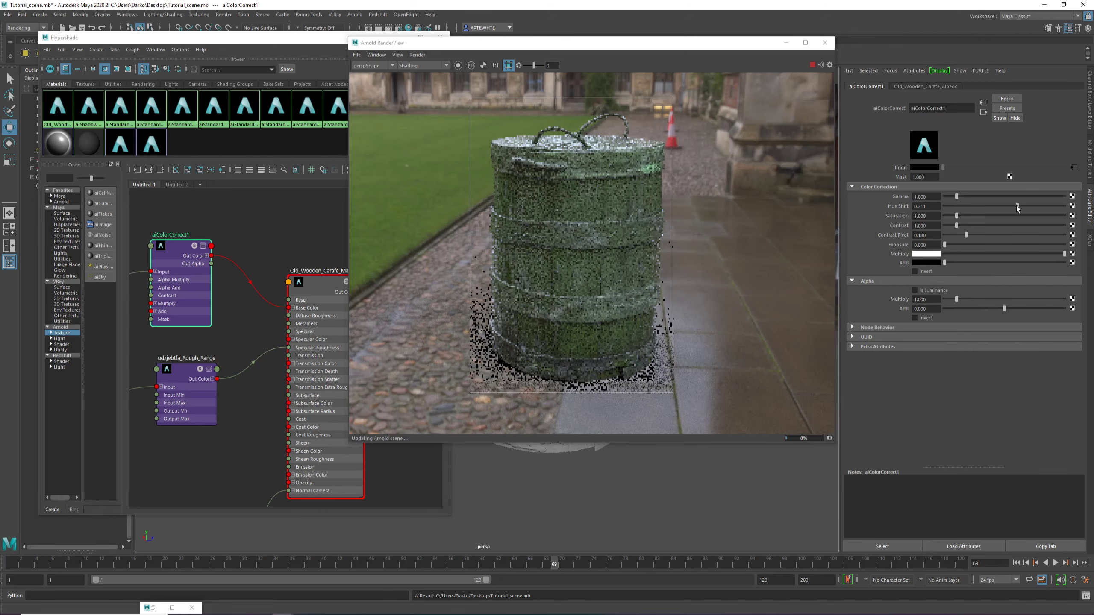
left_click_drag(1015, 206, 1005, 207)
type("0.000")
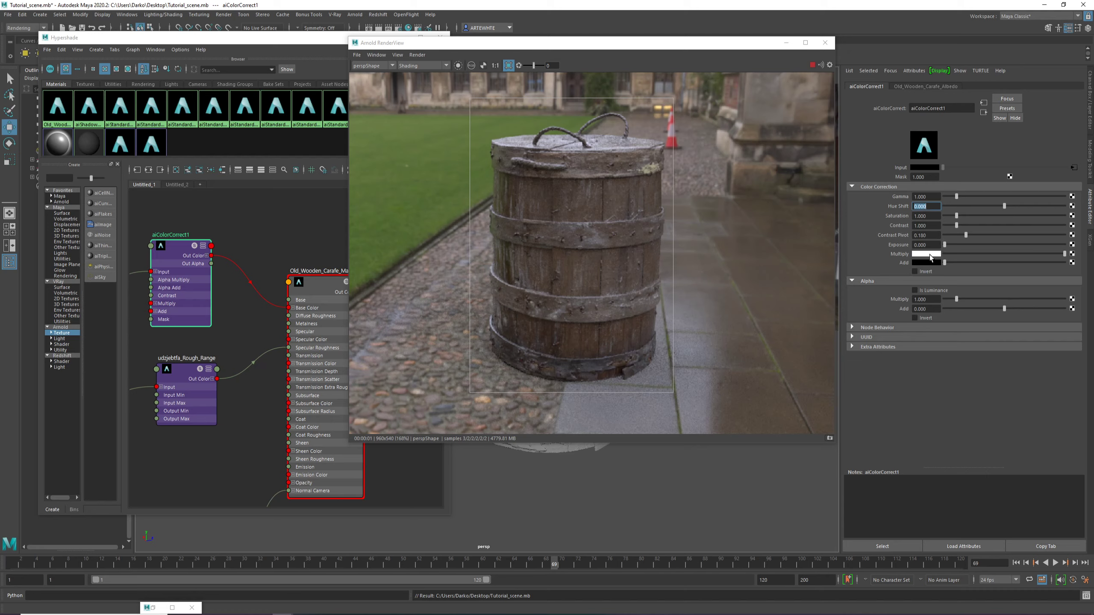
Tint aiColorCorrect1's Multiply warm off-white, saturation about 0.75 and contrast about 1.25
left_click(925, 254)
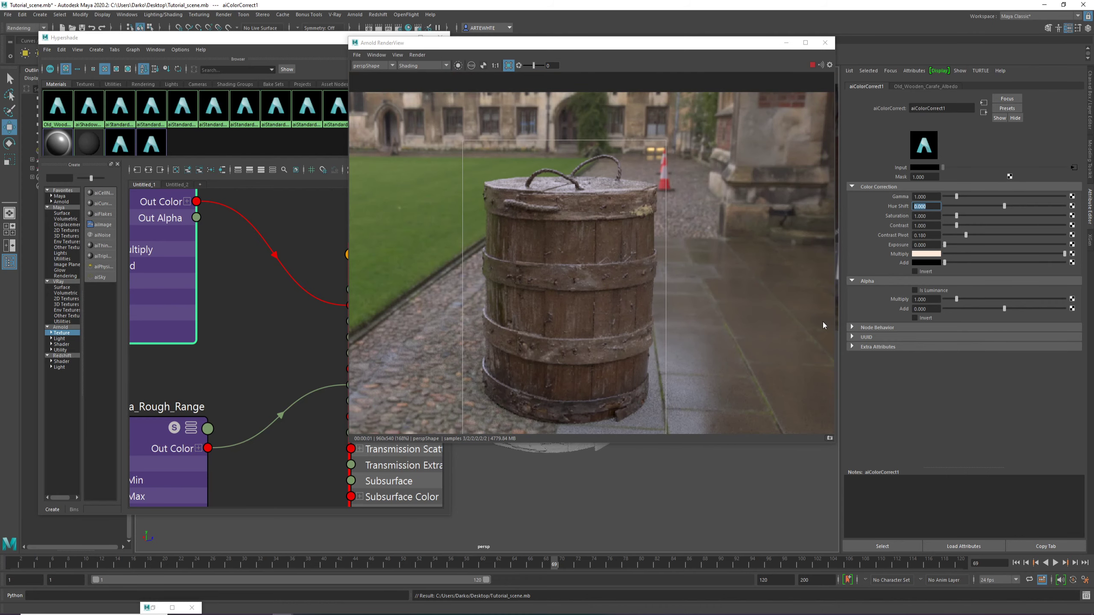
mouse_move(769, 359)
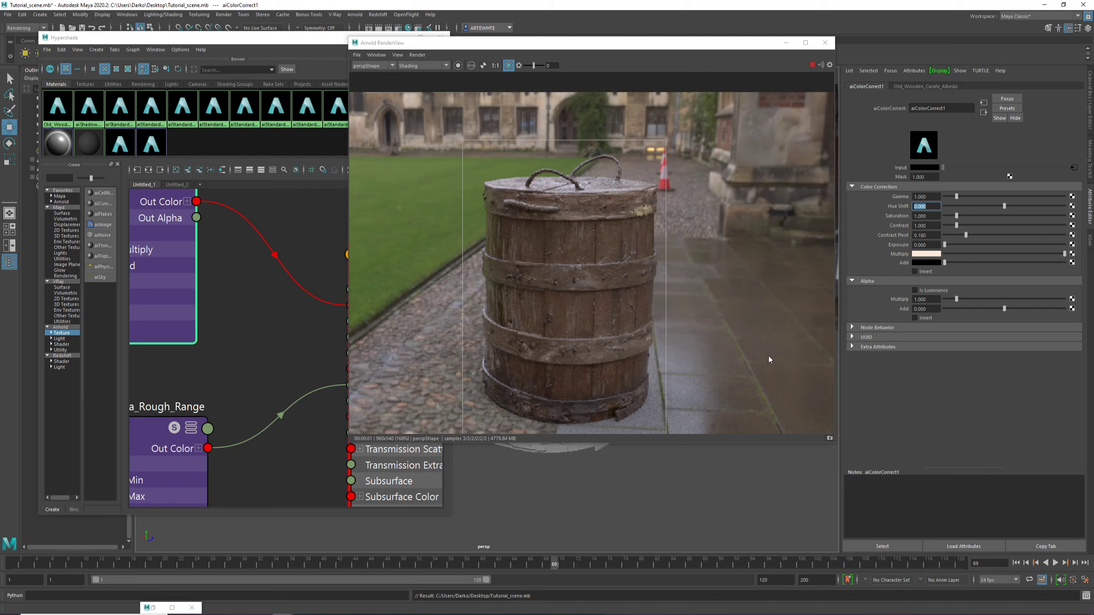
mouse_move(959, 230)
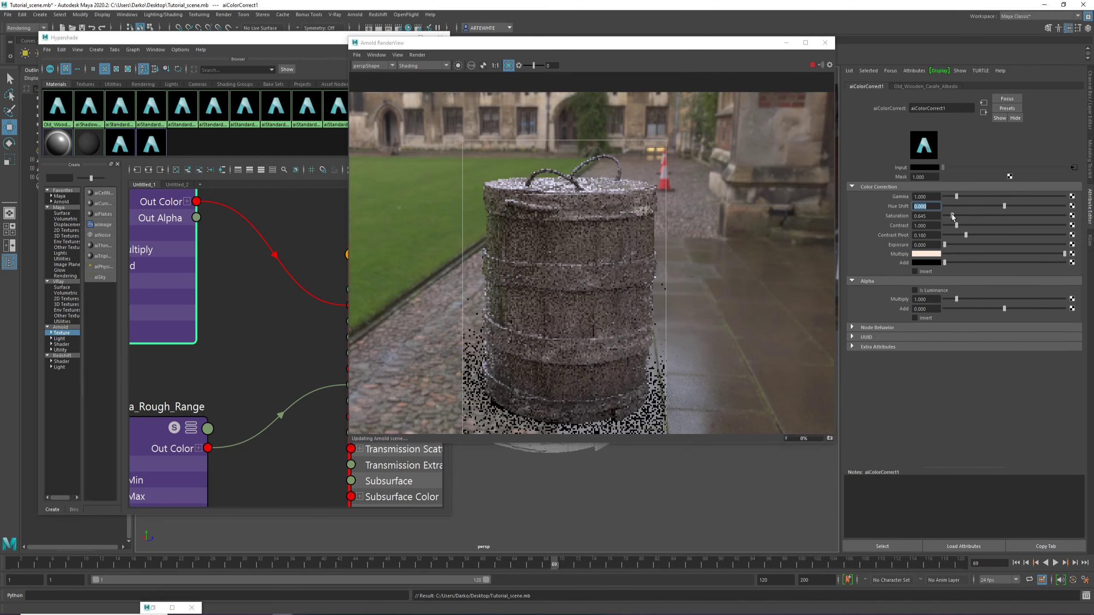
left_click_drag(958, 216, 963, 216)
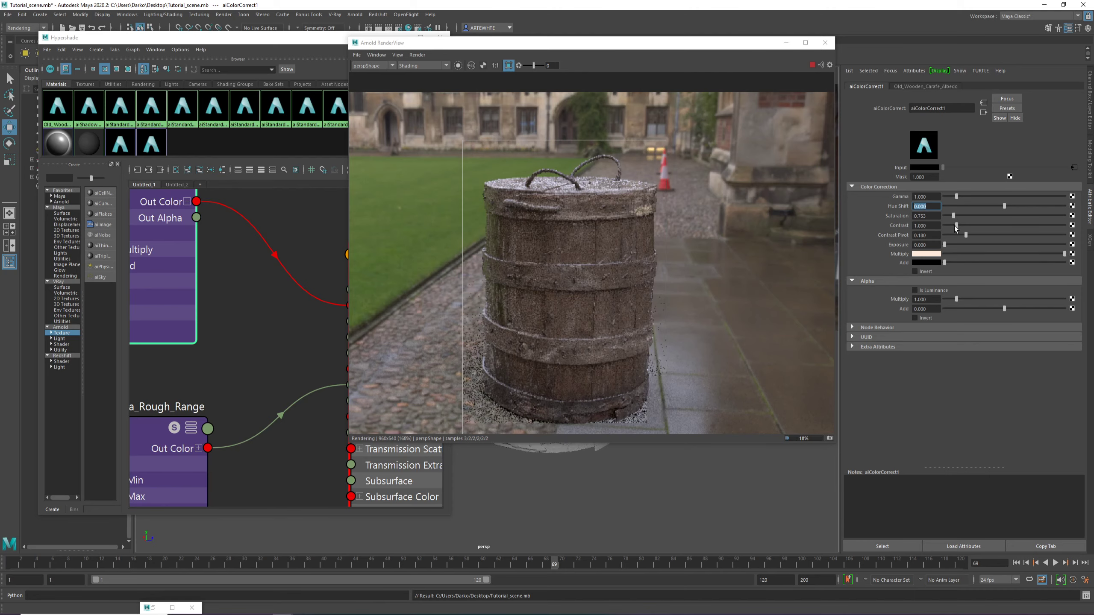
left_click_drag(967, 225, 971, 226)
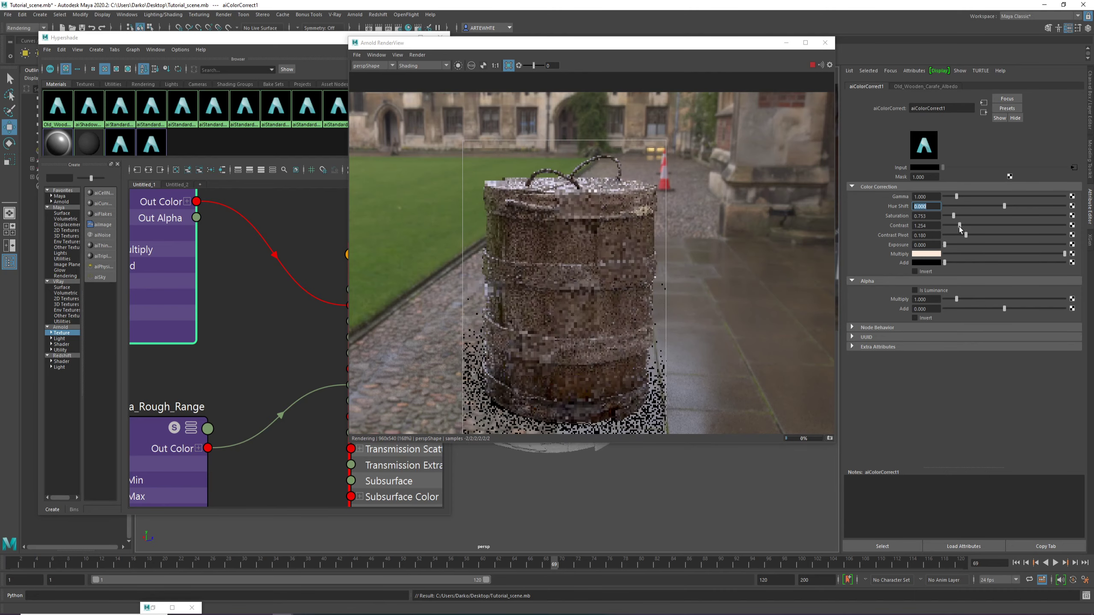
left_click_drag(967, 225, 959, 225)
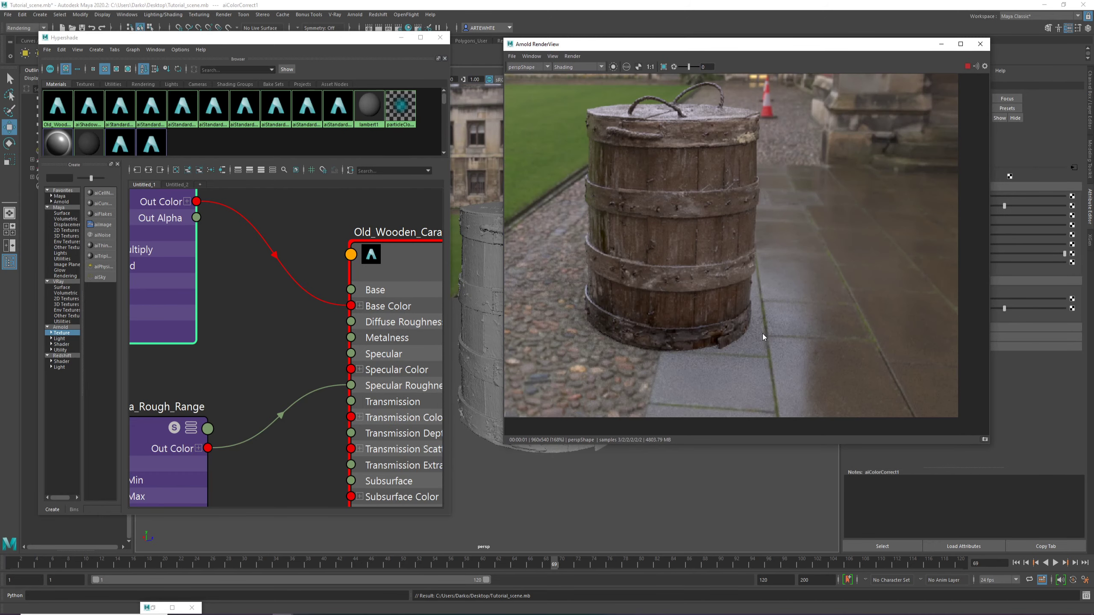
mouse_move(707, 333)
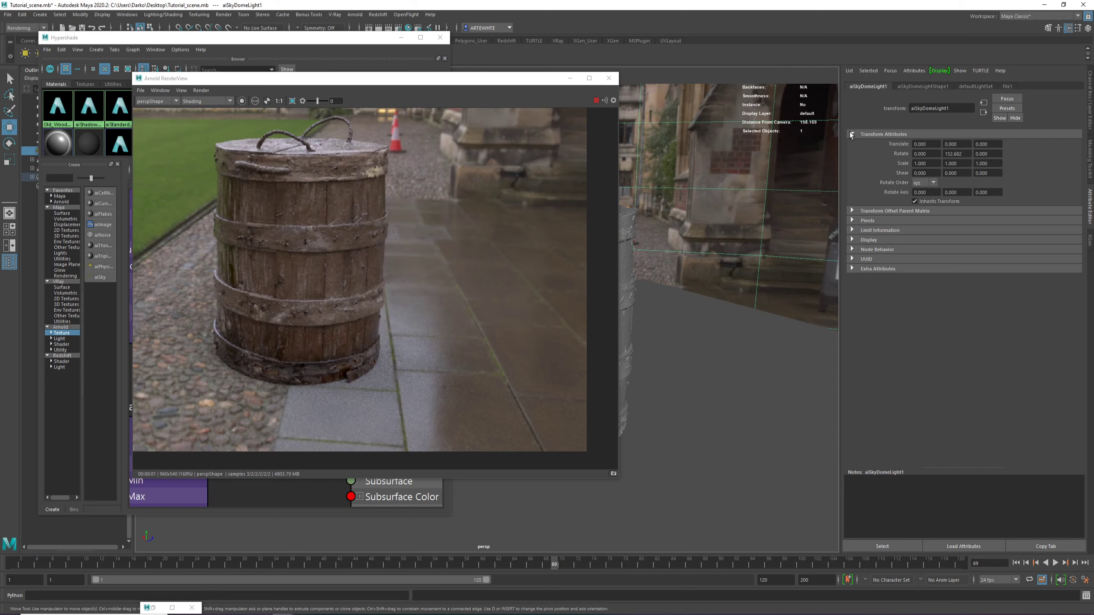
Raise aiSkyDomeLight1's Samples above 1 in its shape attributes for smoother shadows
left_click(922, 85)
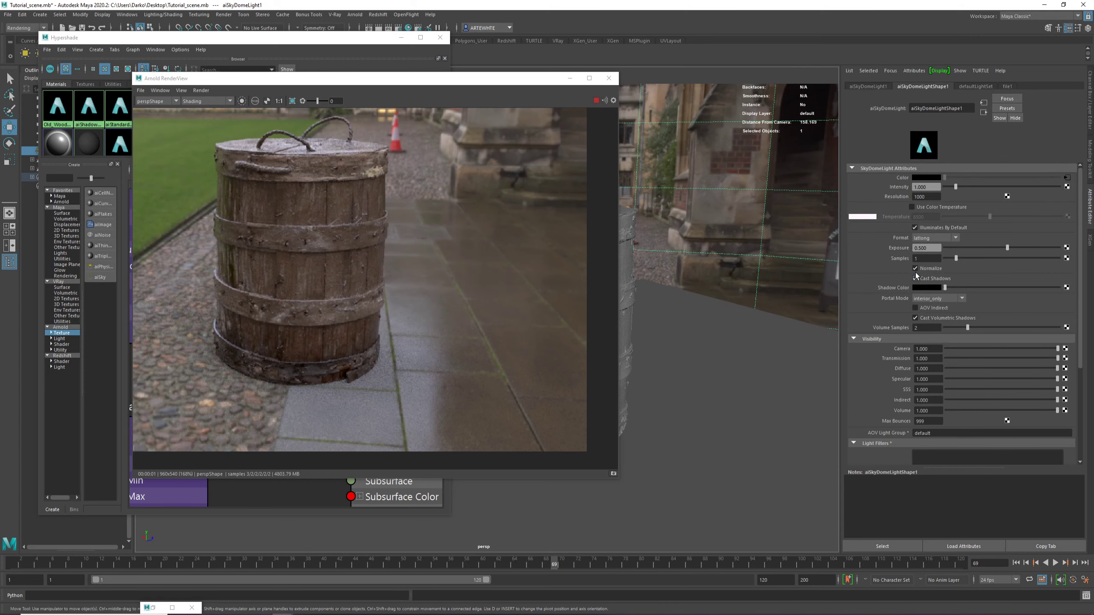
left_click(926, 258)
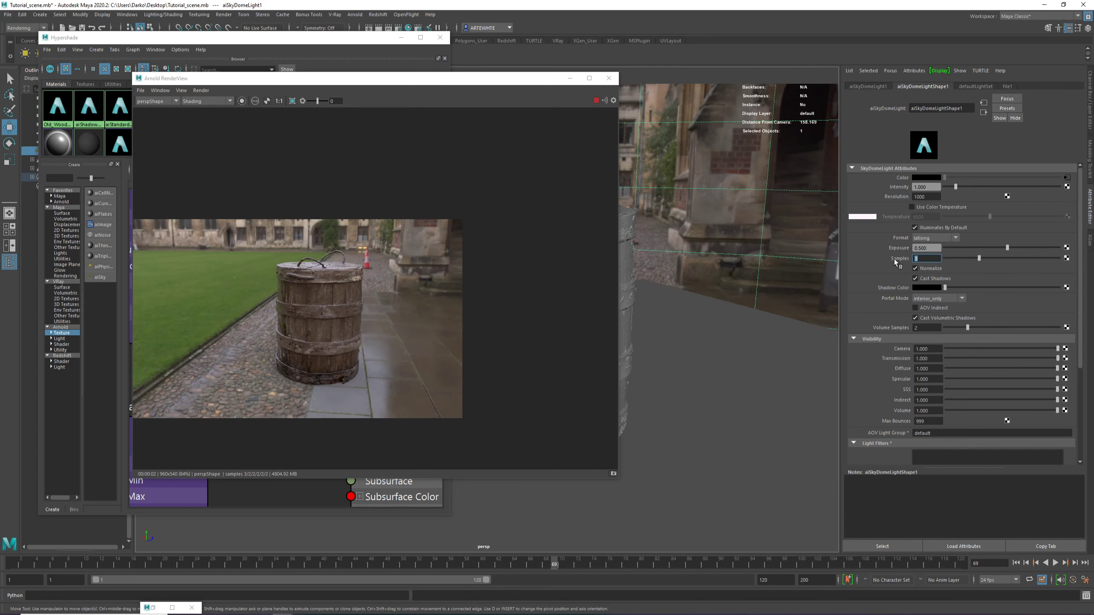
left_click(906, 267)
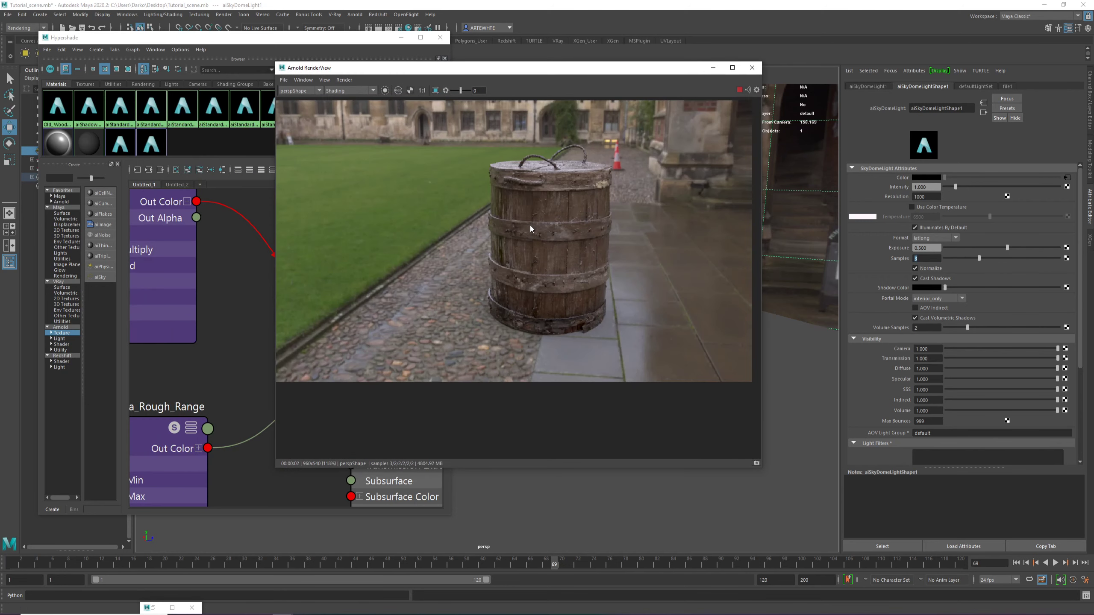
mouse_move(520, 233)
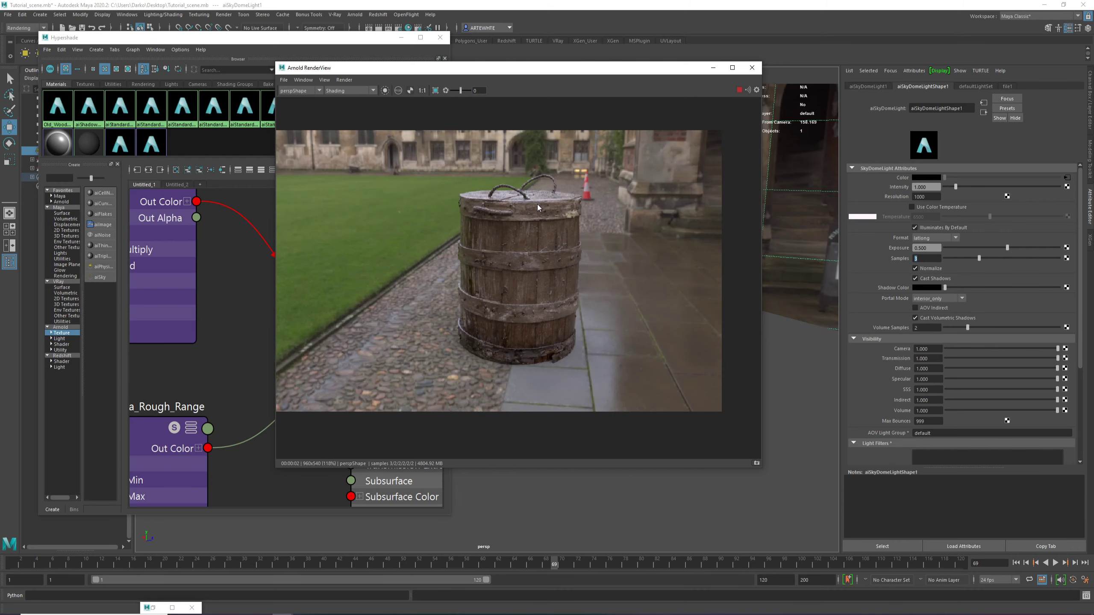
mouse_move(533, 211)
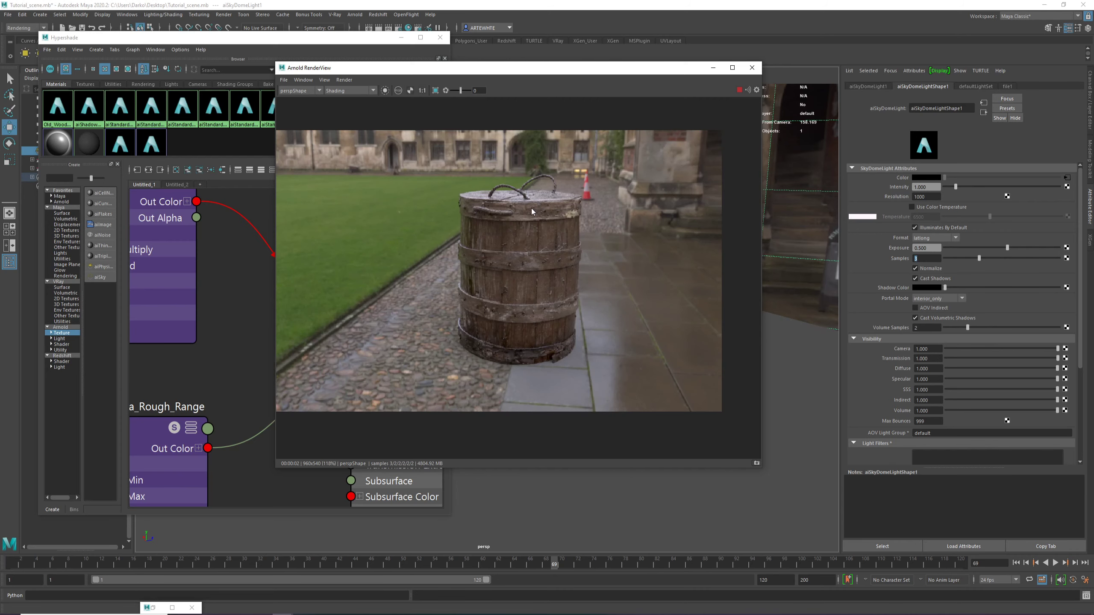